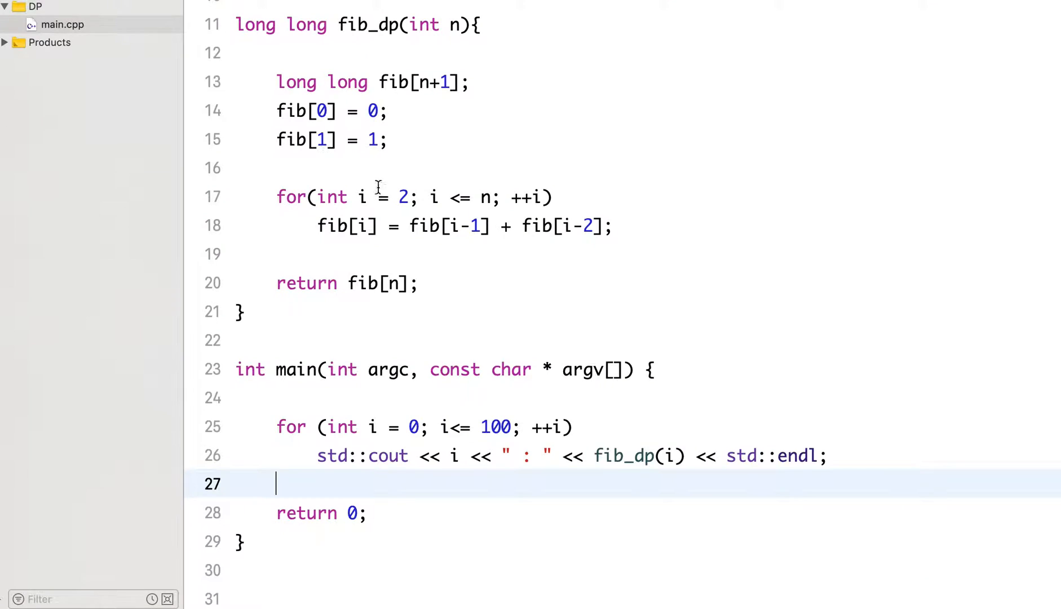
Insert blank lines after fib_dp and place the cursor on empty line 23
scroll(up, 3)
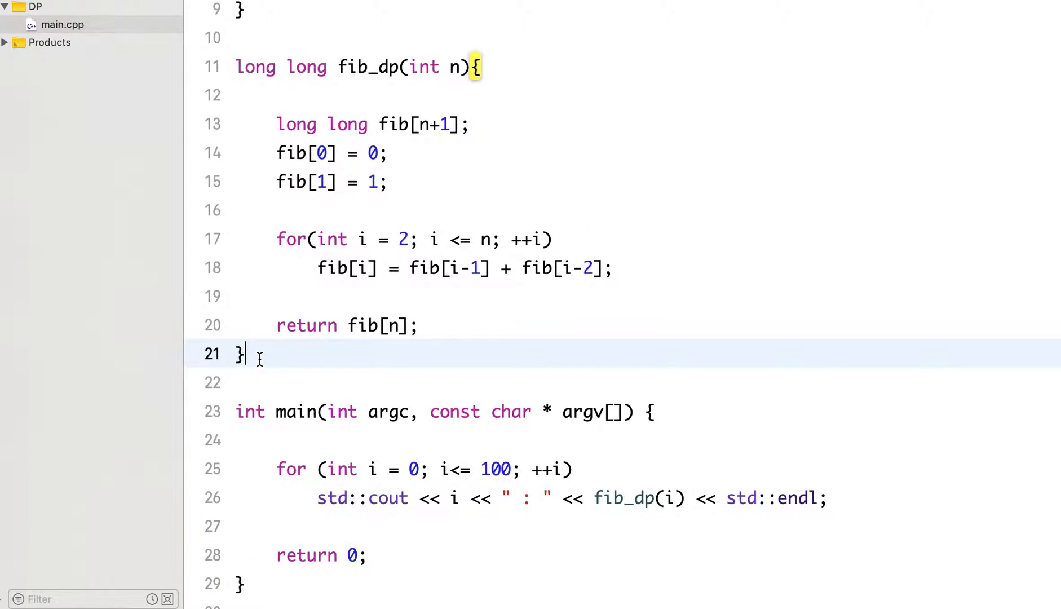
key(Return)
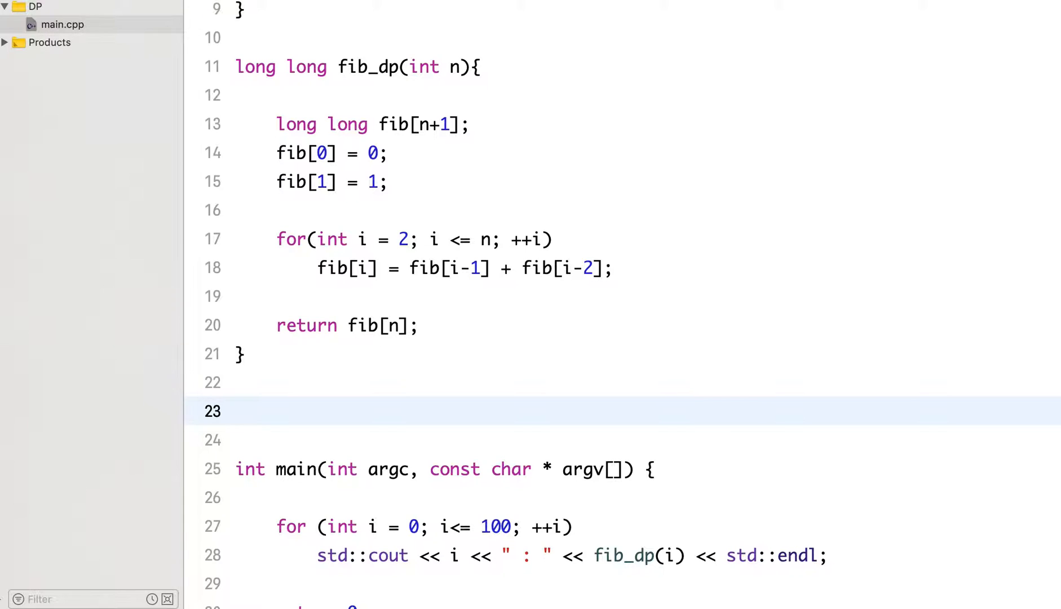
click(237, 410)
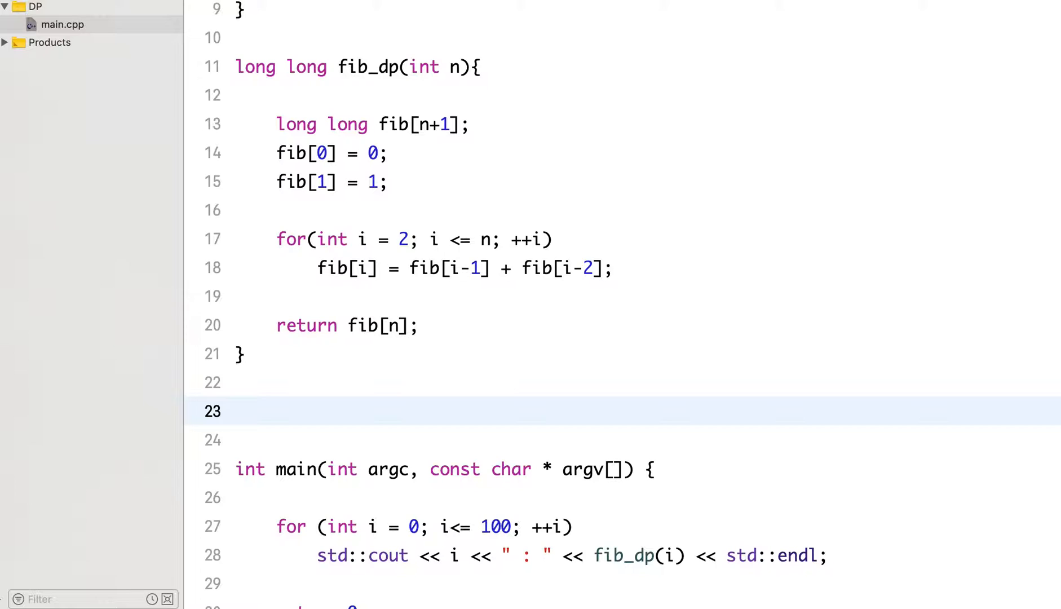
Write the signature size_t lcs_rec(std::string P, std::string Q, size_t m, size_t n)
text(size_t)
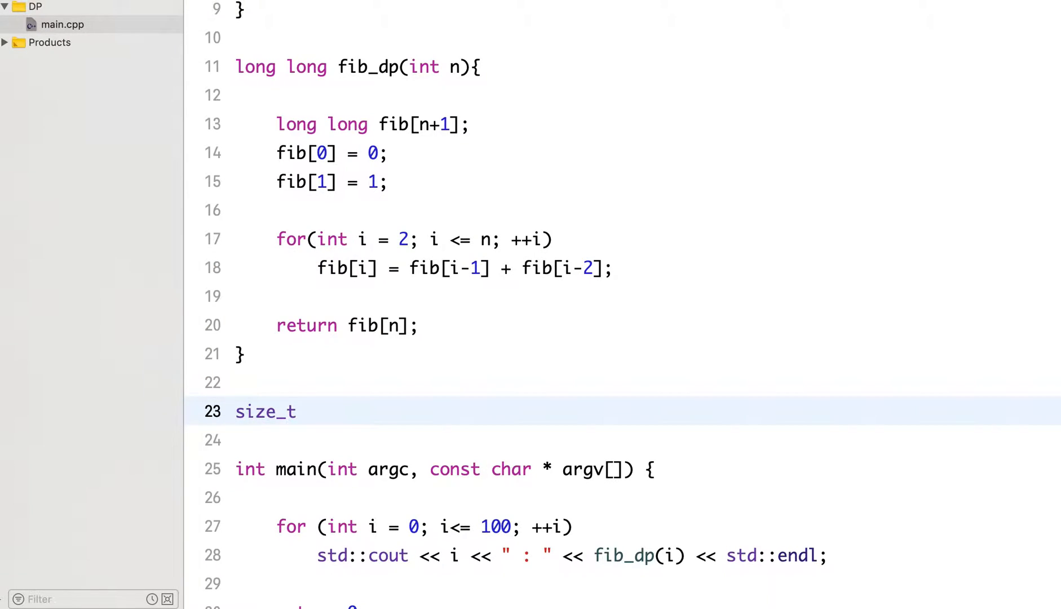
text(lcs_rec)
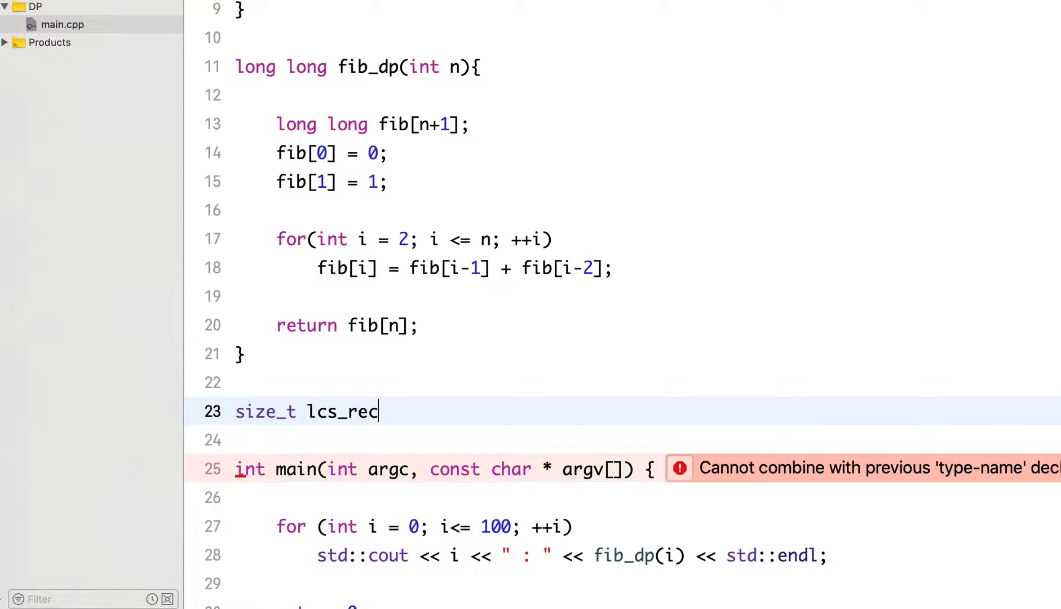
text((s)
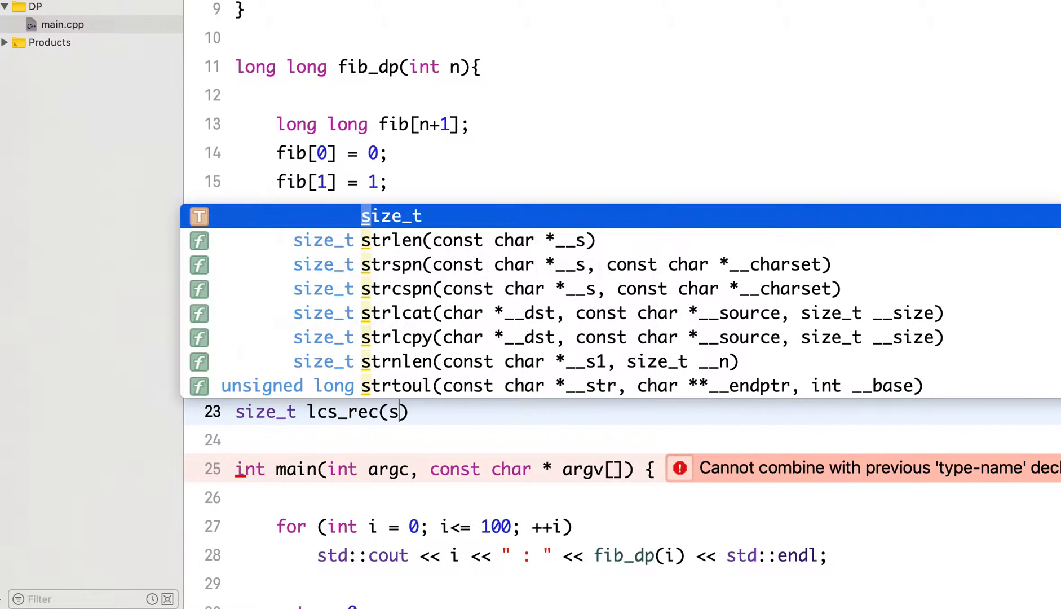
text(td::string)
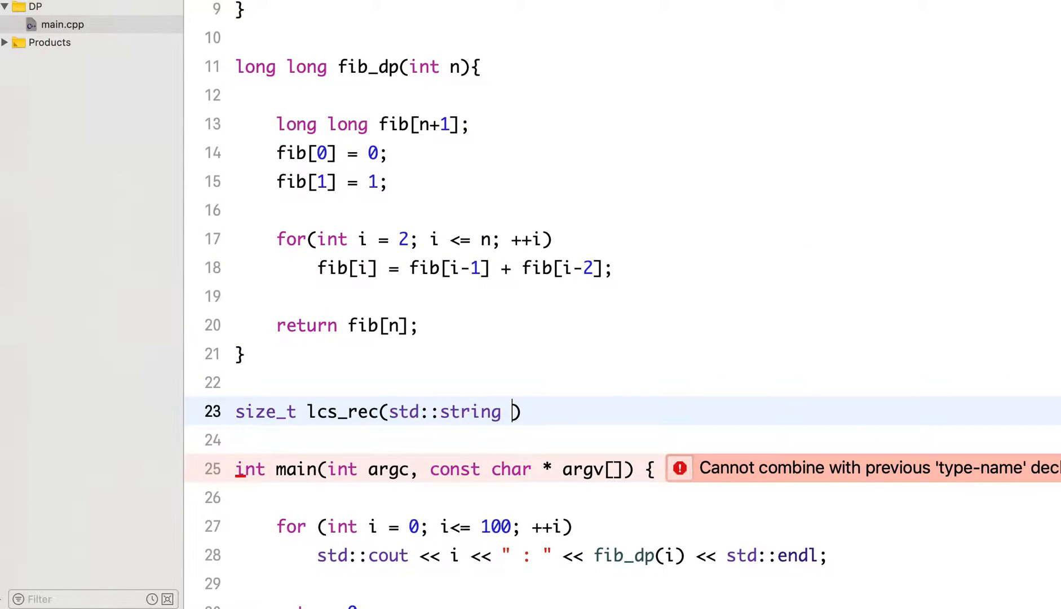
text(P,)
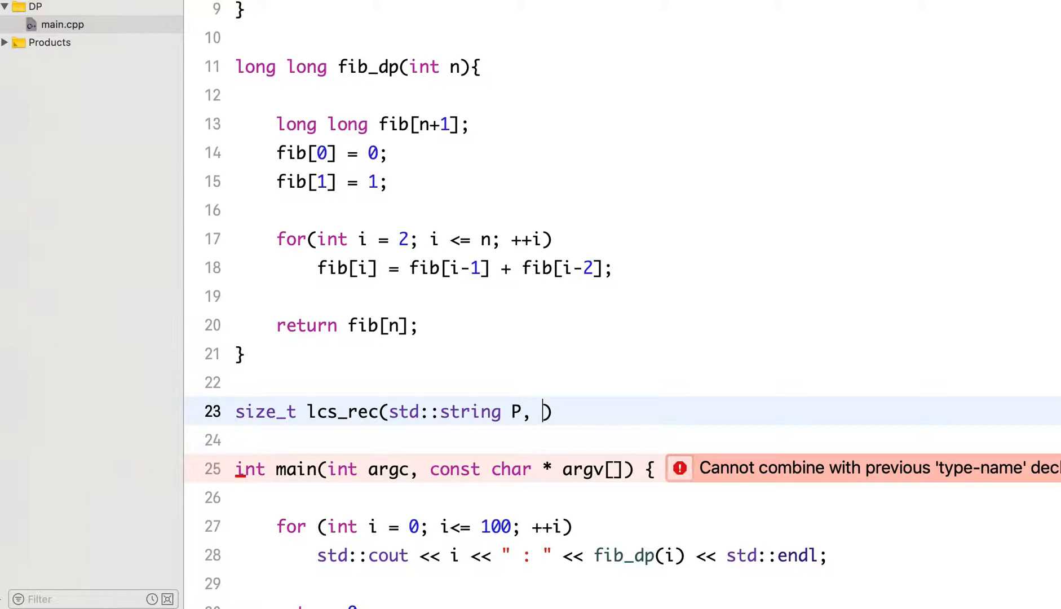
text(std::string)
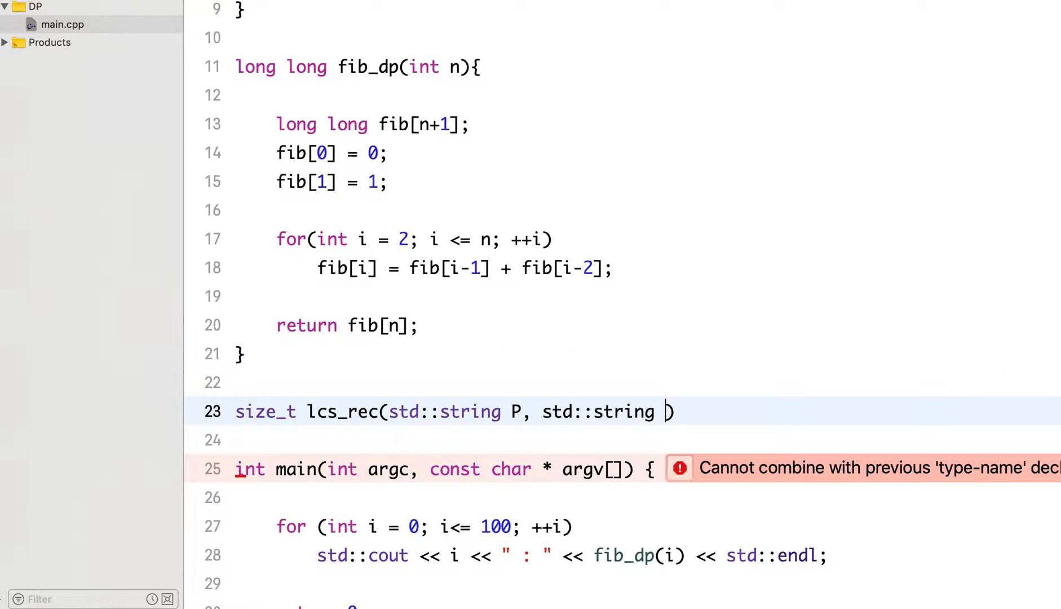
text(Q,)
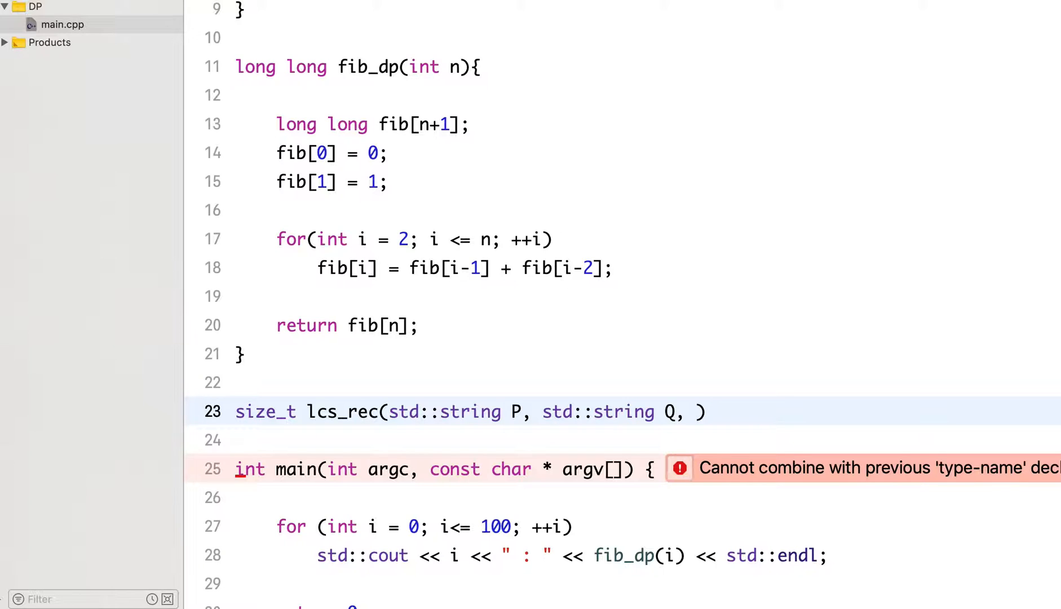
text(ize_t)
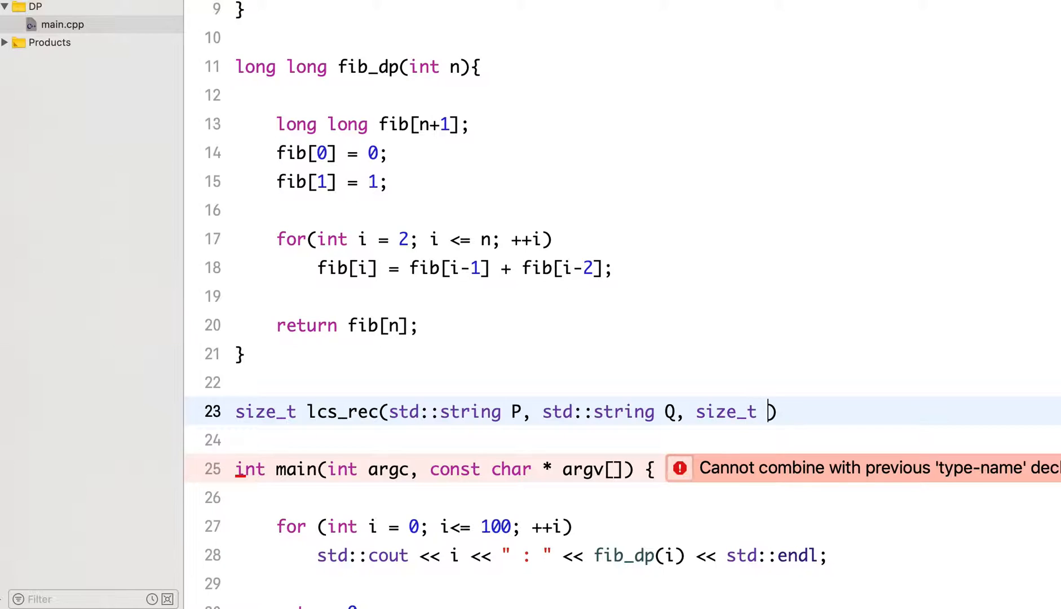
text(m,)
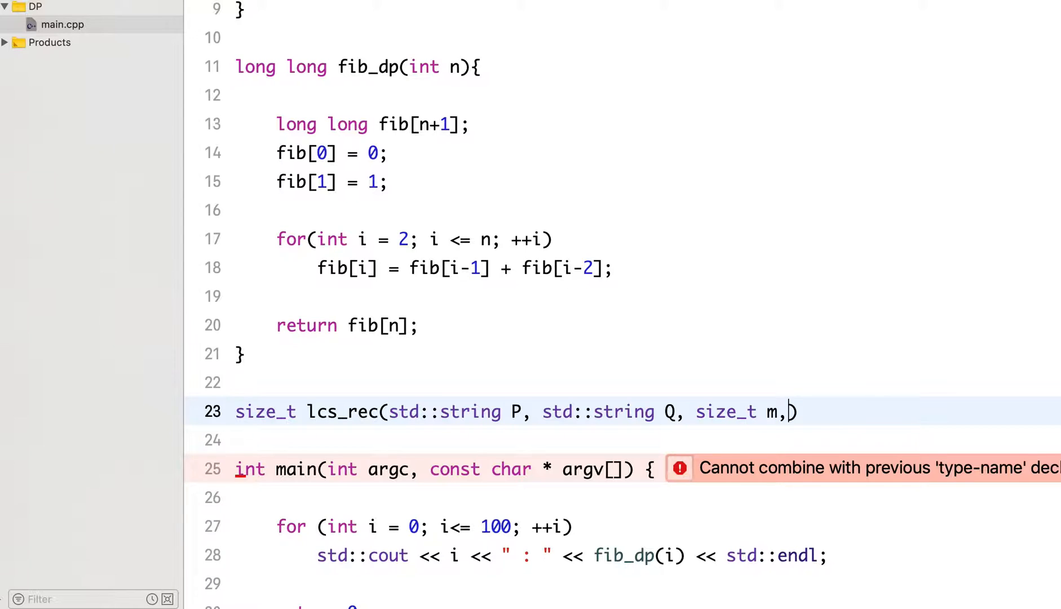
text(size_t)
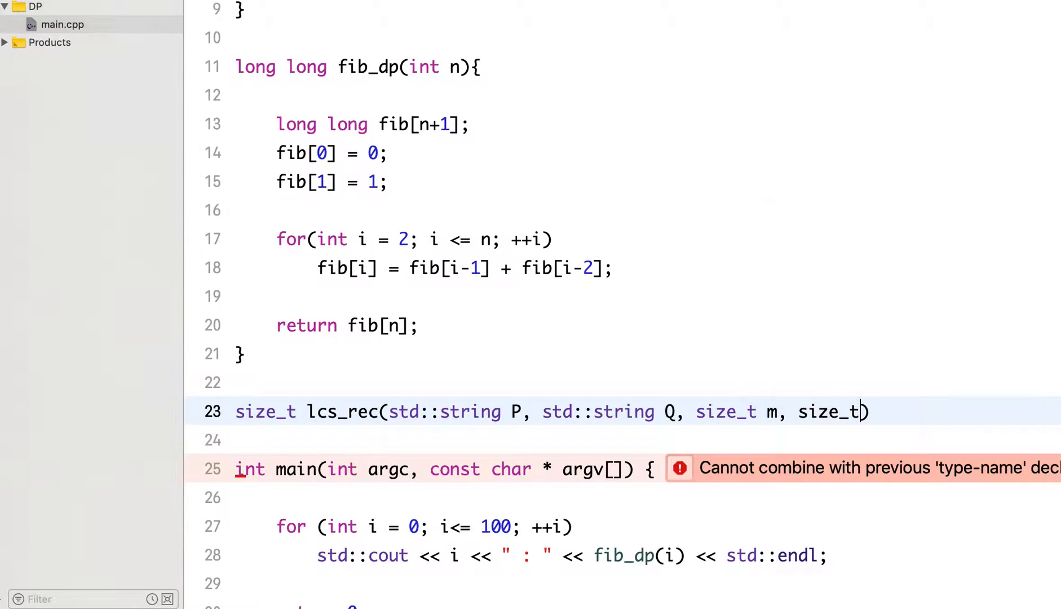
text(n)
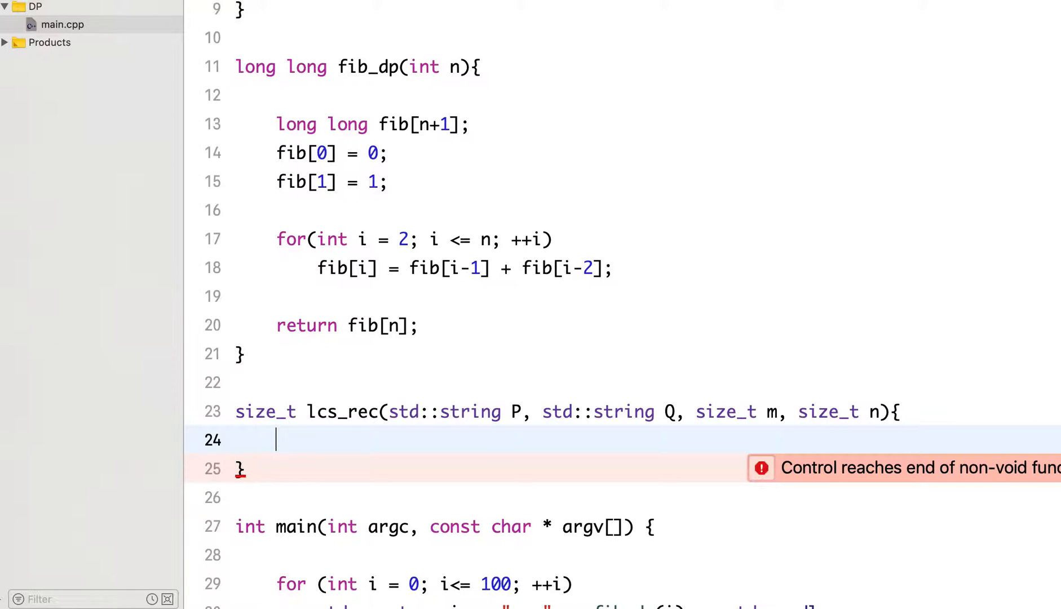
Add the base case: if(m==0 || n==0) return 0
text(if ()
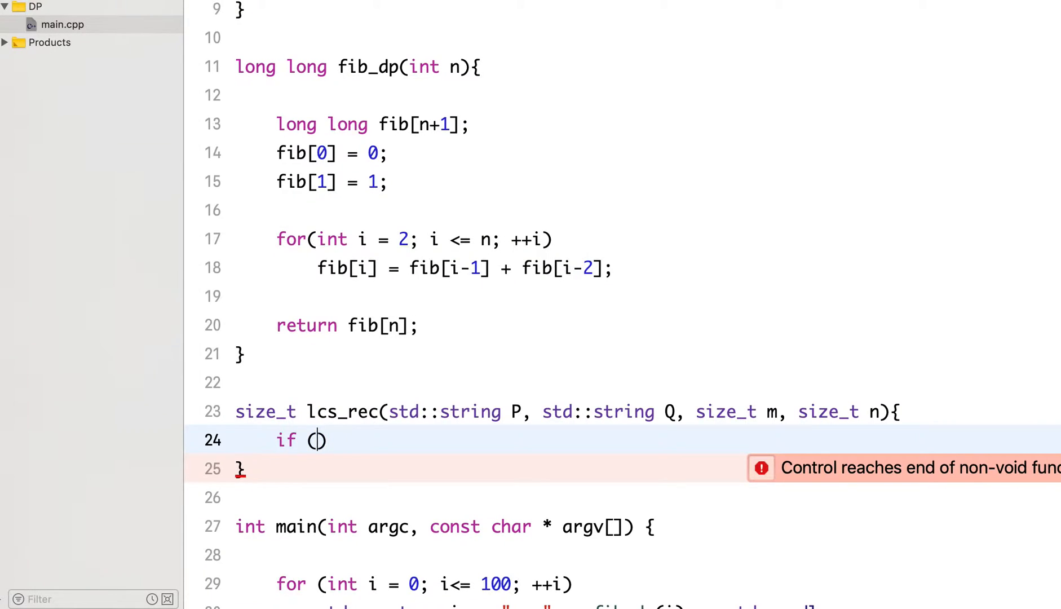
text(m==0)
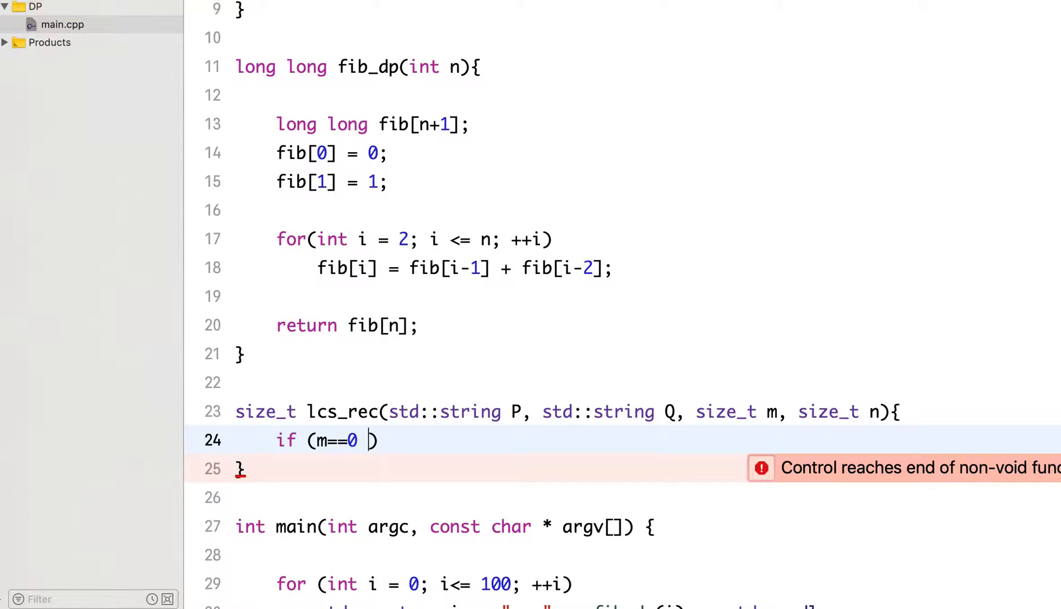
text(|| n=)
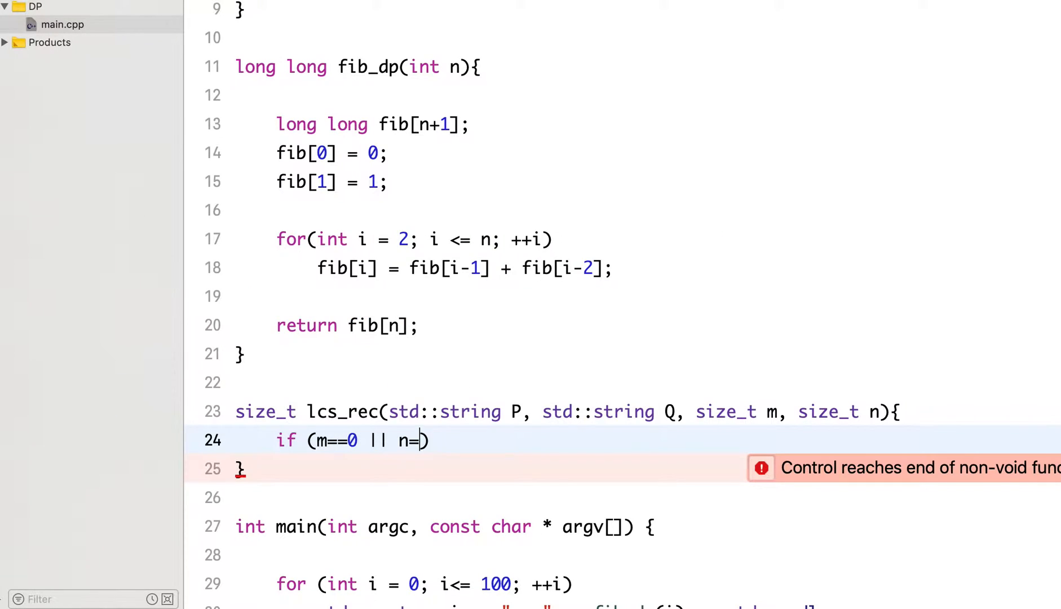
text(=0))
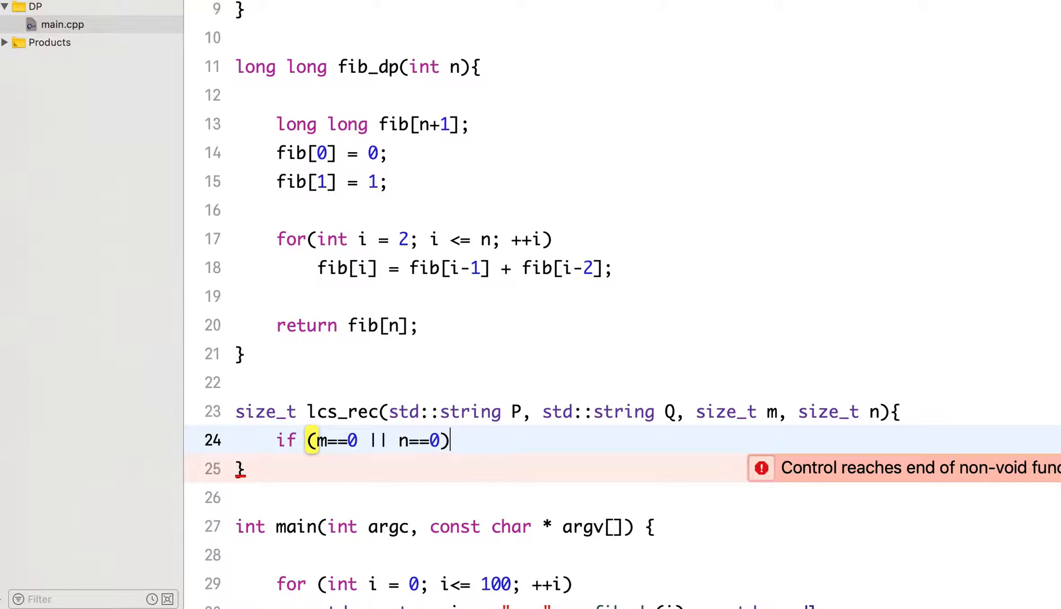
text(return 0;)
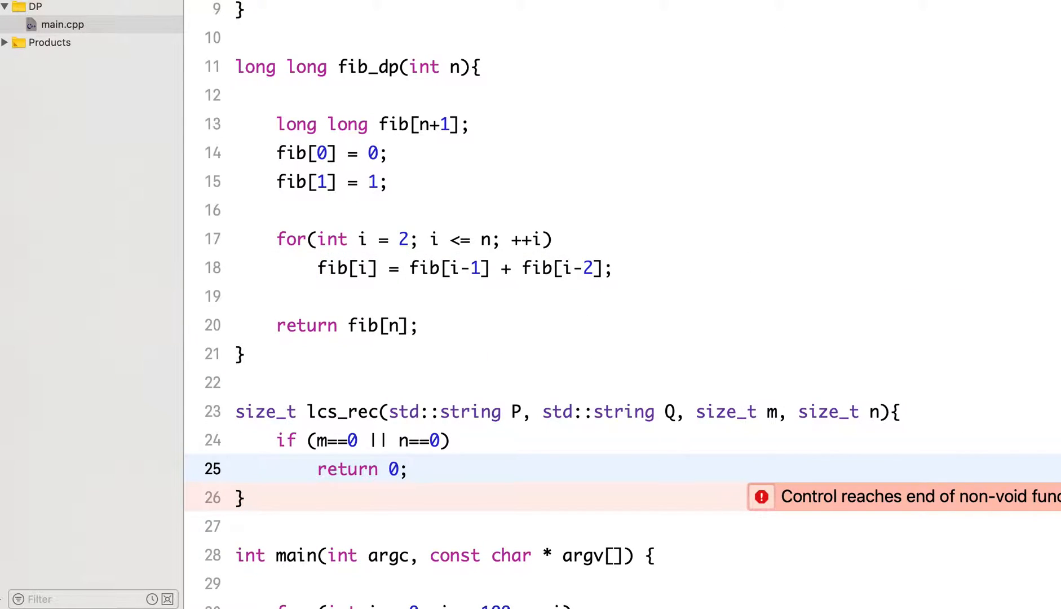
key(Return)
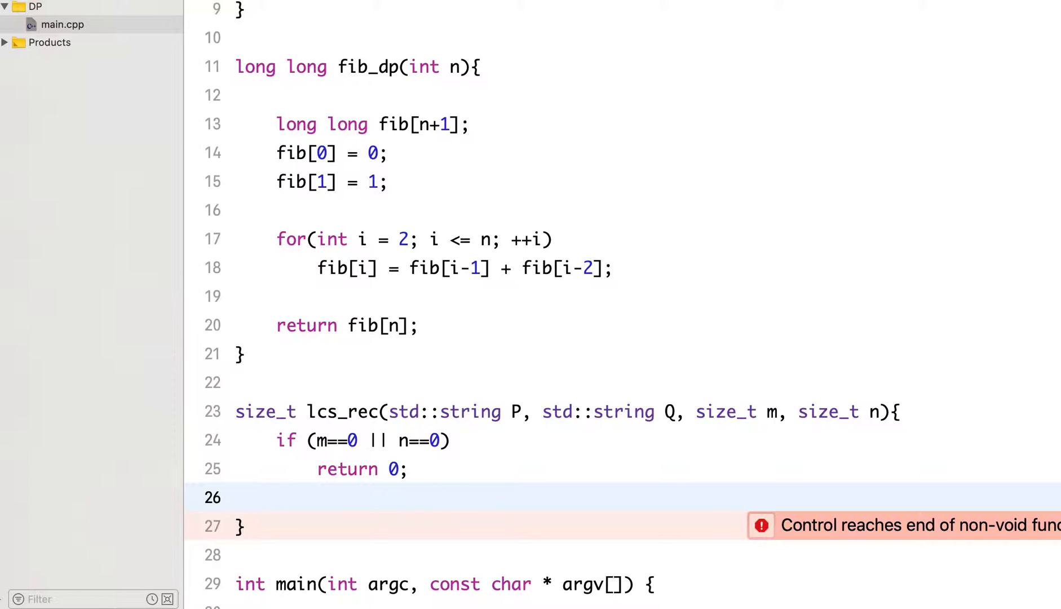
Return 1 + lcs_rec(P, Q, m-1, n-1) when P[m-1] == Q[n-1], then begin the final return
text(if()
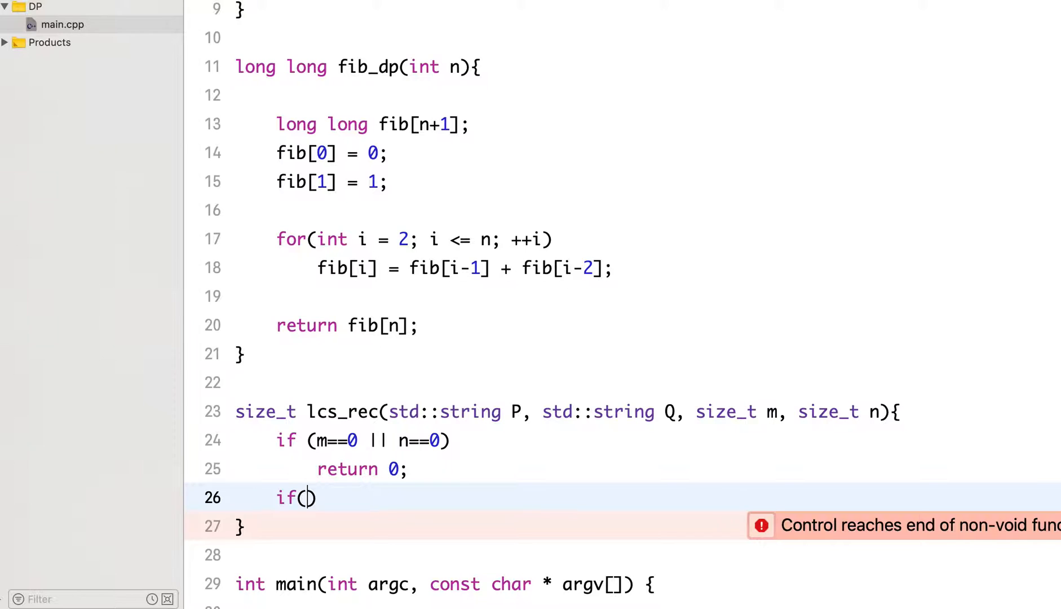
text(P[)
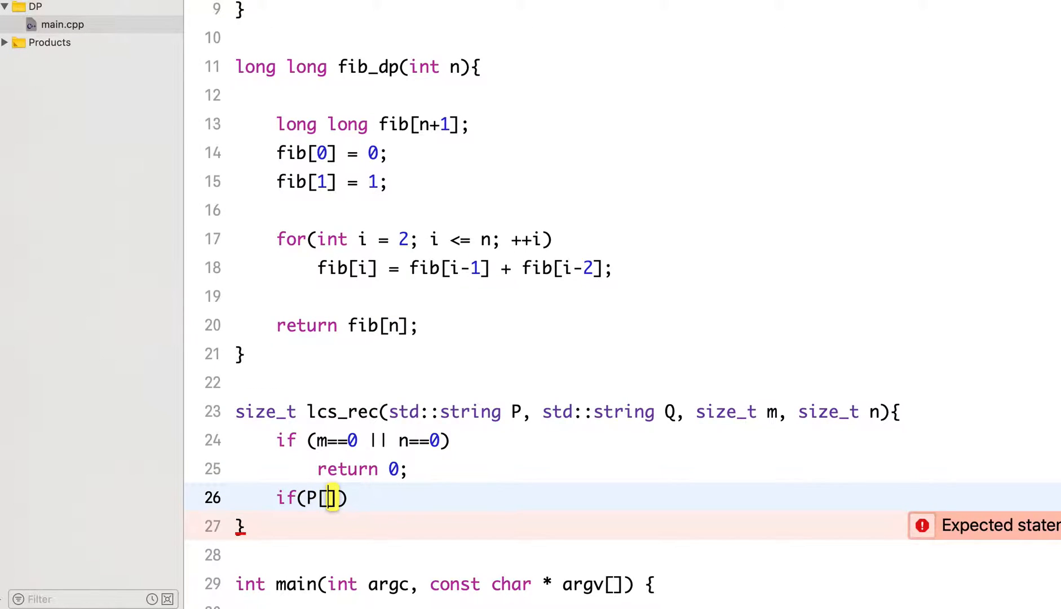
text(m-1)
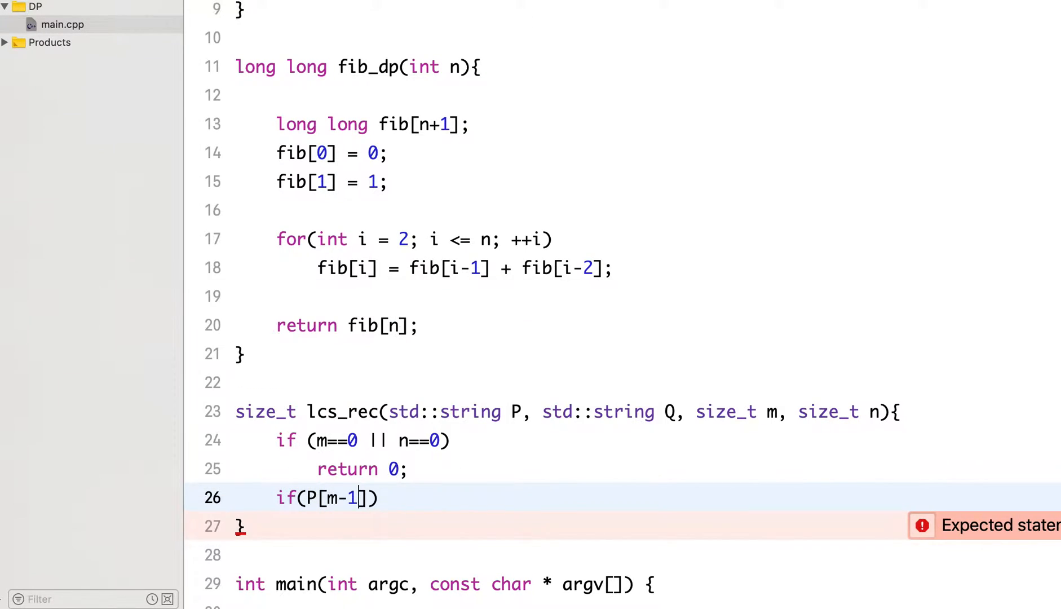
text(==)
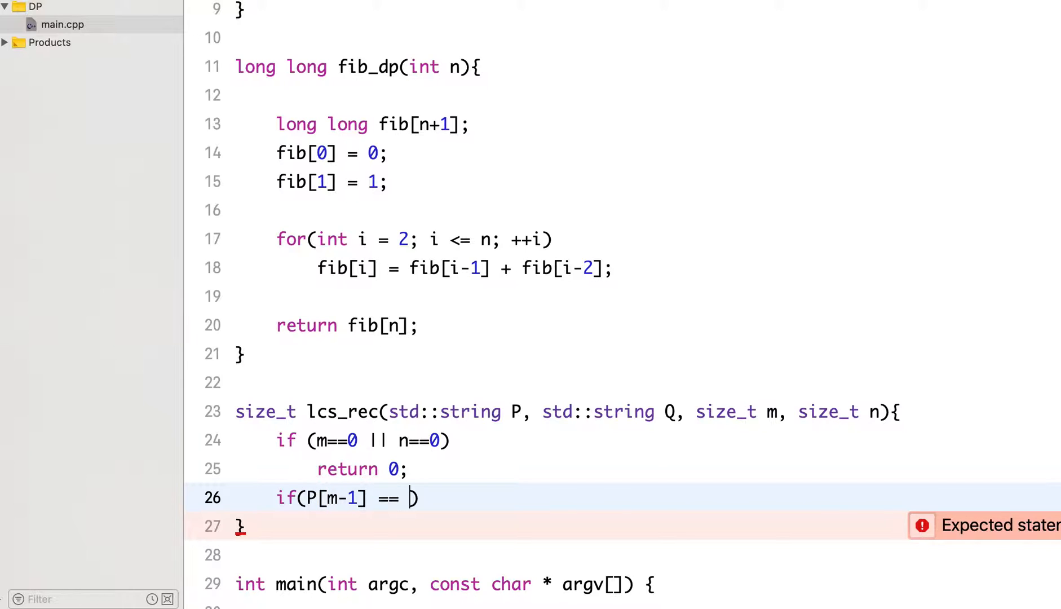
text(Q[])
text(return)
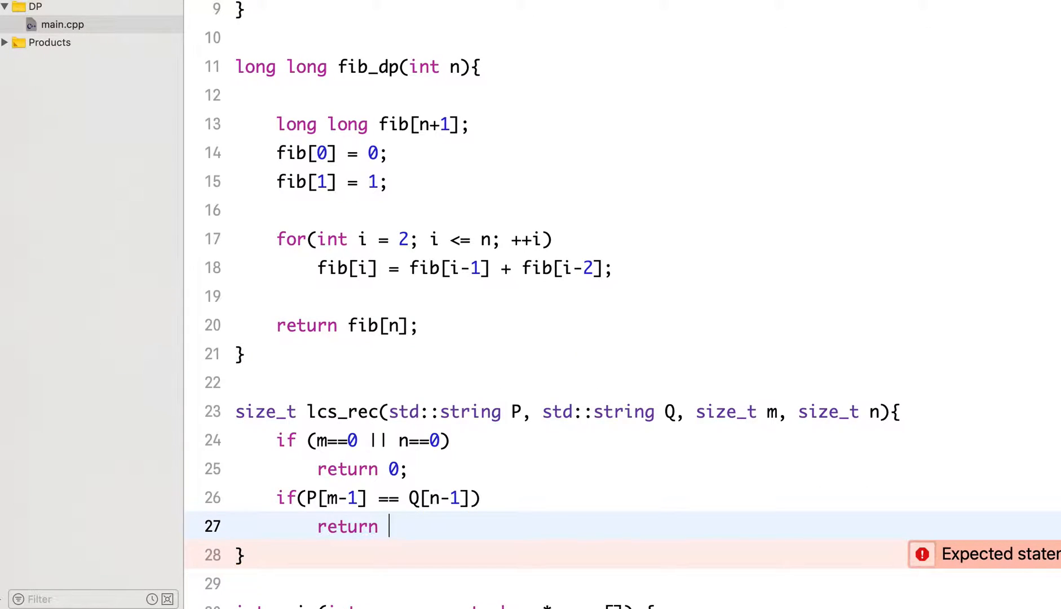
text(1 +)
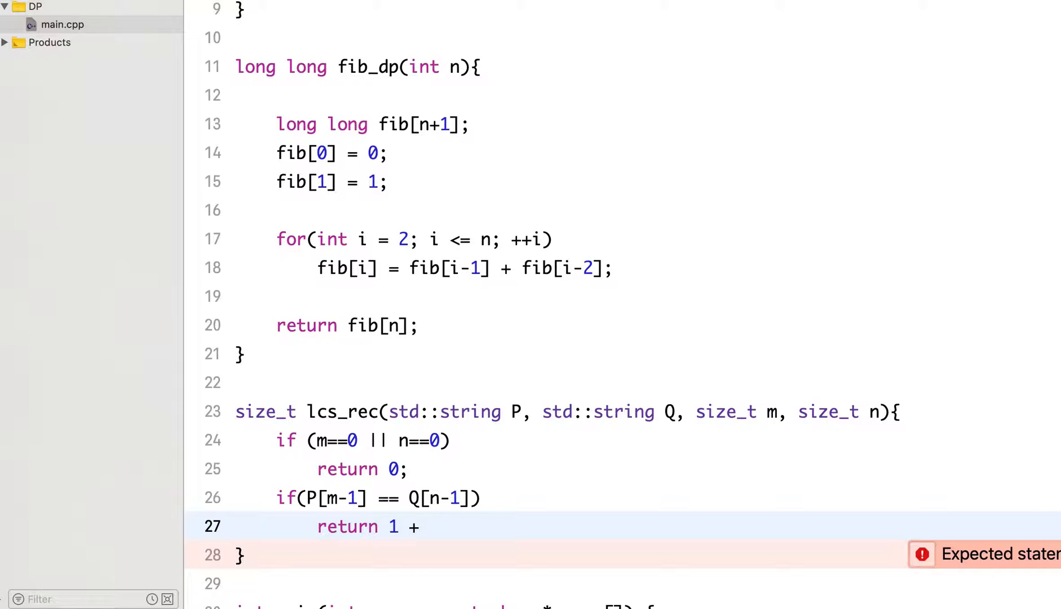
text(lcs_rec(P)
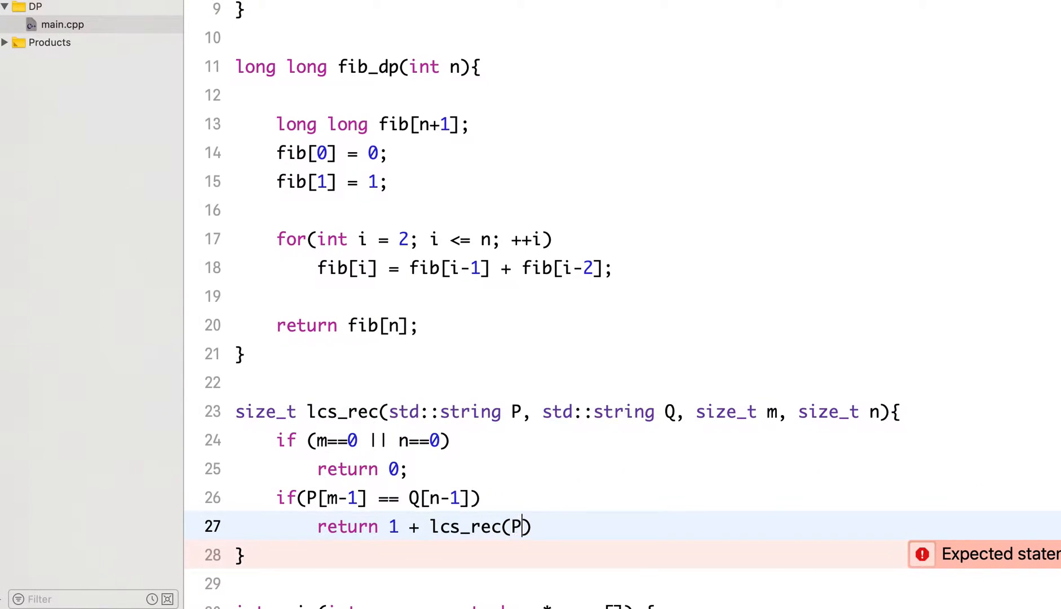
text(, Q,)
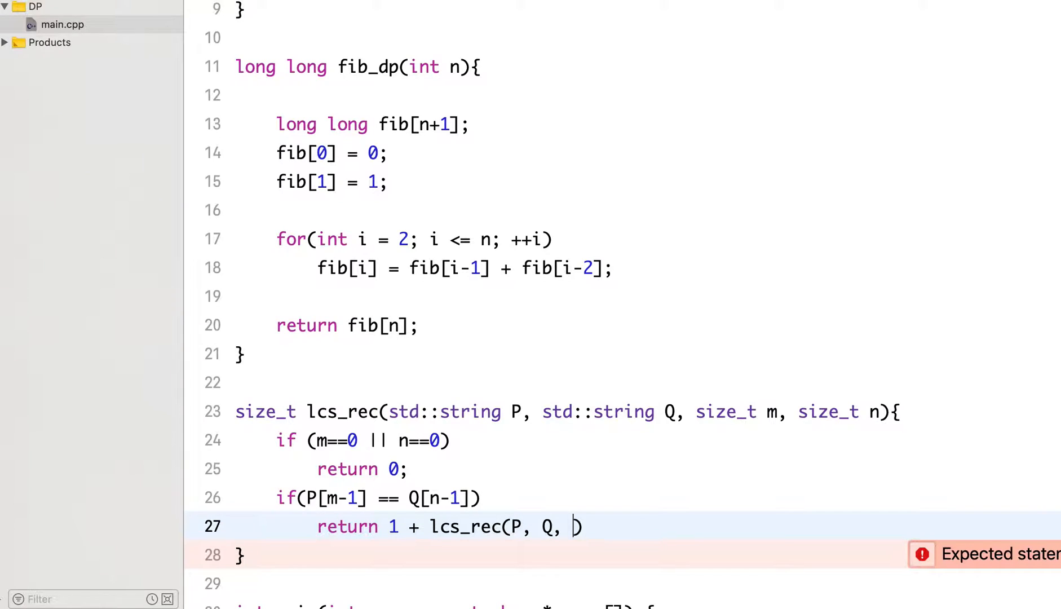
text(m-)
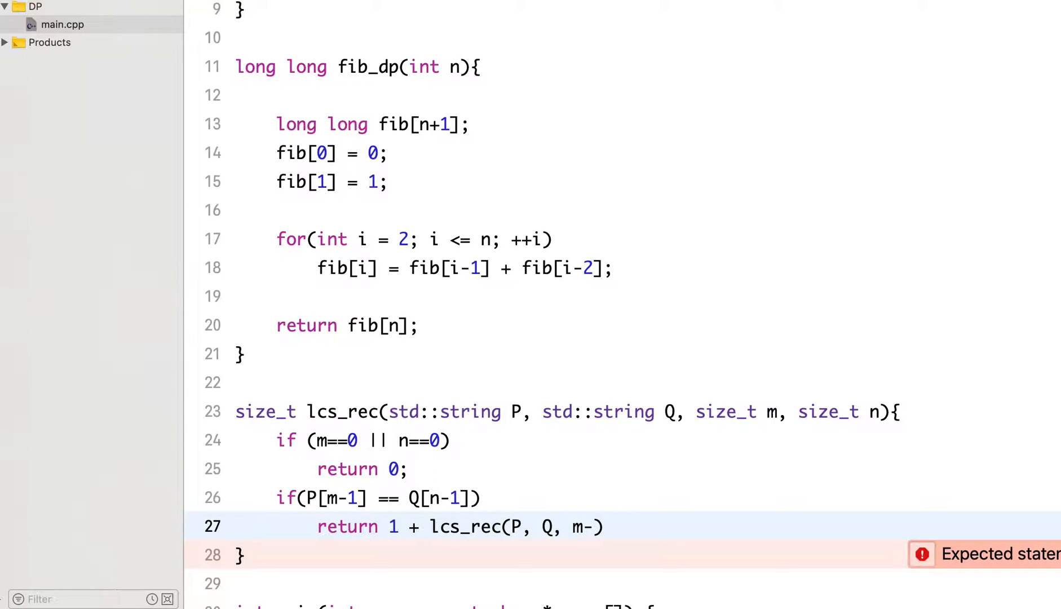
text(1, n-1)
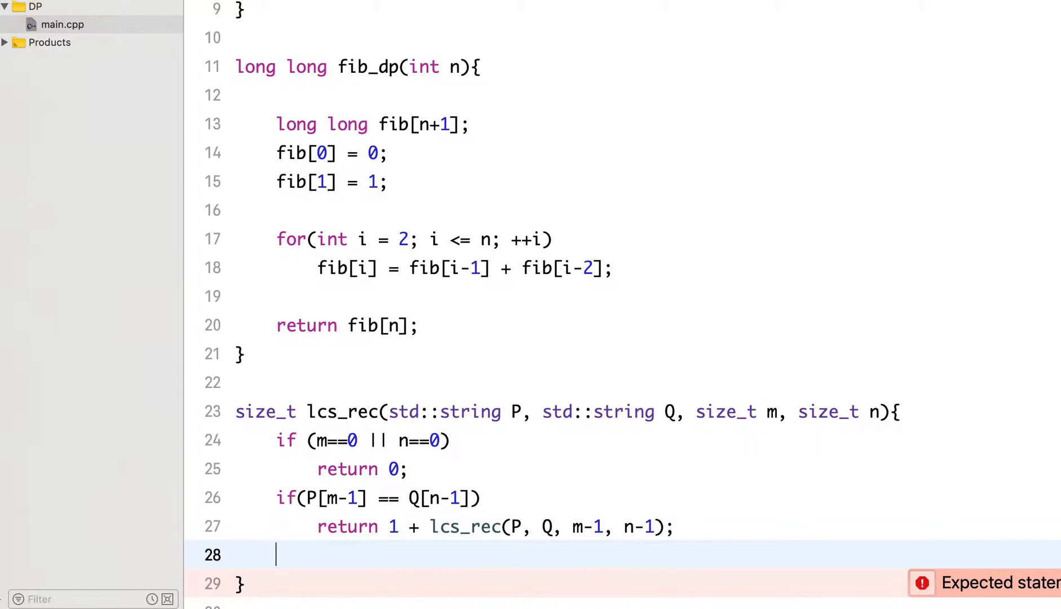
text(re)
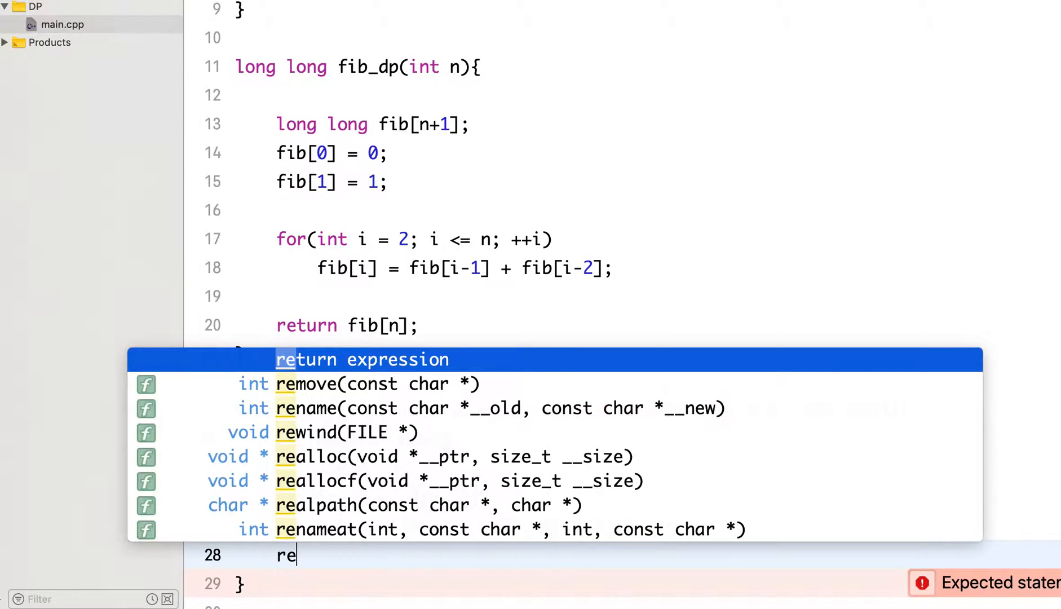
text(turn)
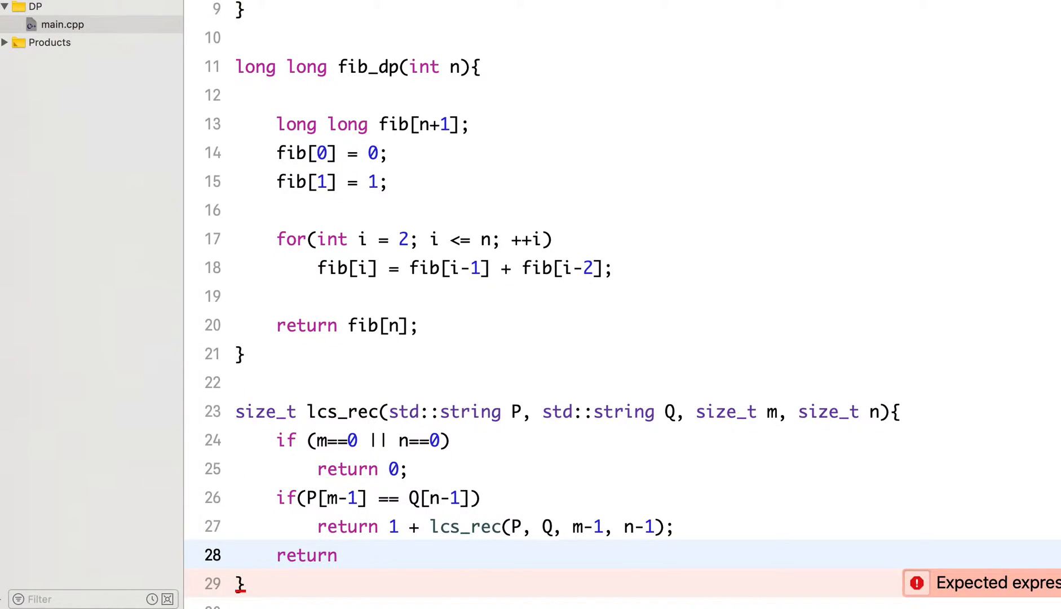
Declare template <typename T> T get_max(T a, T b) above lcs_rec
text(get_ma)
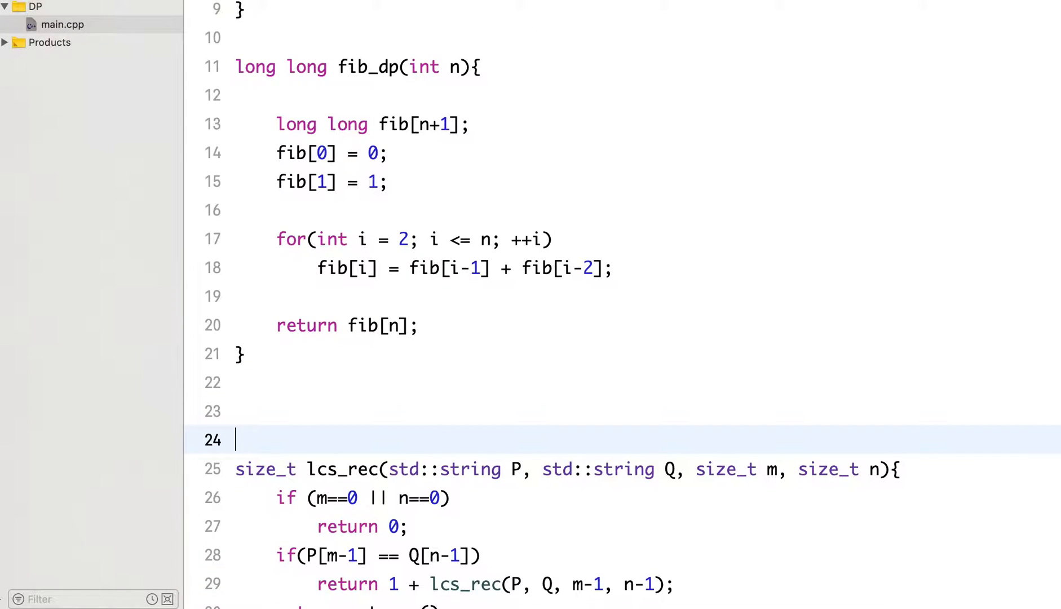
text(template <typename T)
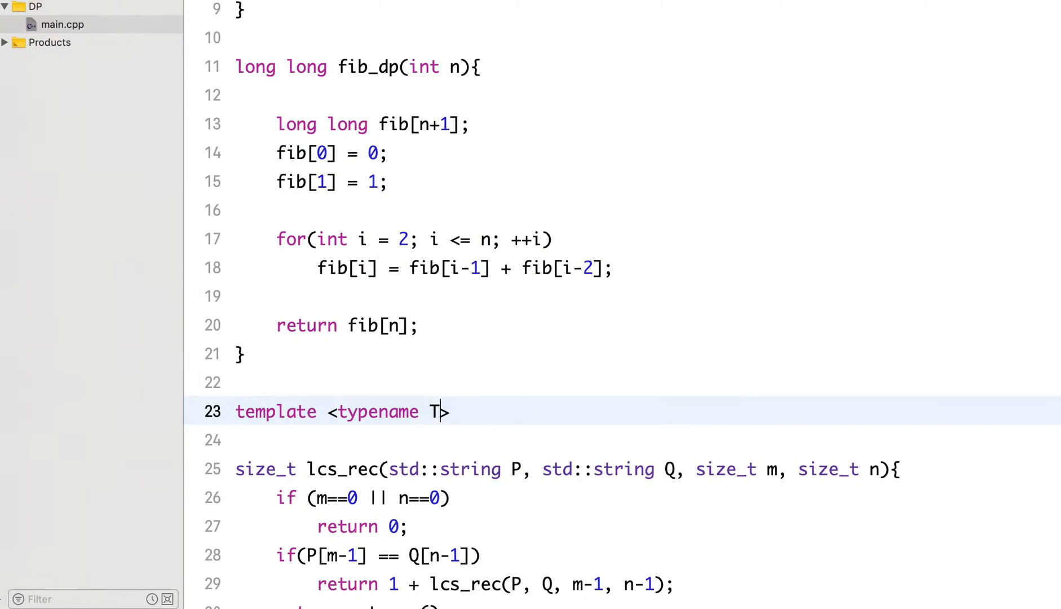
text(>)
click(629, 439)
text(T get_ma)
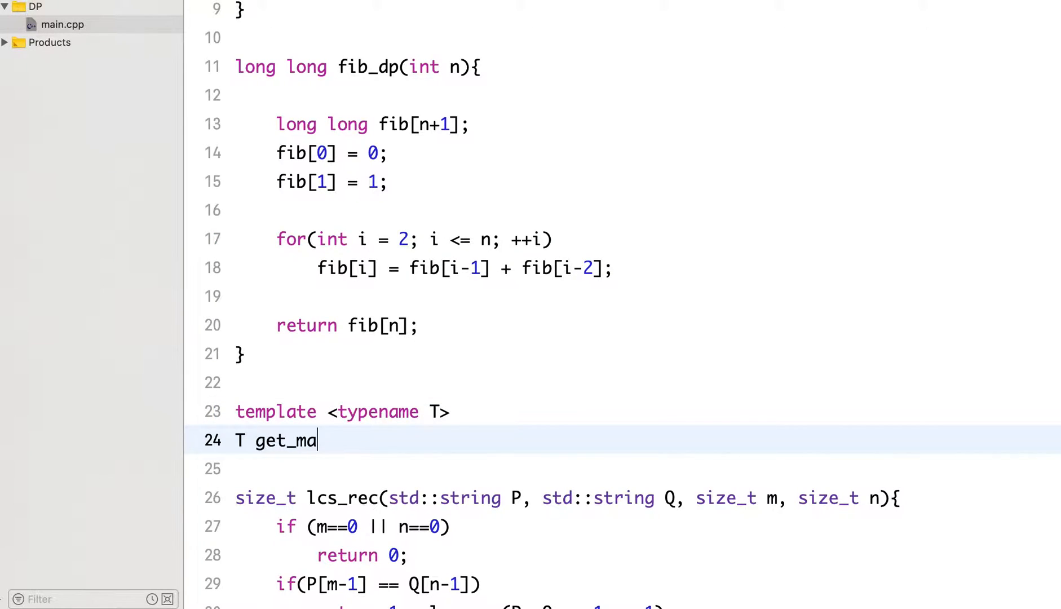
text(x)
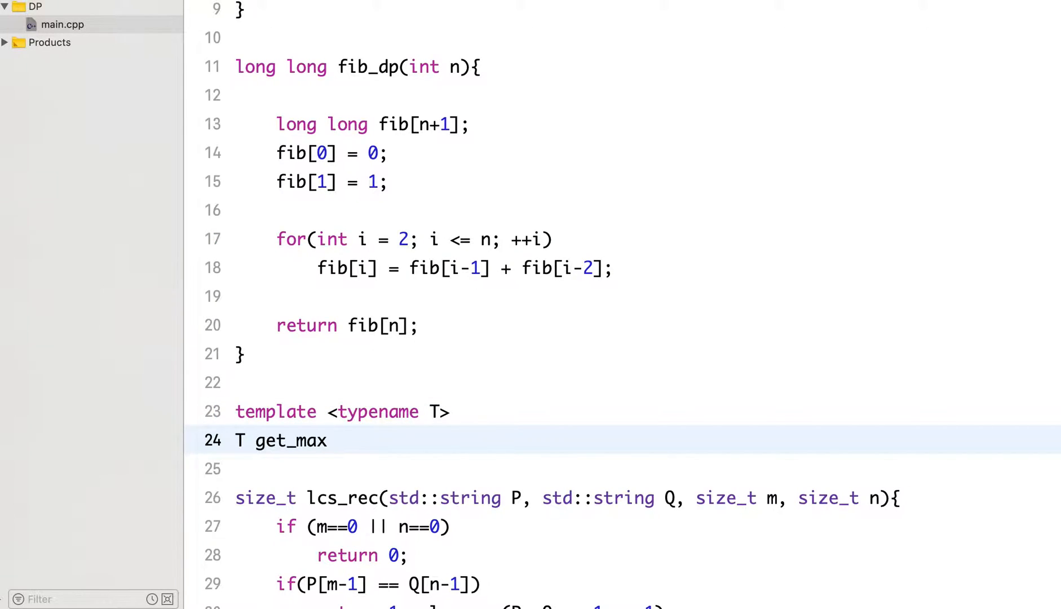
text(())
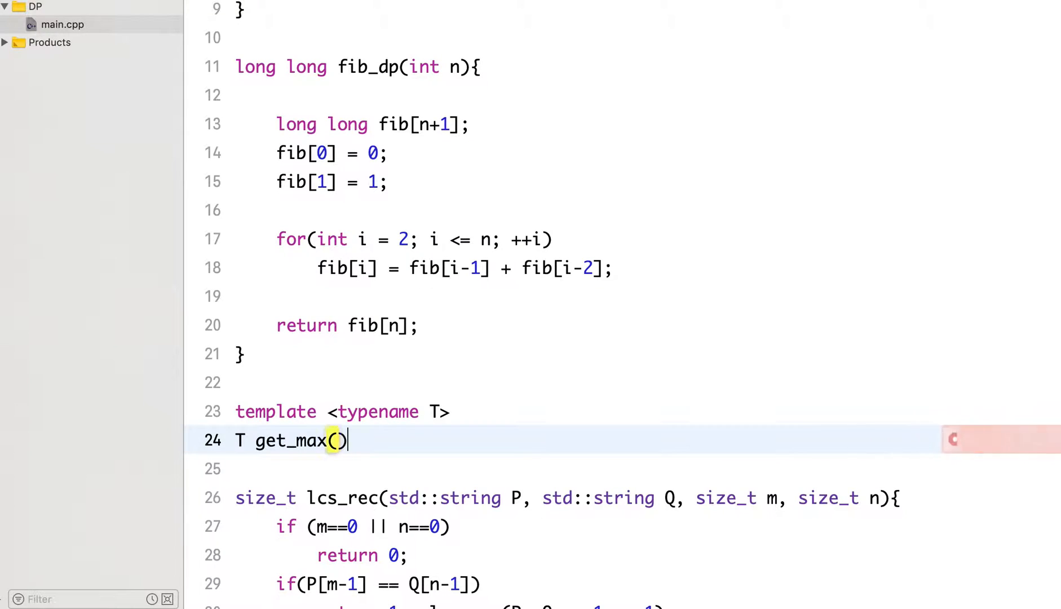
text(T a, T b)
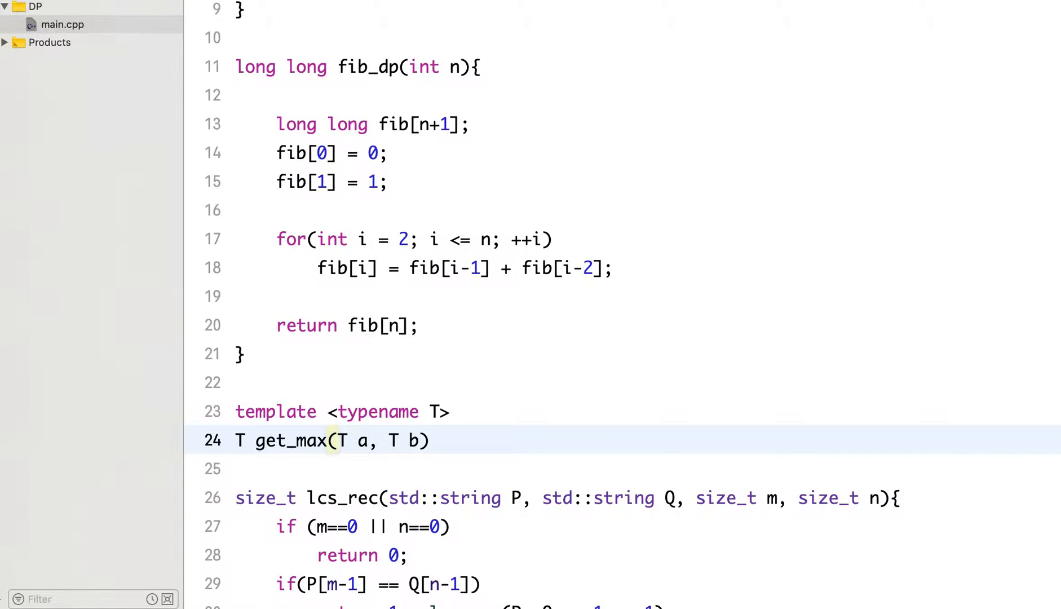
Give get_max the body return (a>b) ? a : b
text({)
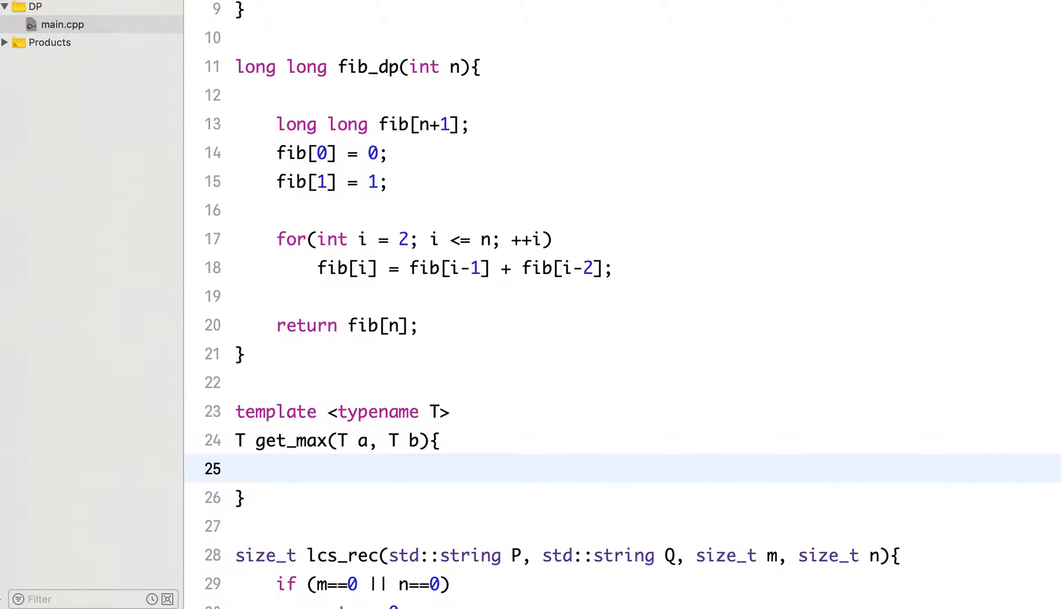
text(return)
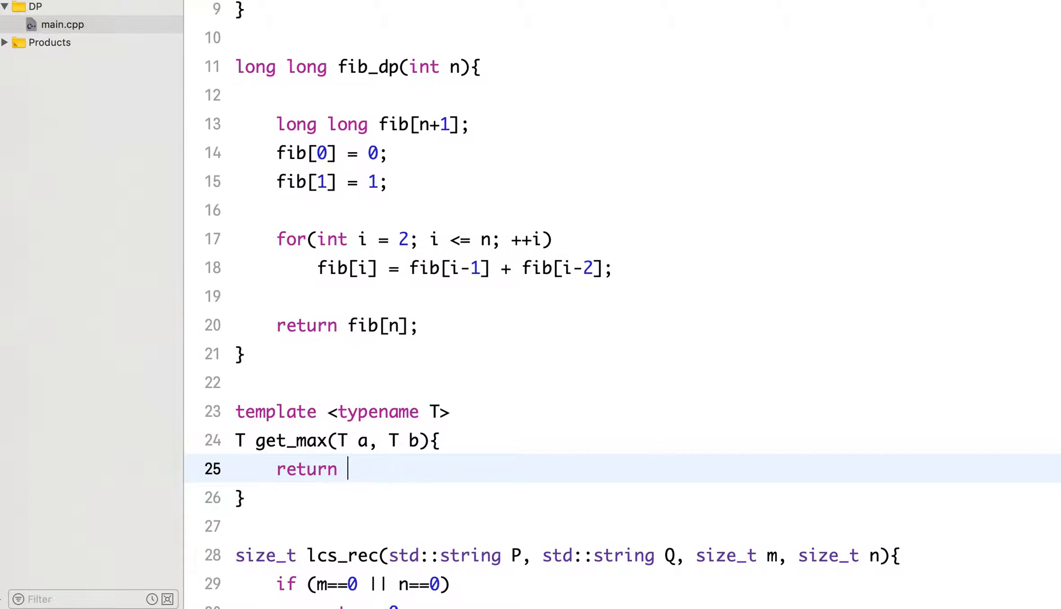
text((a>b)?)
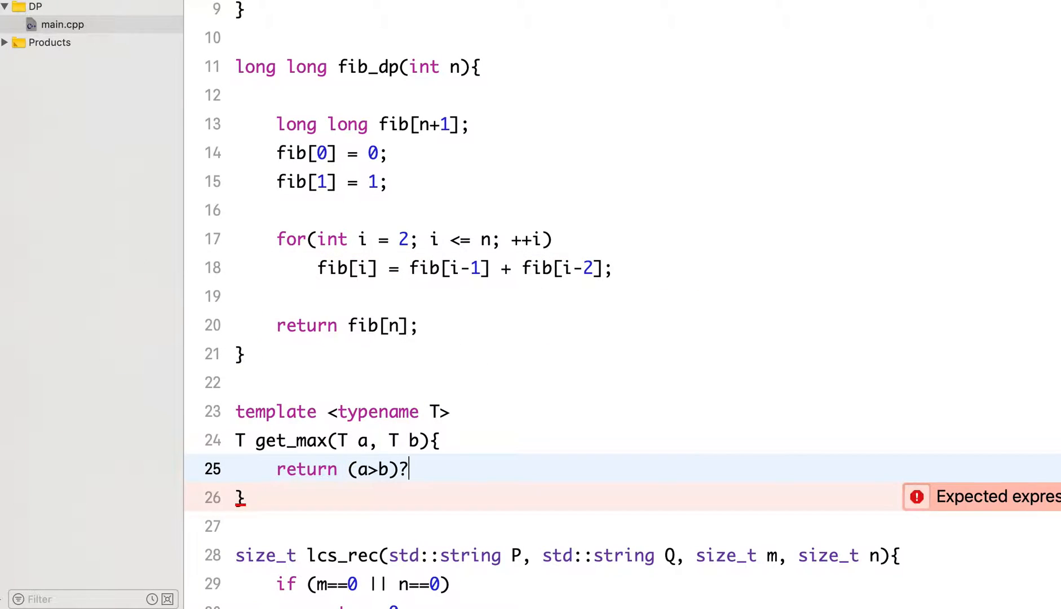
text(a)
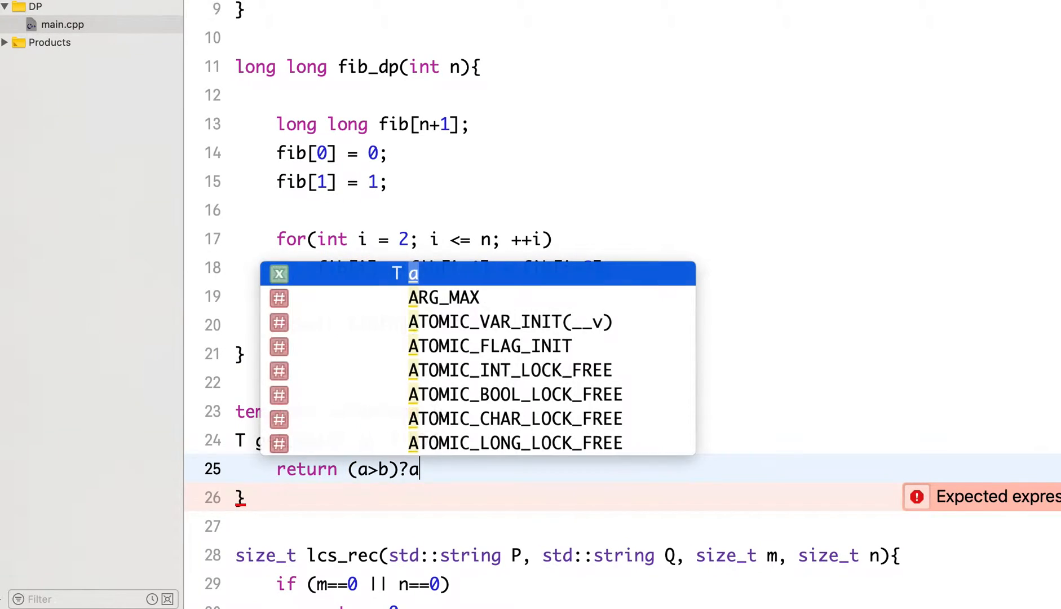
text(:b)
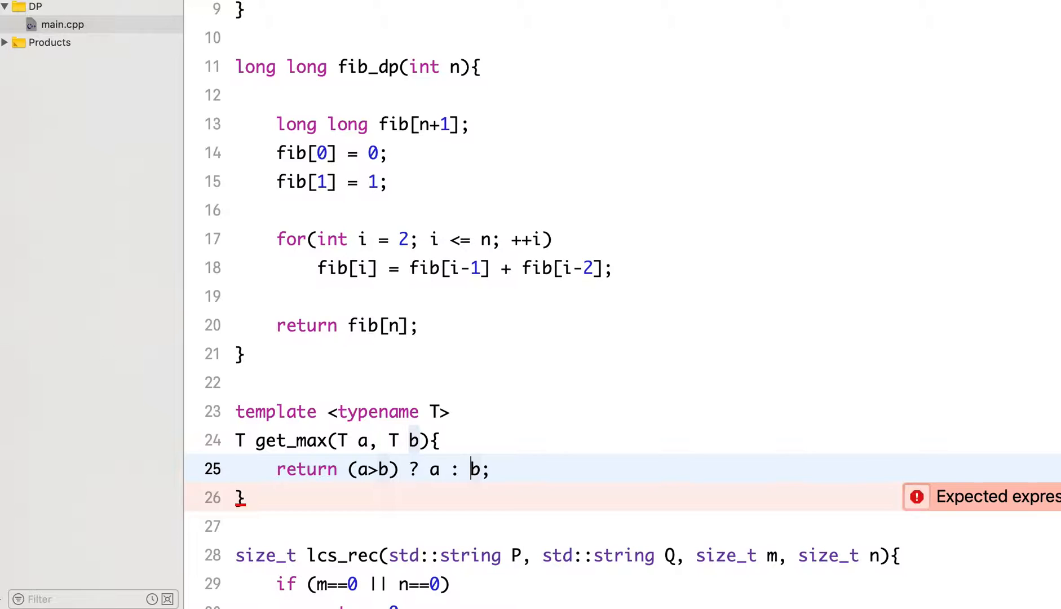
Return get_max<size_t>(lcs_rec(P, Q, m-1, n), lcs_rec(P, Q, m, n-1)) from lcs_rec
scroll(down, 3)
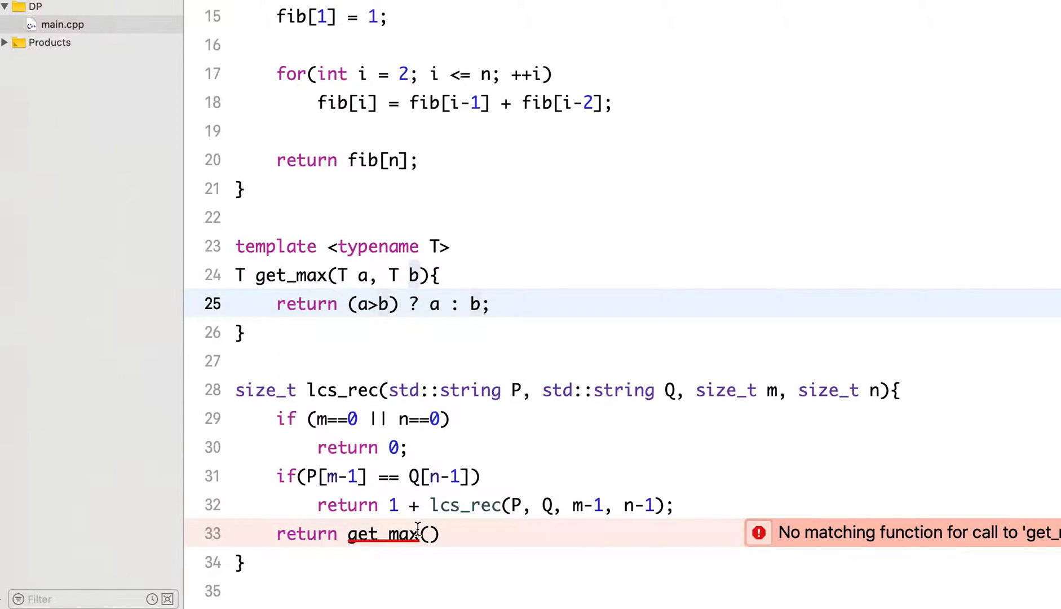
text(<s>)
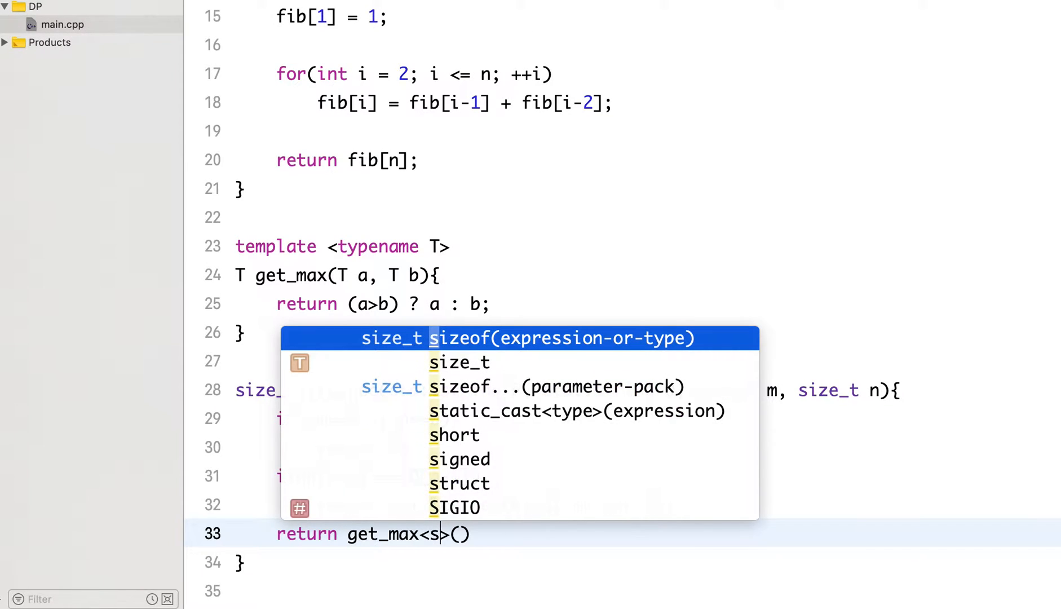
text(ize_t)
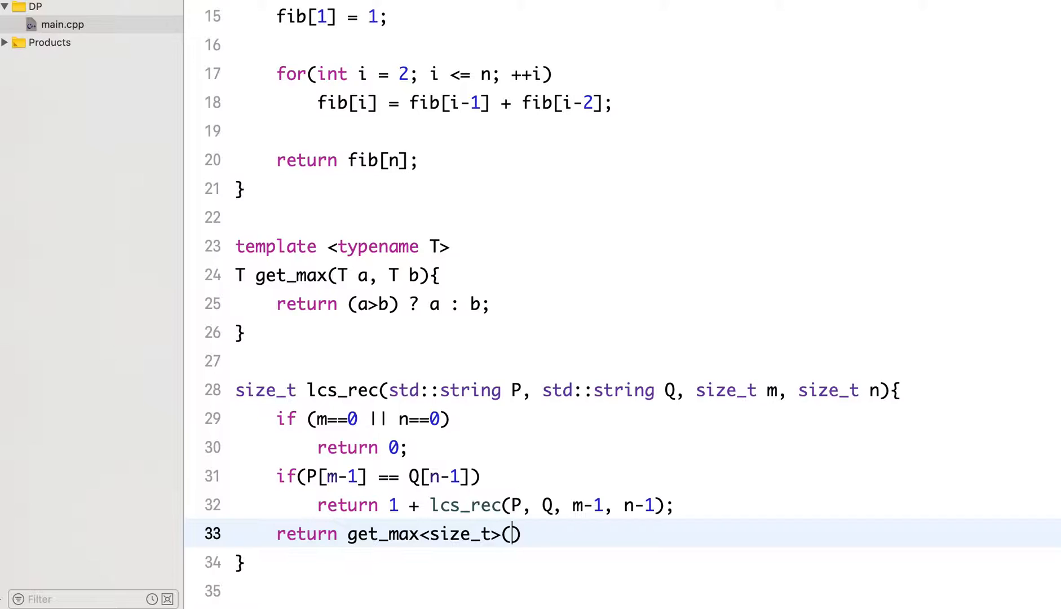
text(lcs_rec()
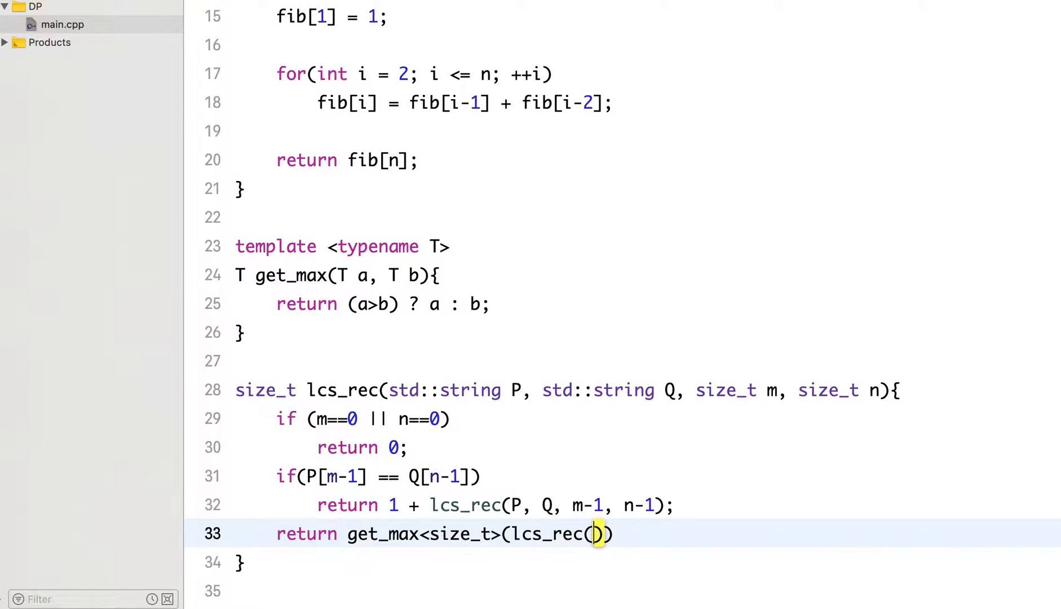
text(P, Q,)
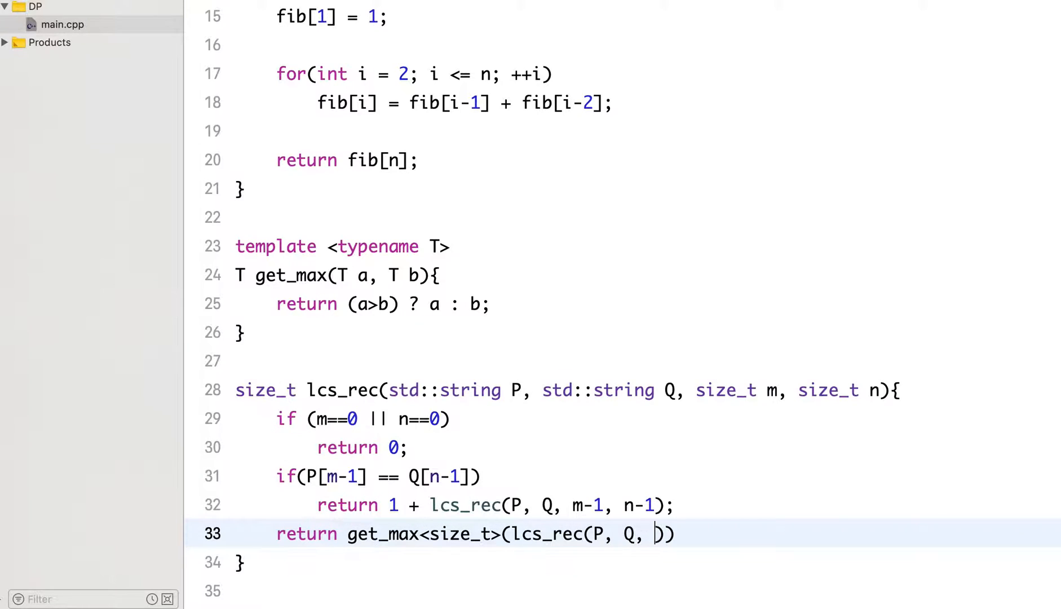
text(m-1))
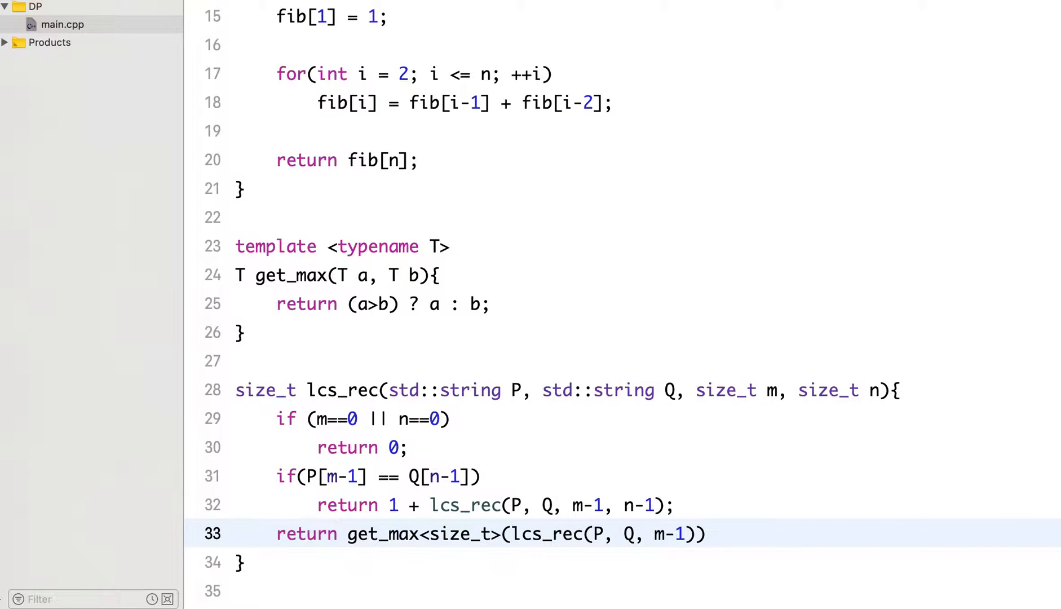
text(, n), lcs_rec()
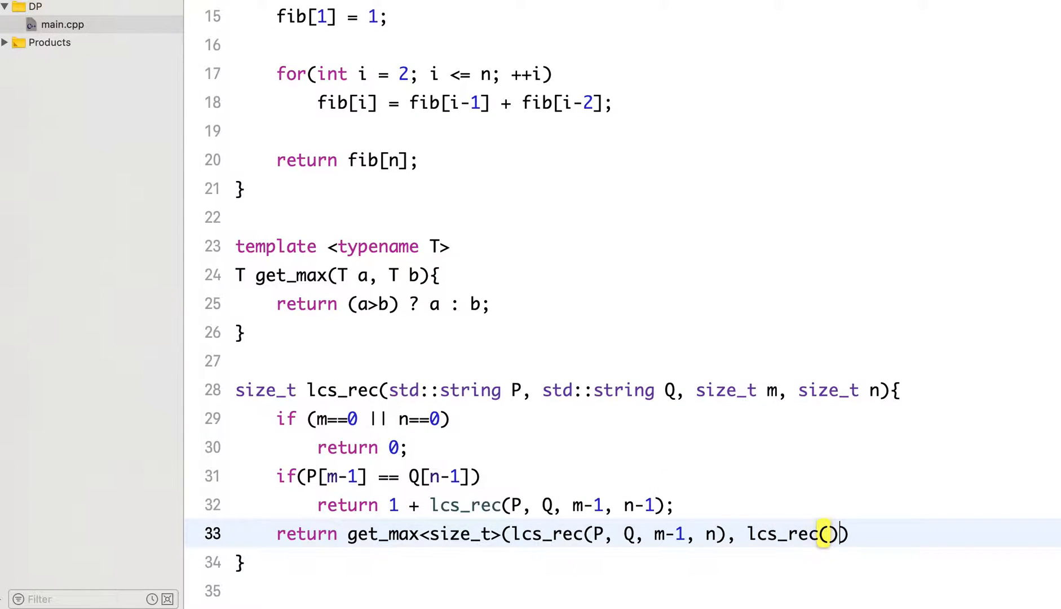
text(P)
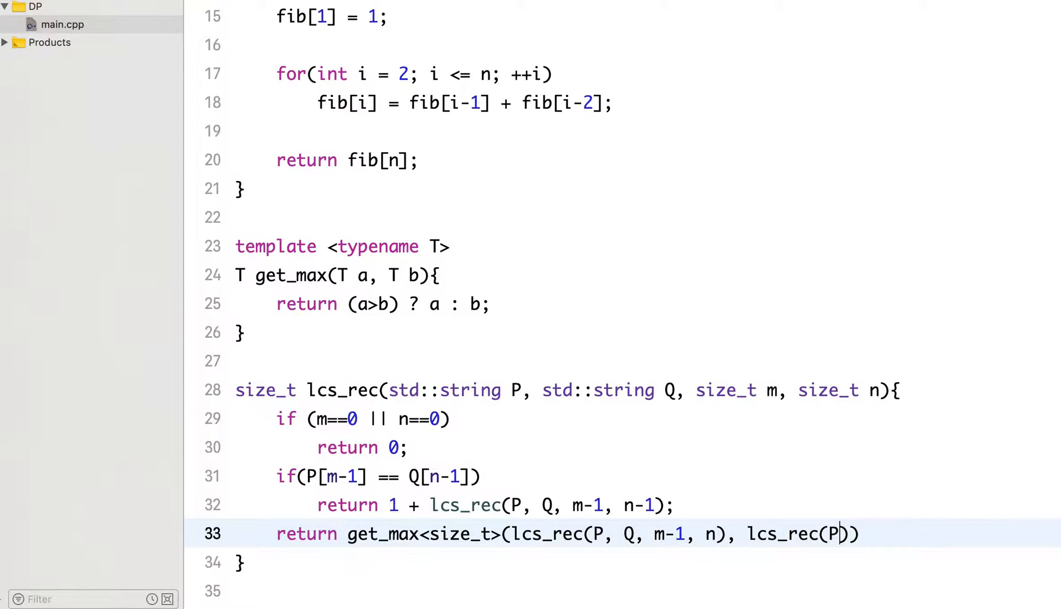
text(, Q,)
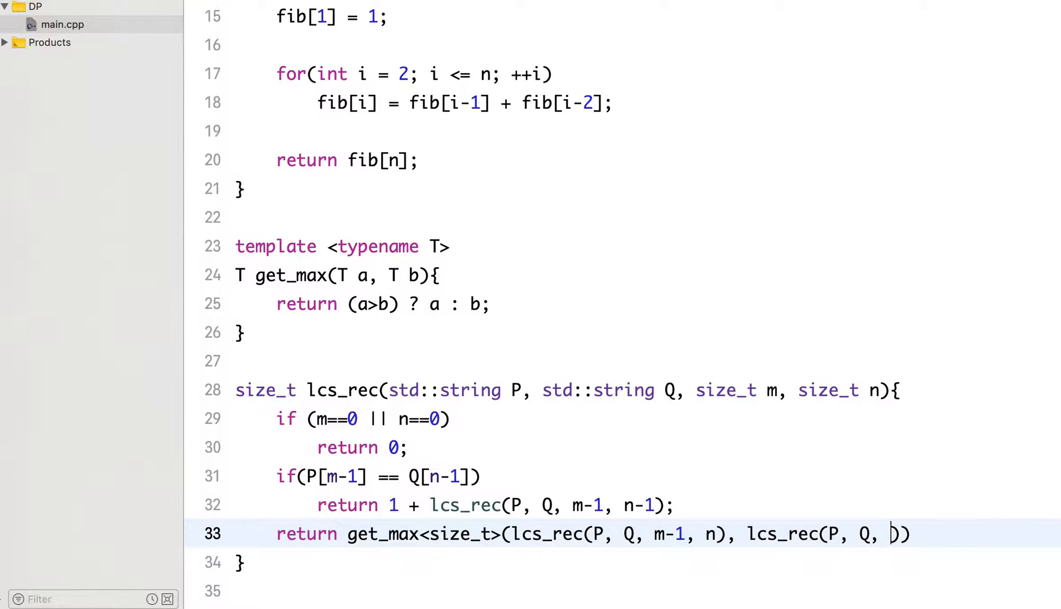
text(m, n)
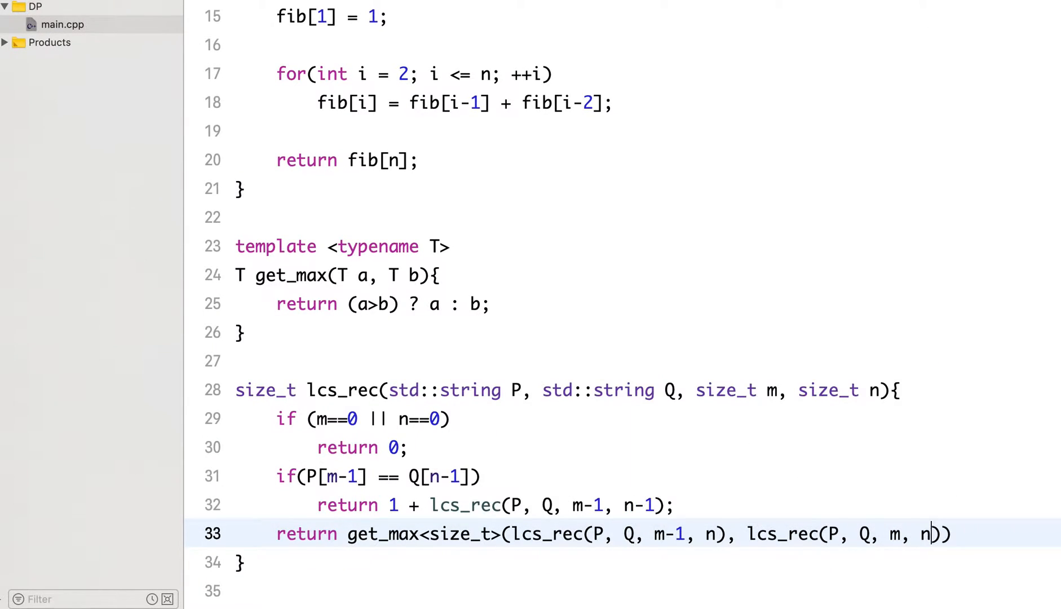
text(-1)
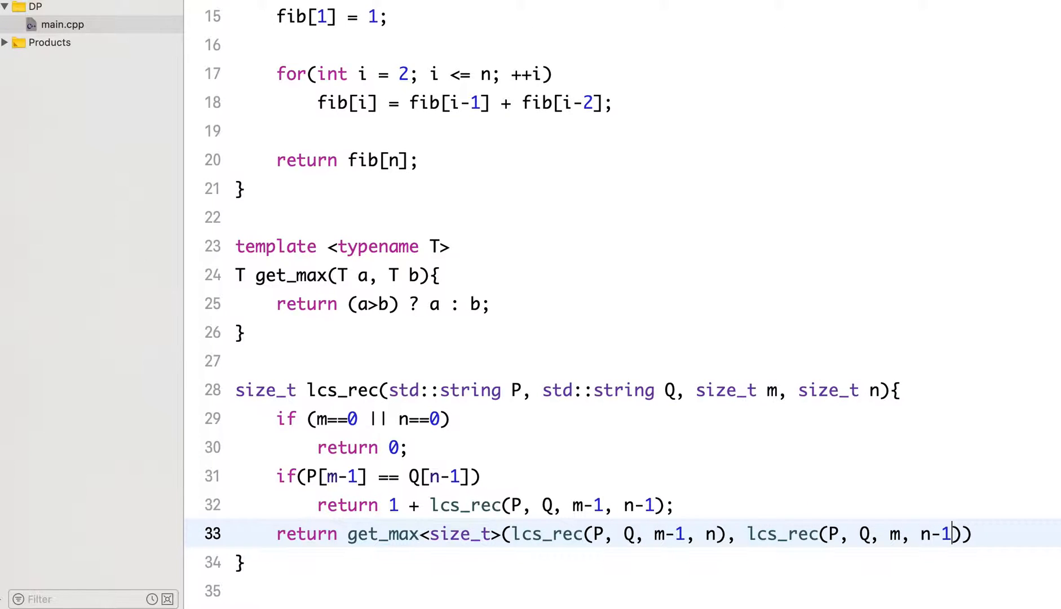
text(;)
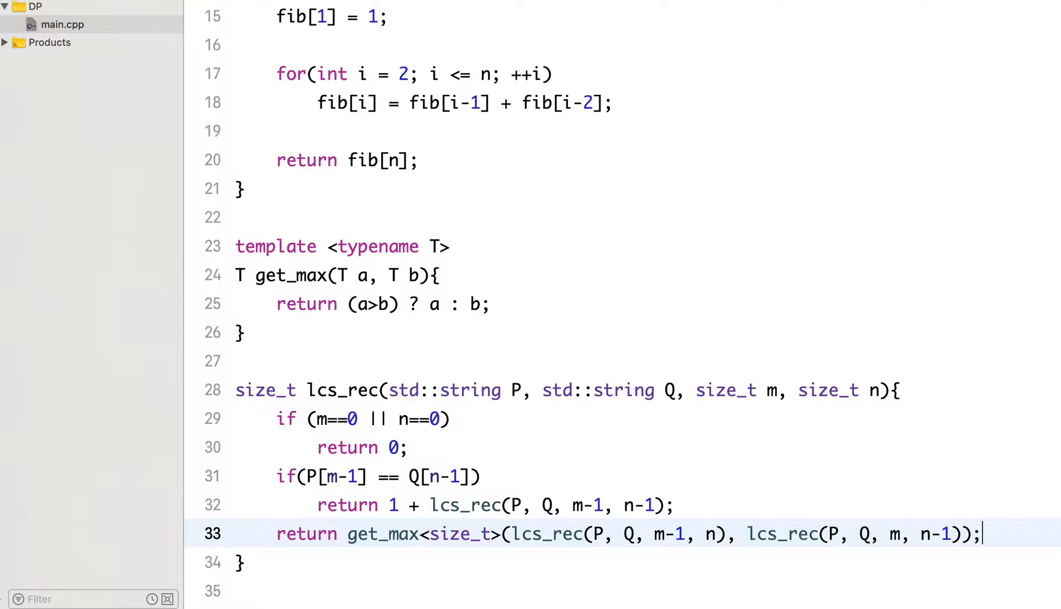
scroll(down, 3)
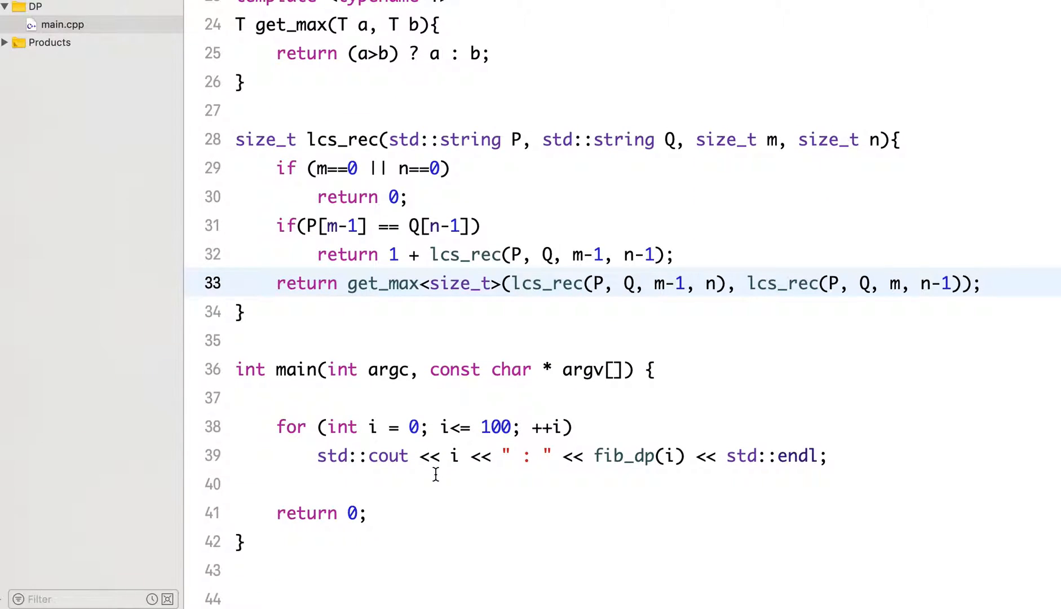
Declare std::string s1 = "GAGATB" in main after the fib_dp loop
click(277, 482)
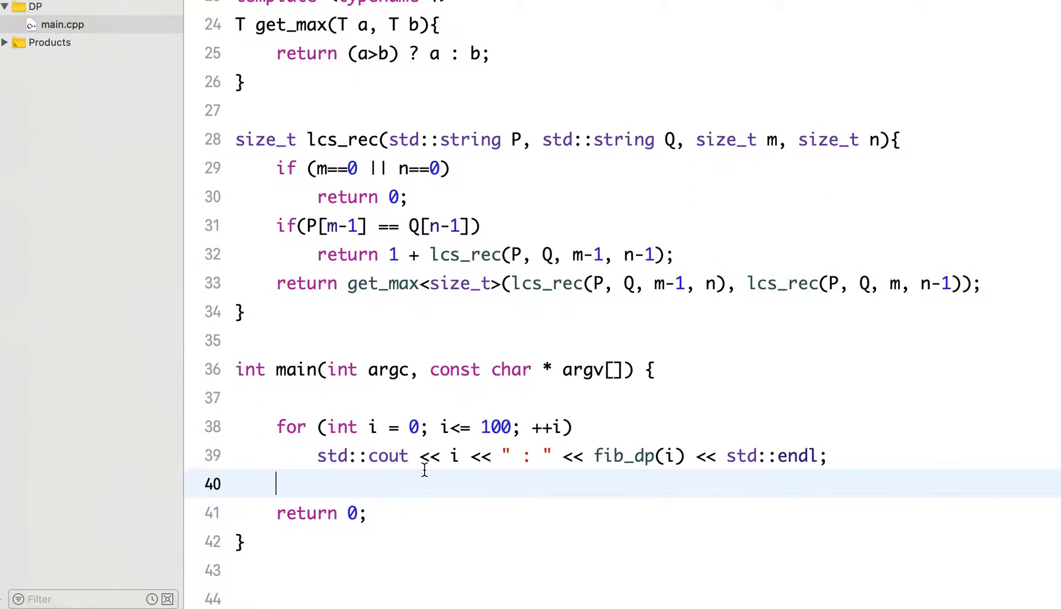
key(Return)
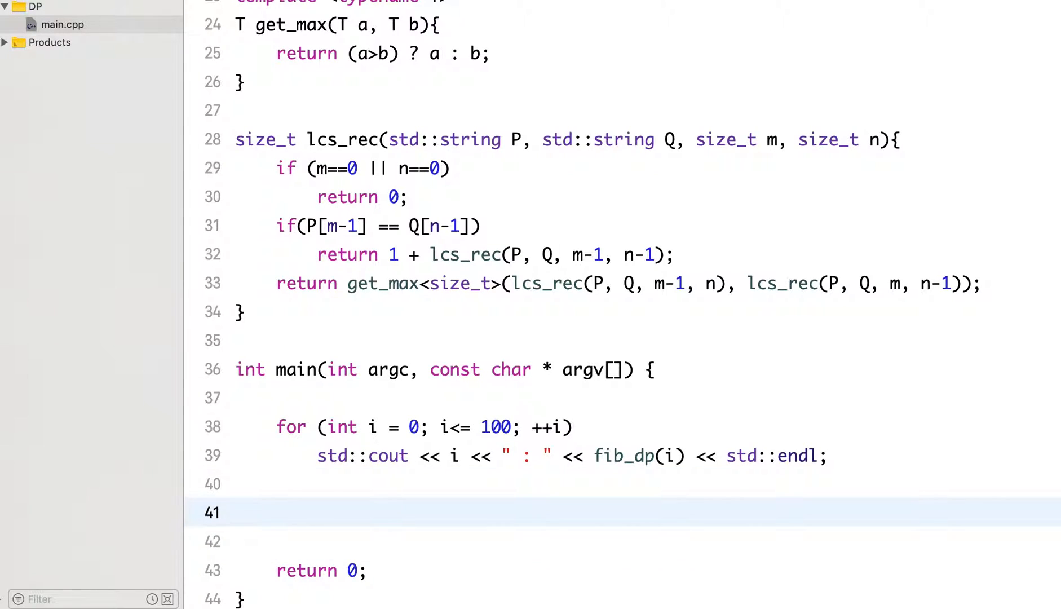
text(std::string)
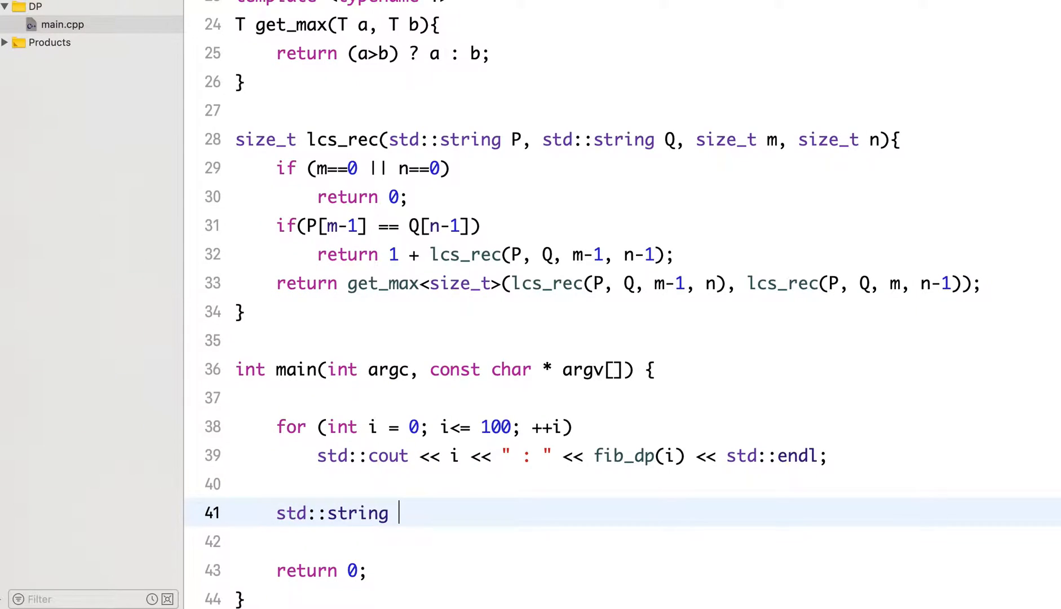
text(s1 =)
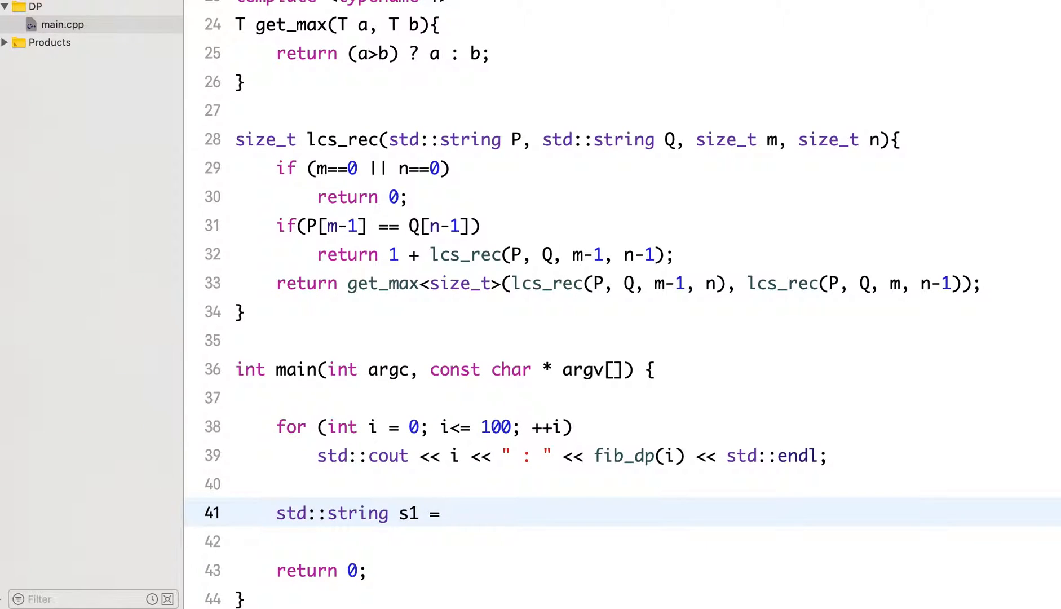
text(")
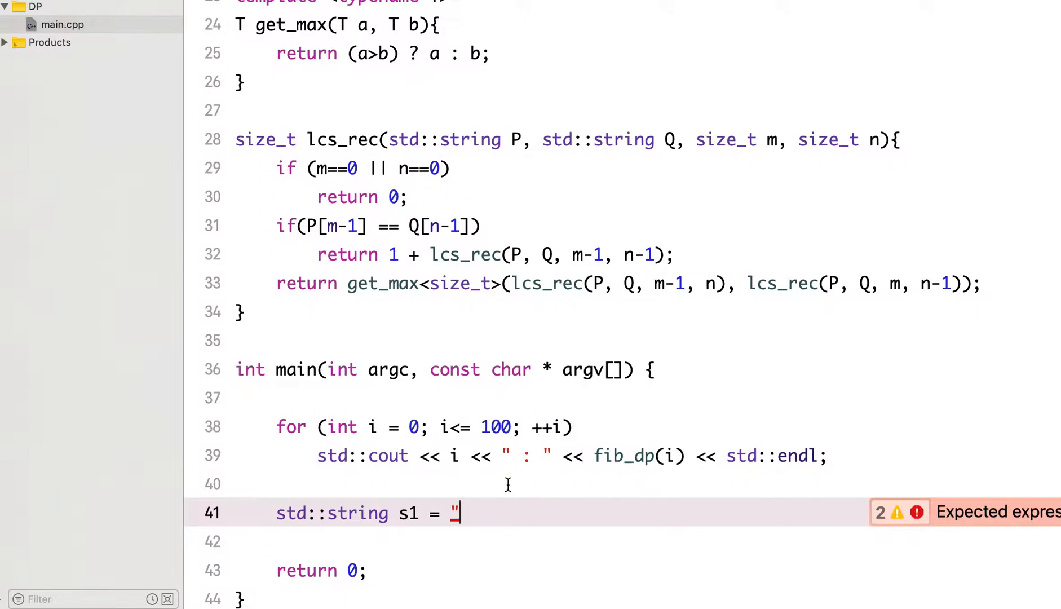
text(GAG)
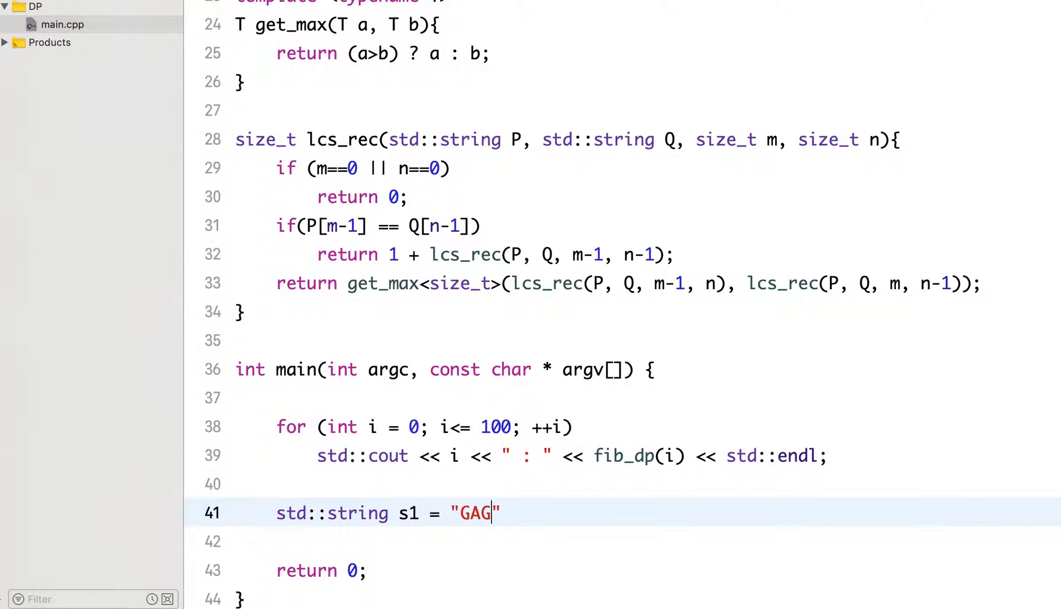
text(AT)
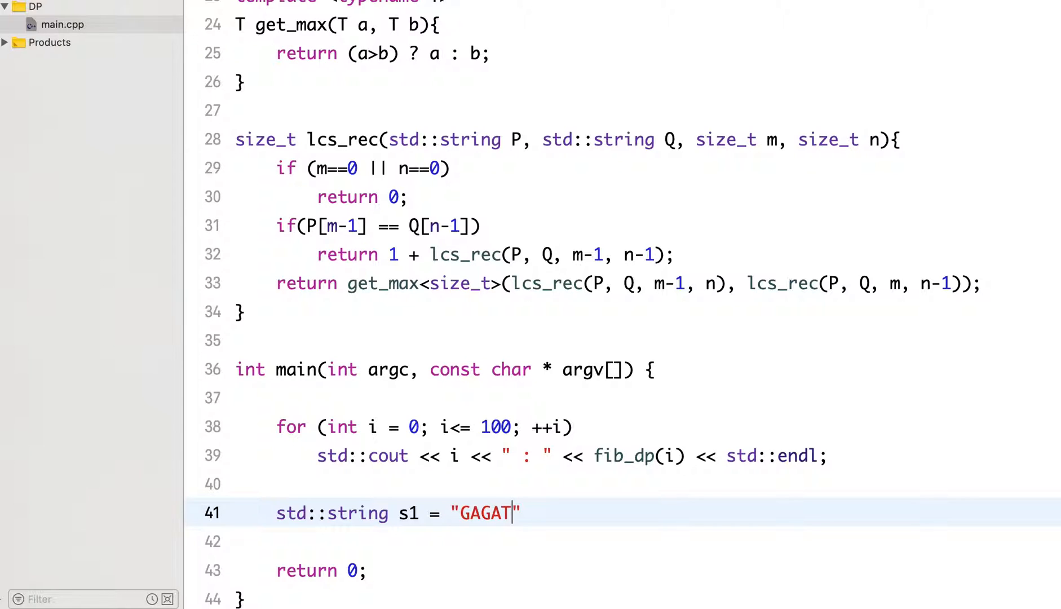
text(B)
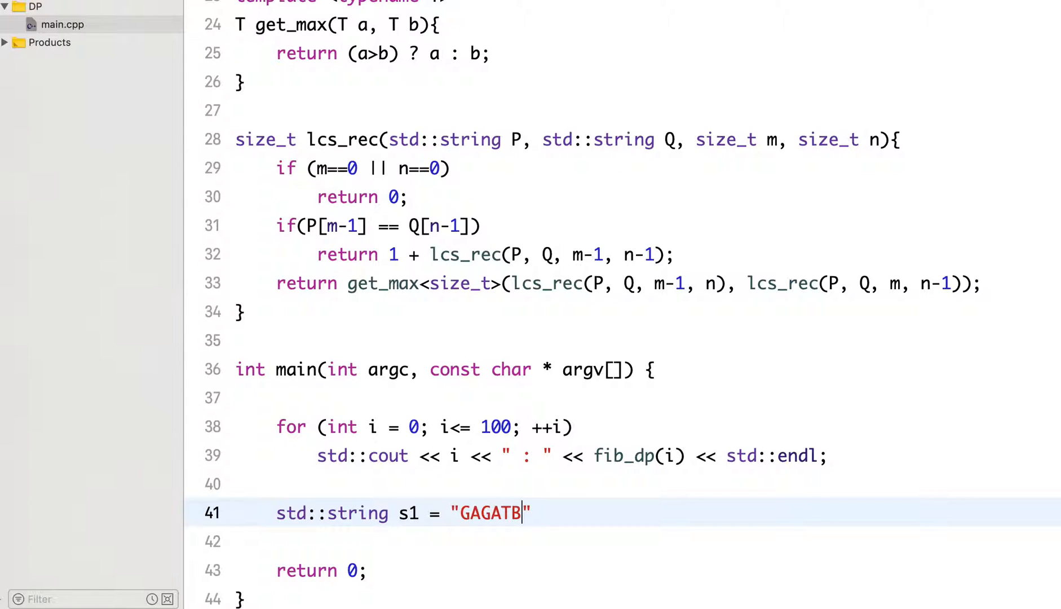
text(;)
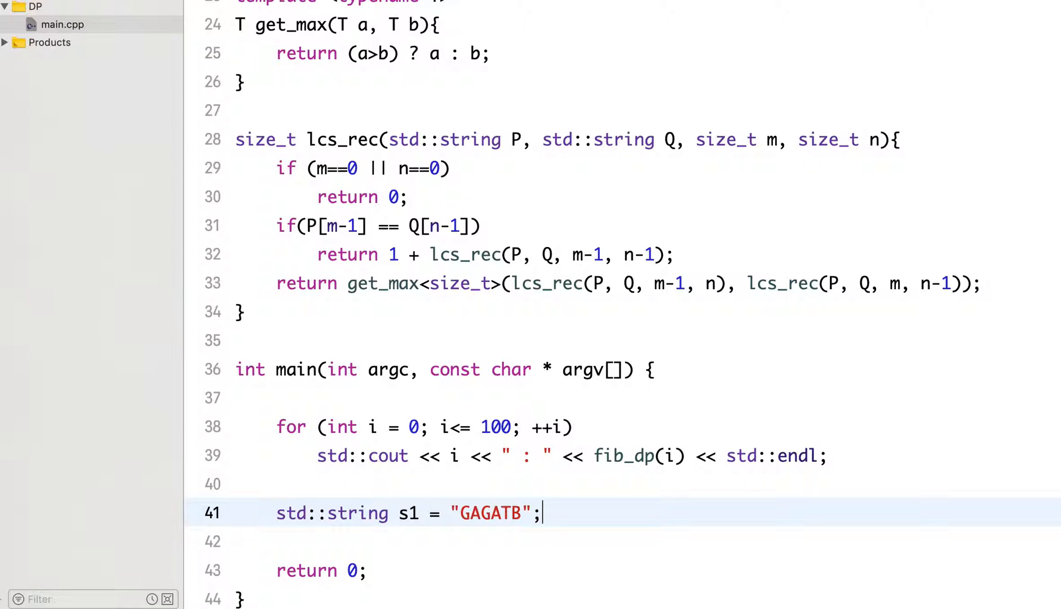
key(Return)
text(std::string s)
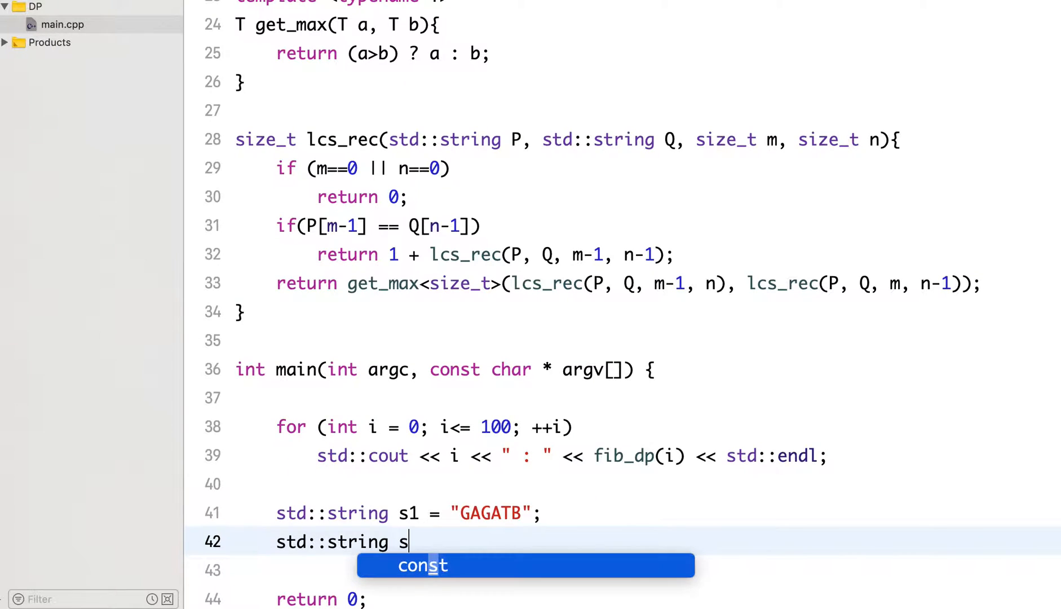
Declare std::string s2 = "XATGTYBC" on the next line
text(2 =)
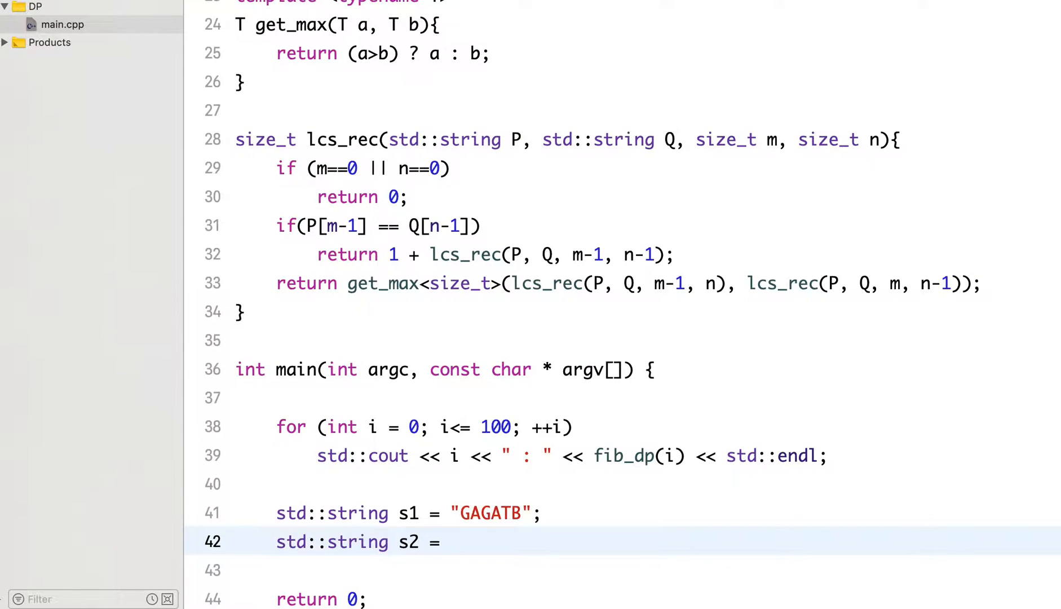
text("";)
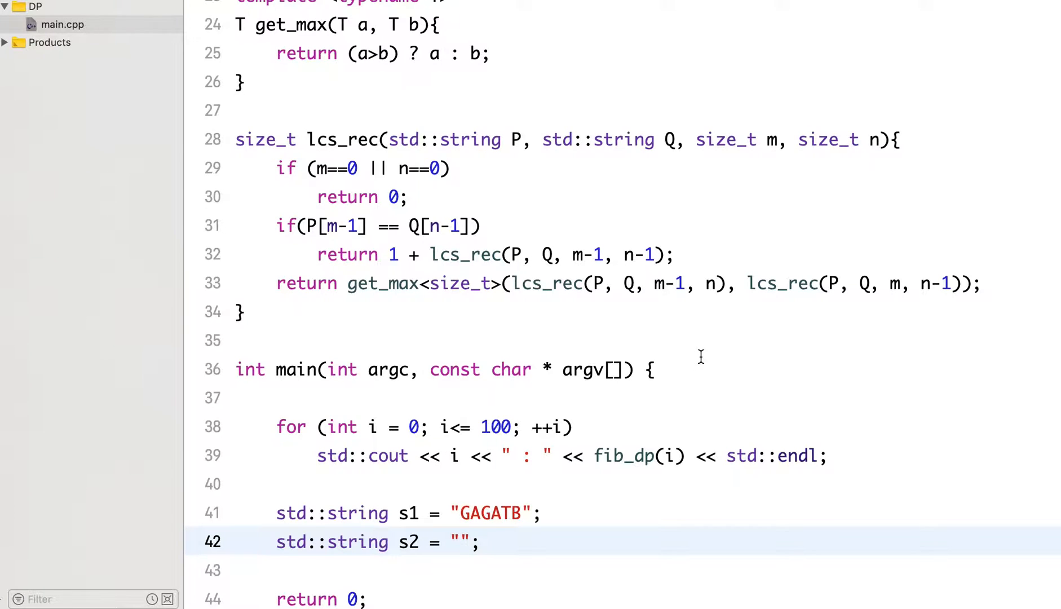
text(XA)
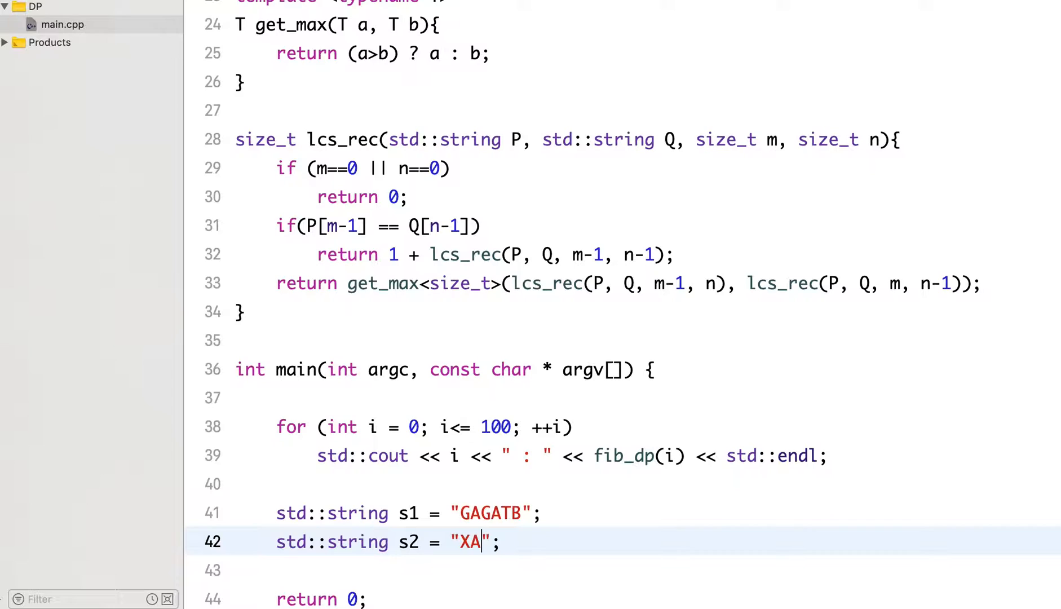
text(TGTY)
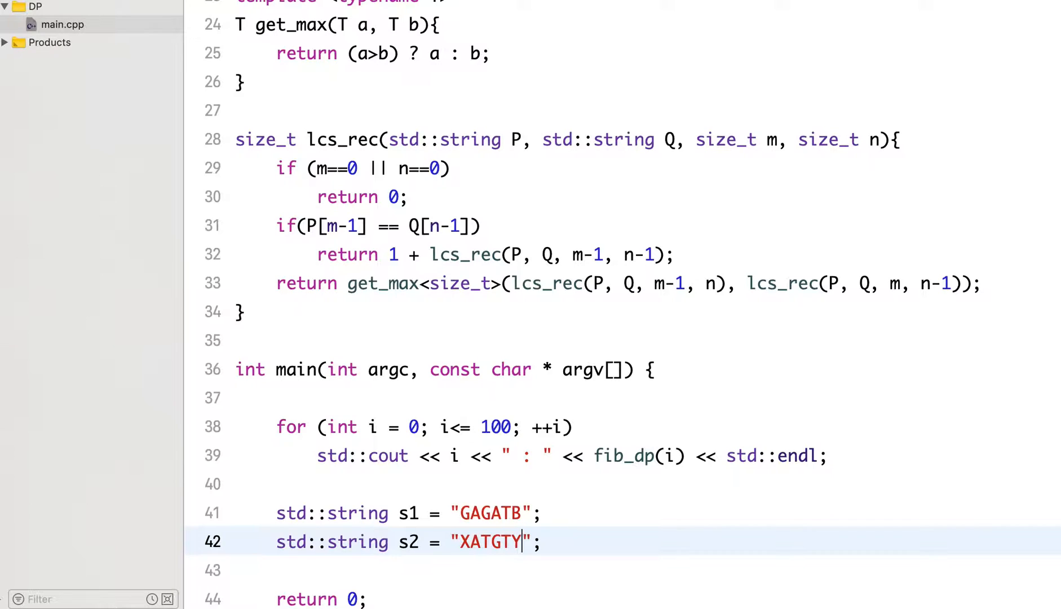
text(BC)
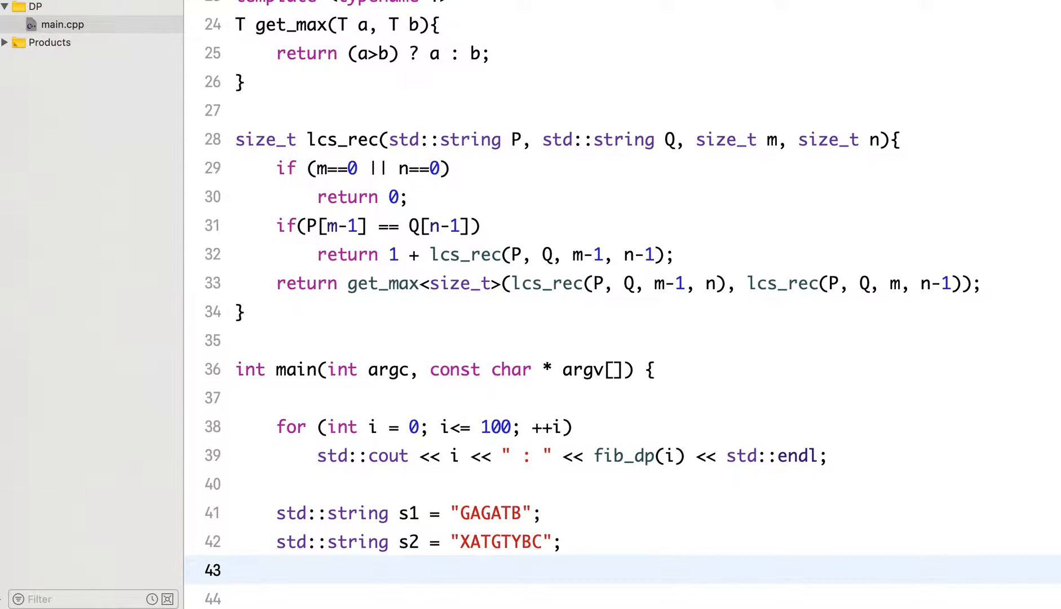
Print lcs_rec(s1, s2, s1.length(), s2.length()) followed by std::endl in main
text(std::cout)
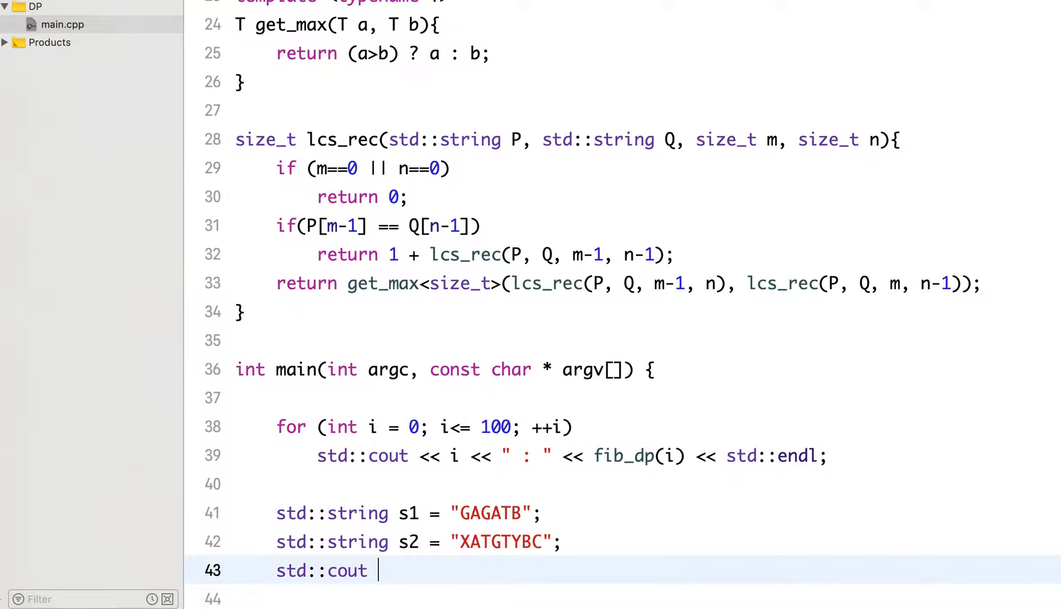
text(<<)
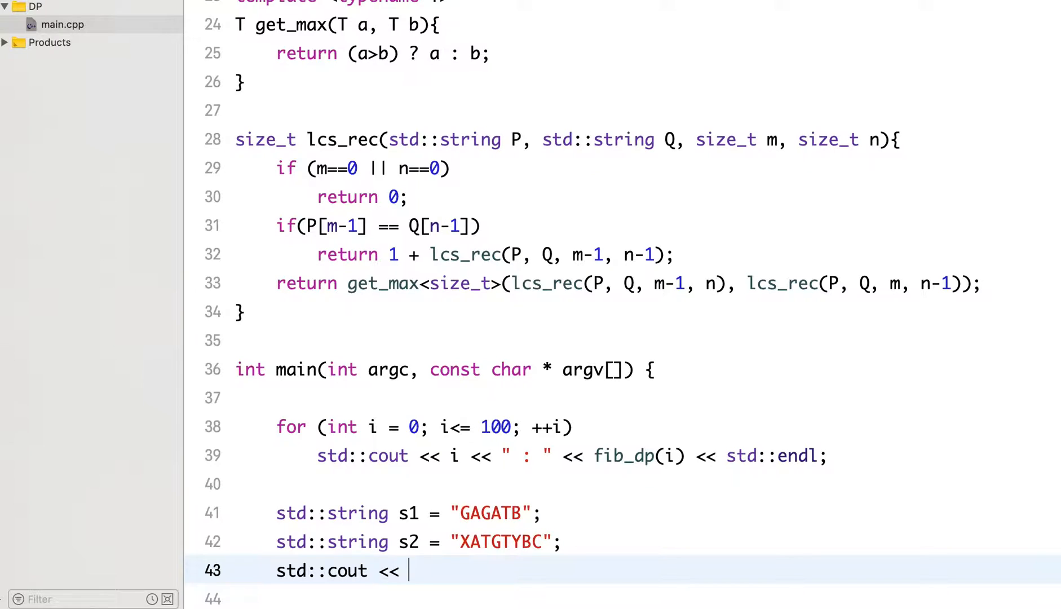
text(lcs_)
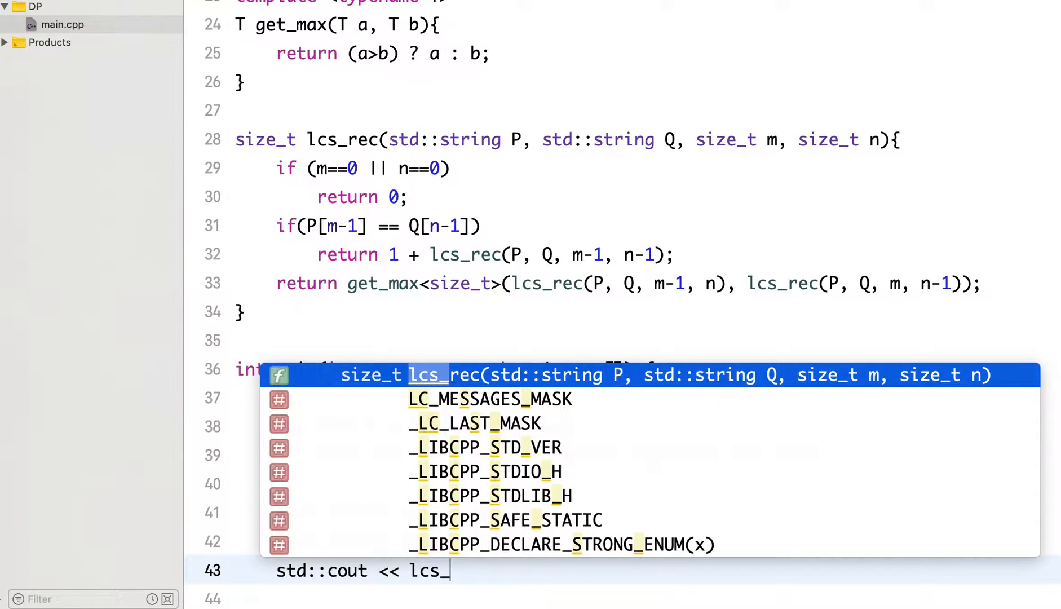
text(rec()
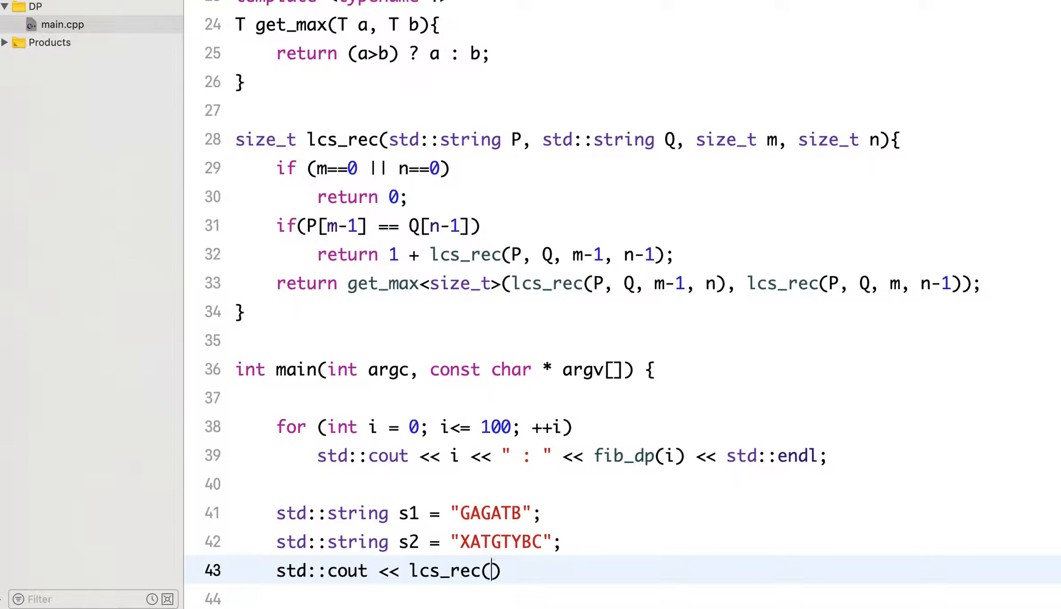
text(s1,)
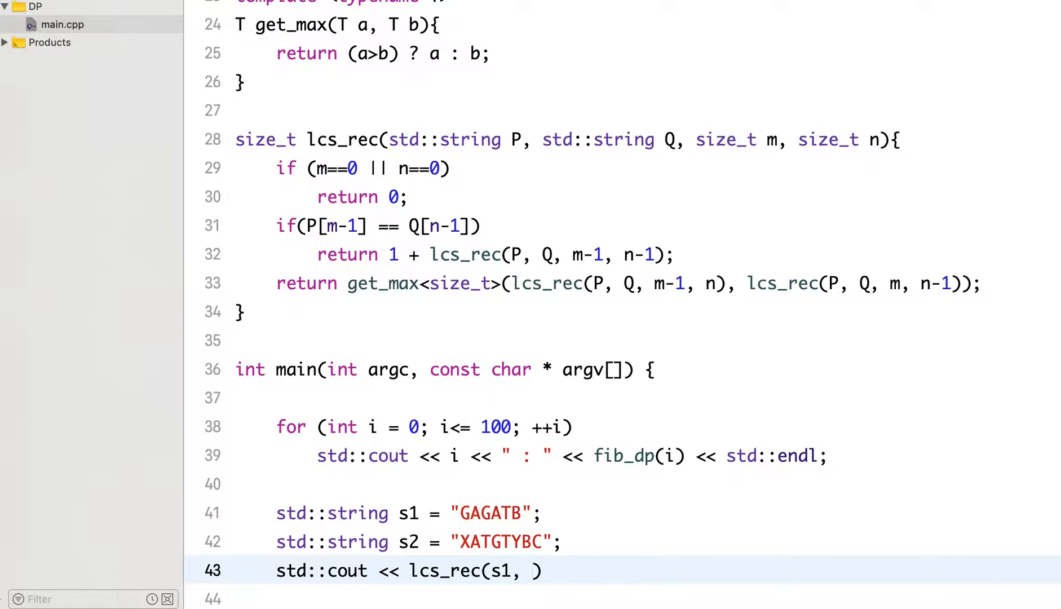
text(s2,)
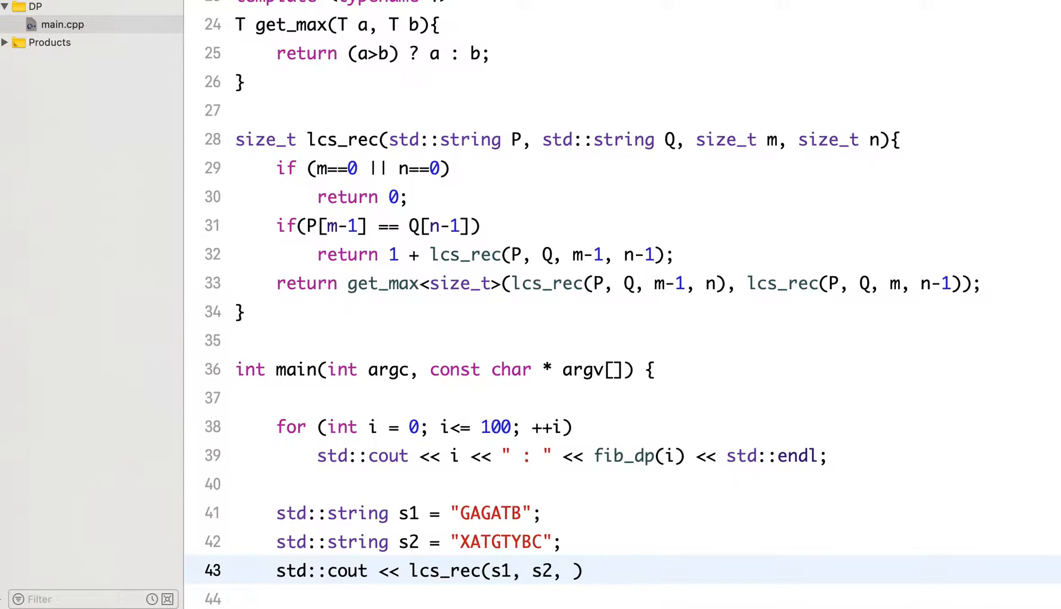
text(s1.length()
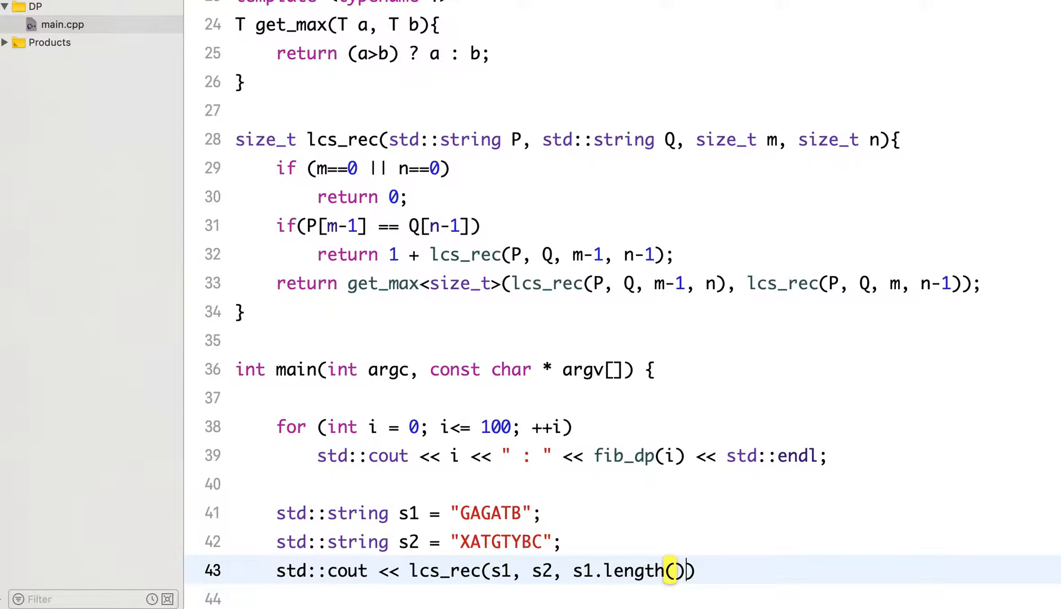
text(, s2.length()
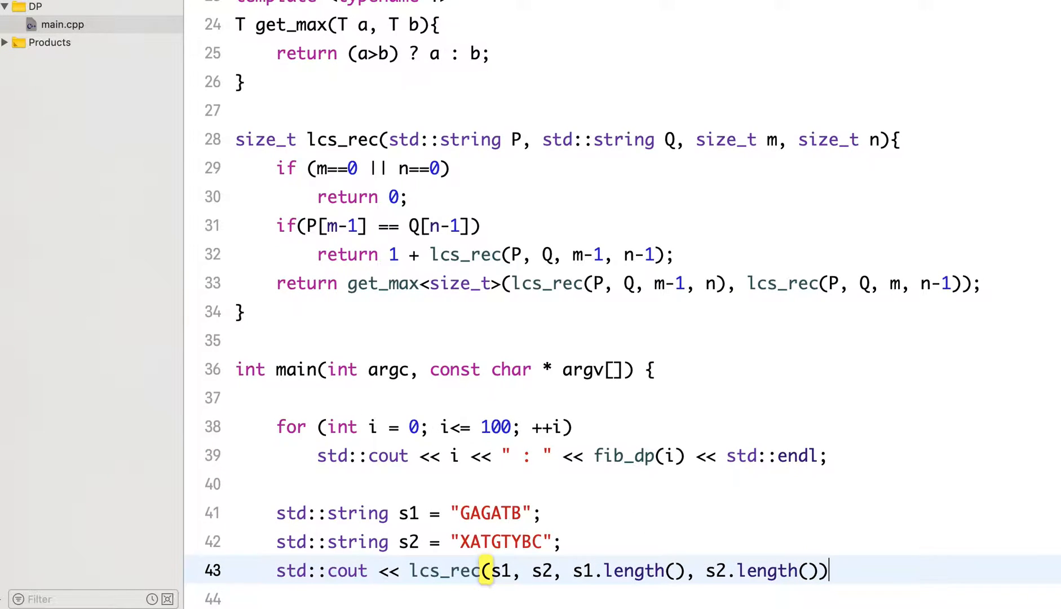
text( << std::endl;)
key(Return)
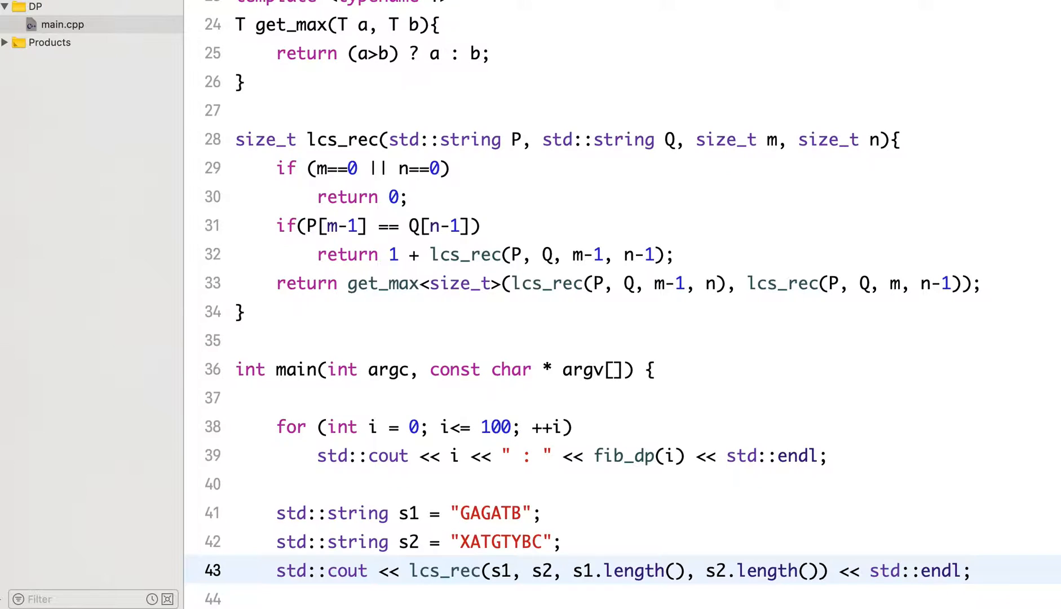
scroll(down, 3)
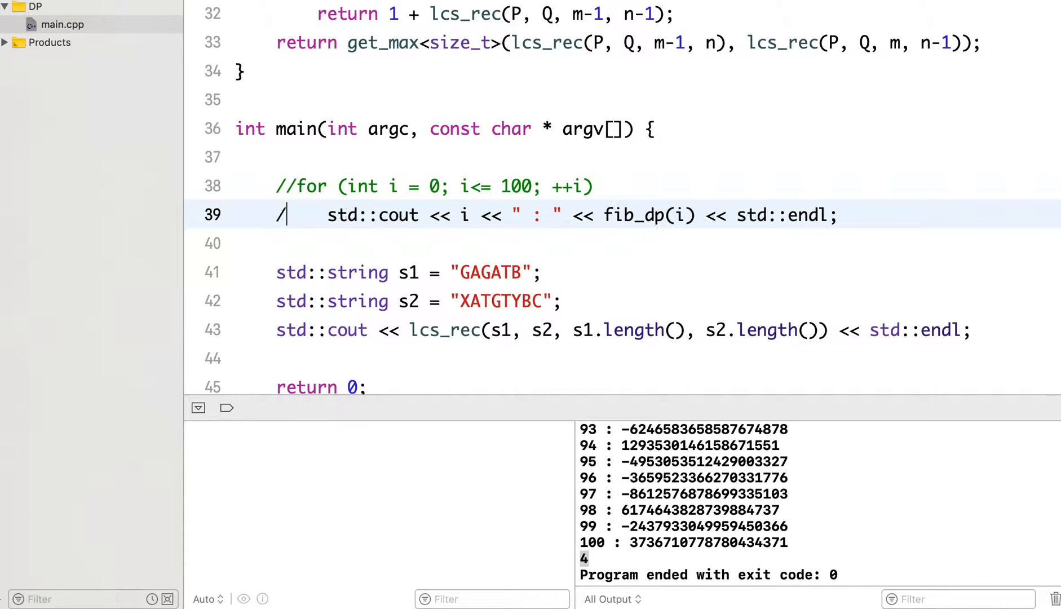
Comment out the fib_dp print loop with // and build the project
text(/)
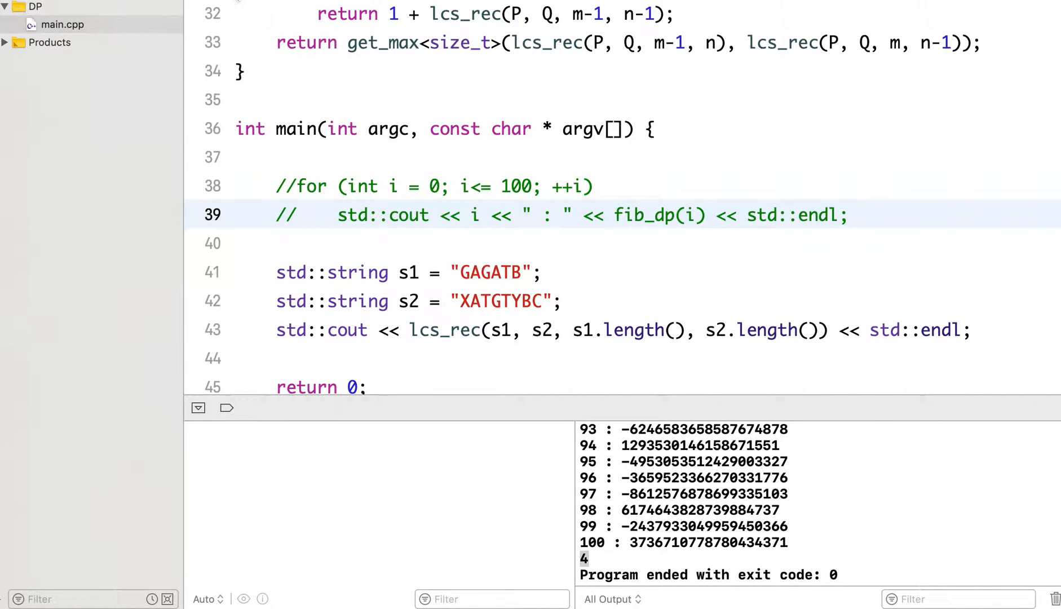
key(cmd+b)
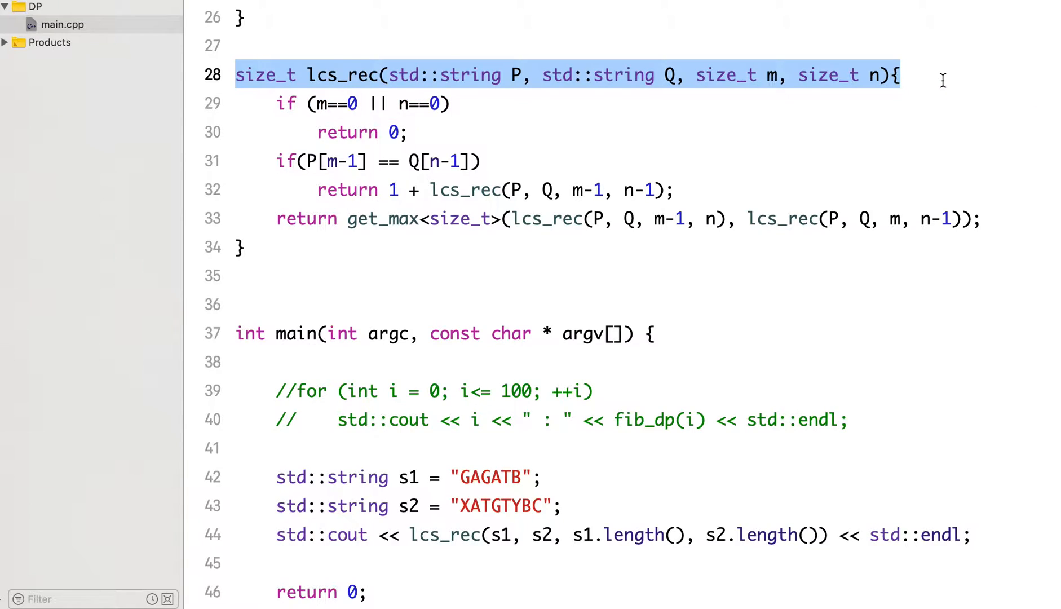
Rename the duplicated signature to lcs_dp and give it an empty braced body
click(254, 275)
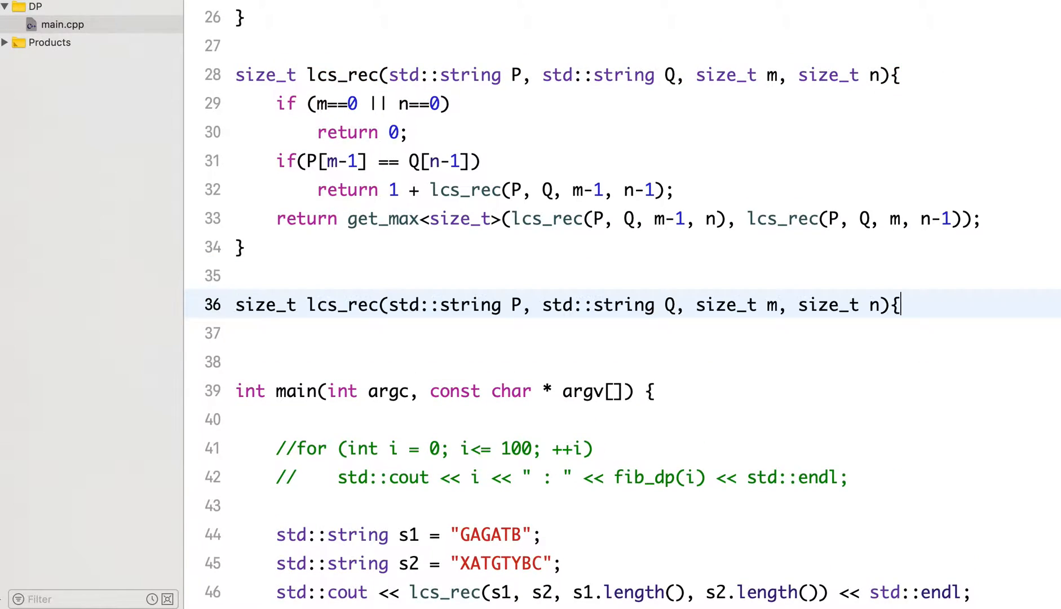
click(882, 305)
text(dp)
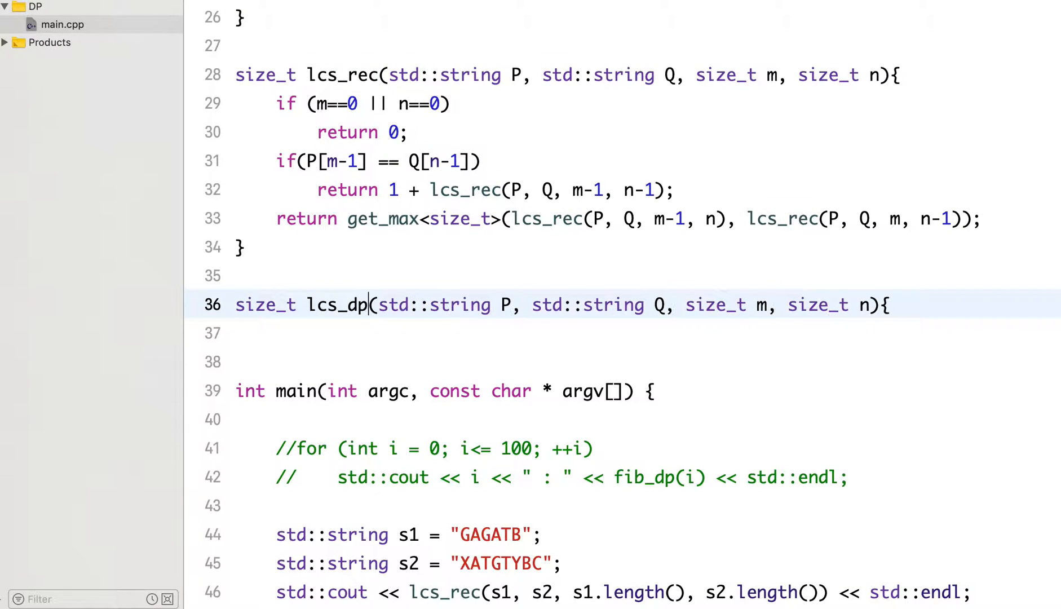
text(})
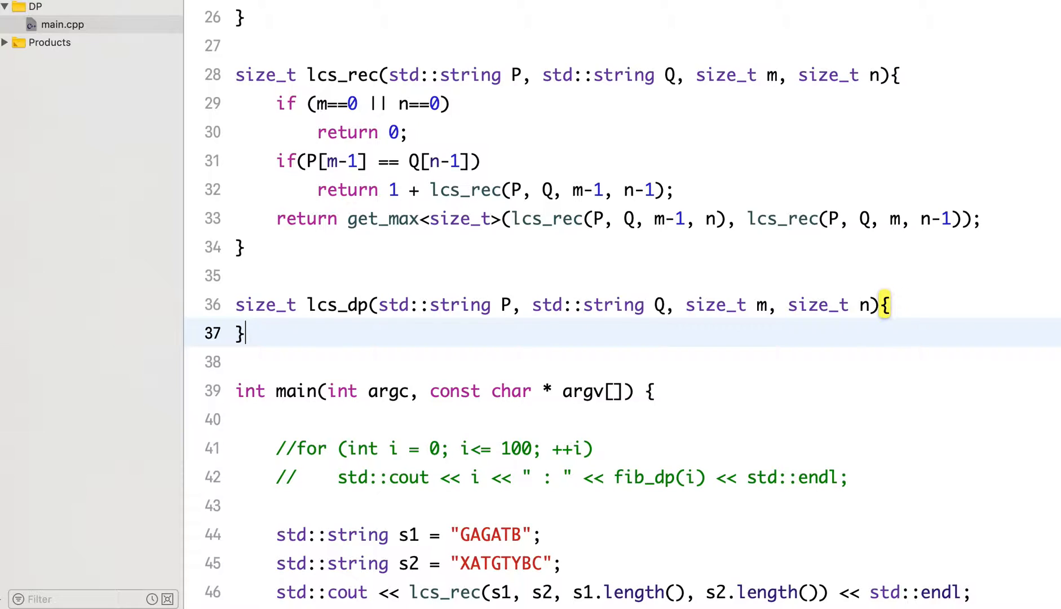
key(Return)
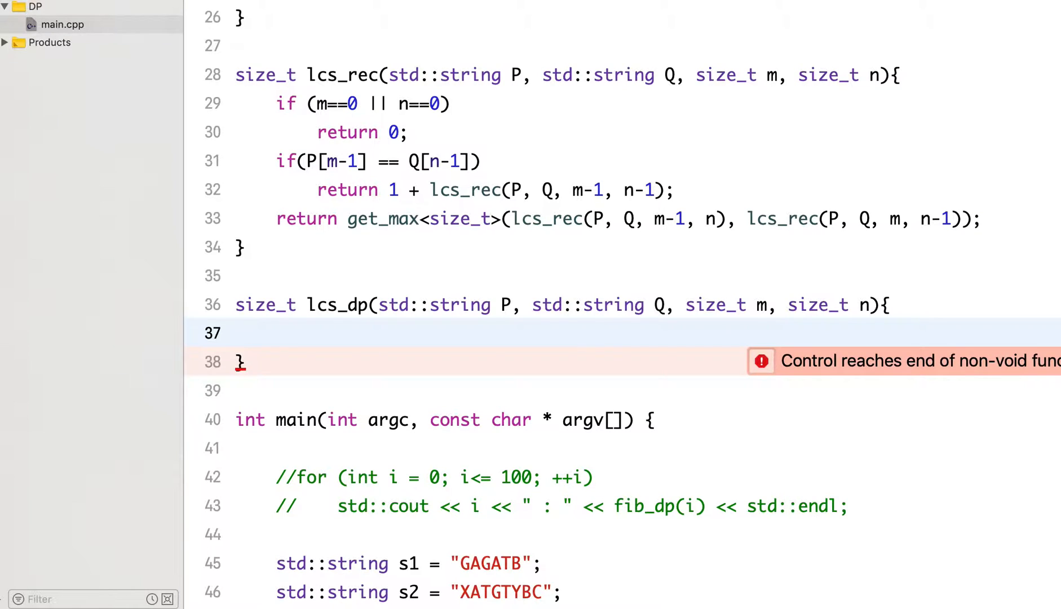
Declare the table size_t L[m+1][n+1] inside lcs_dp
text(size_t)
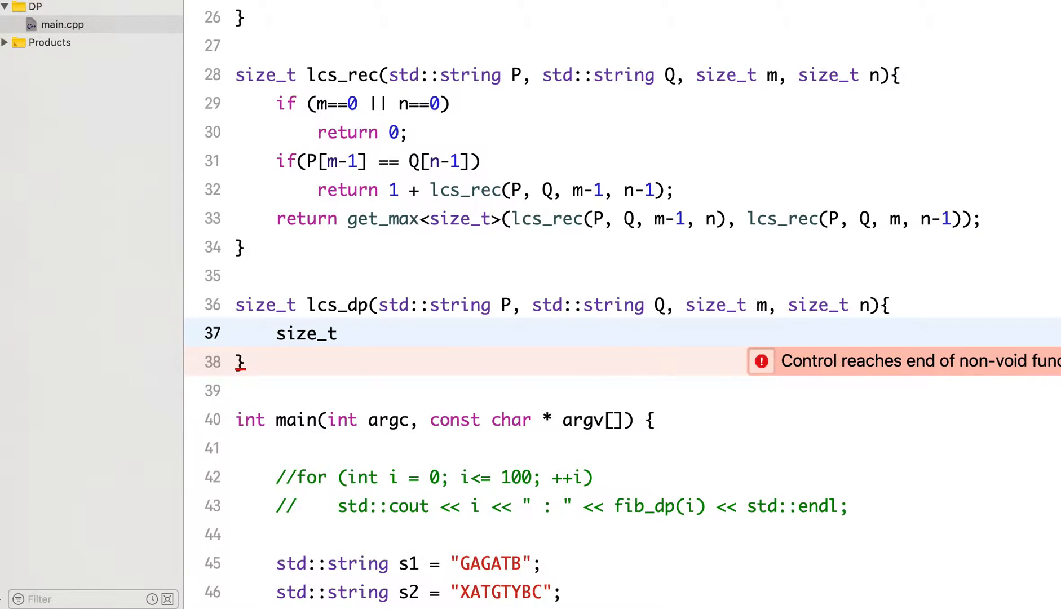
text(L[])
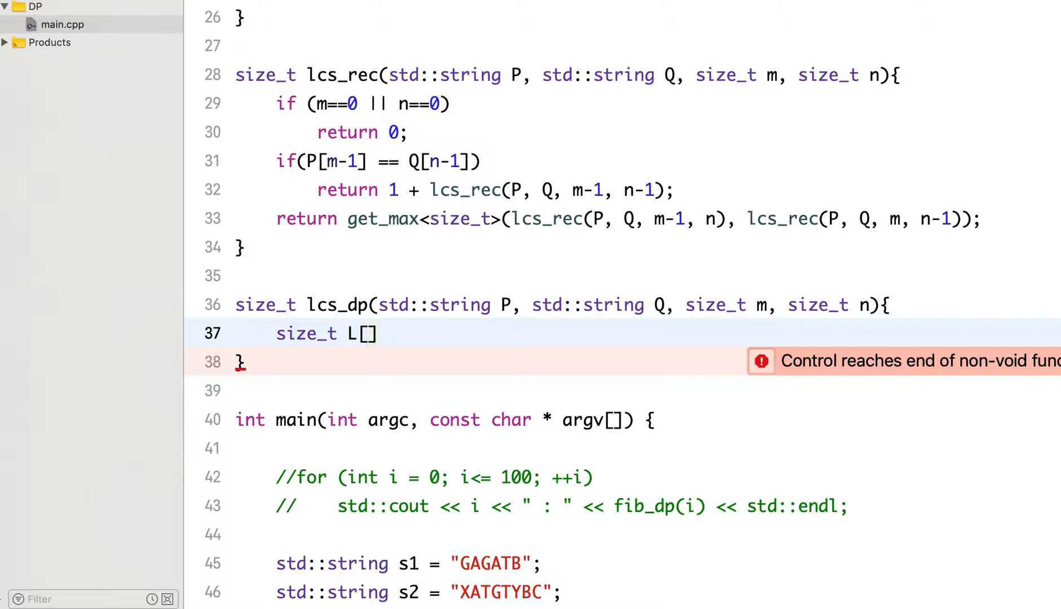
text(m+1][)
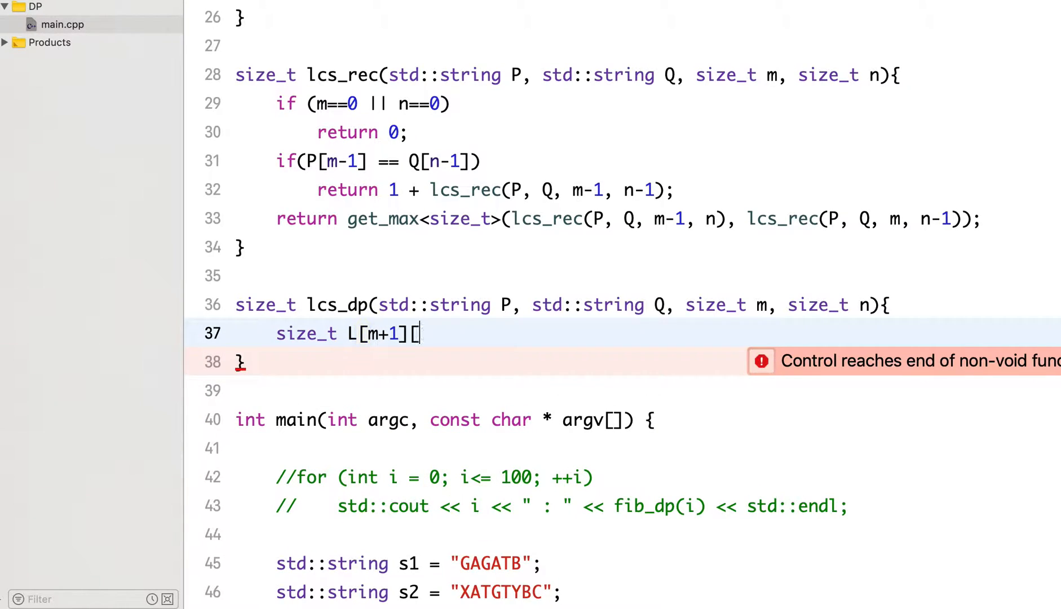
text(n+11])
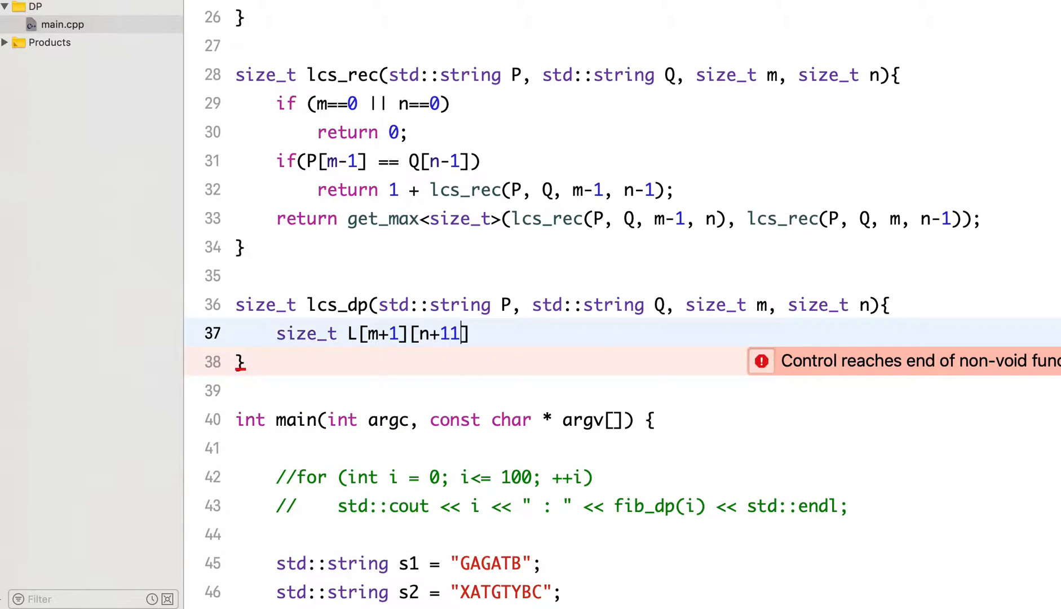
text(;)
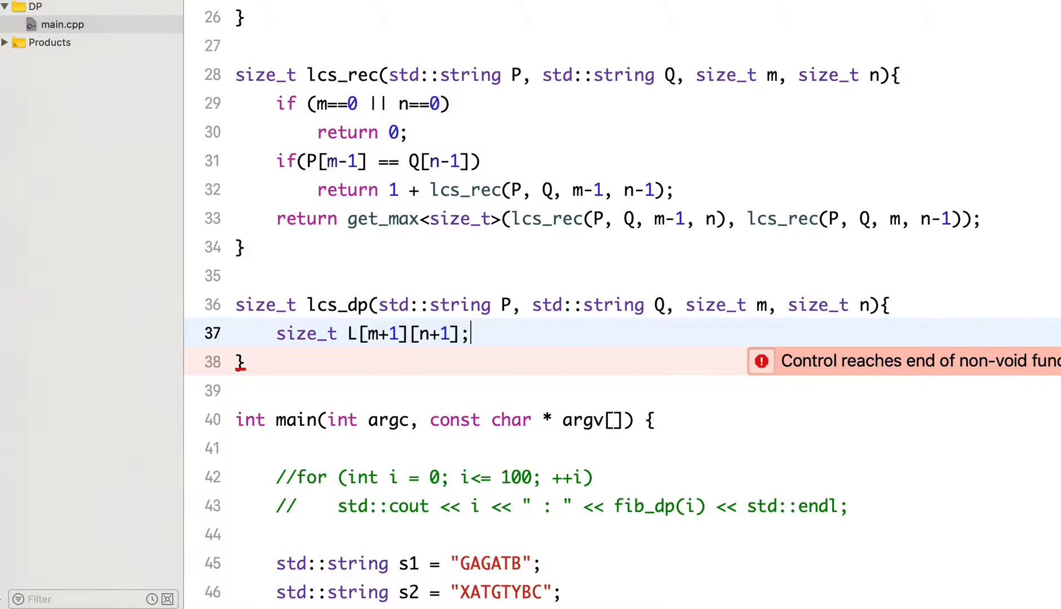
Add nested loops for i to m and j to n, starting an if(i==0 check inside
text(for())
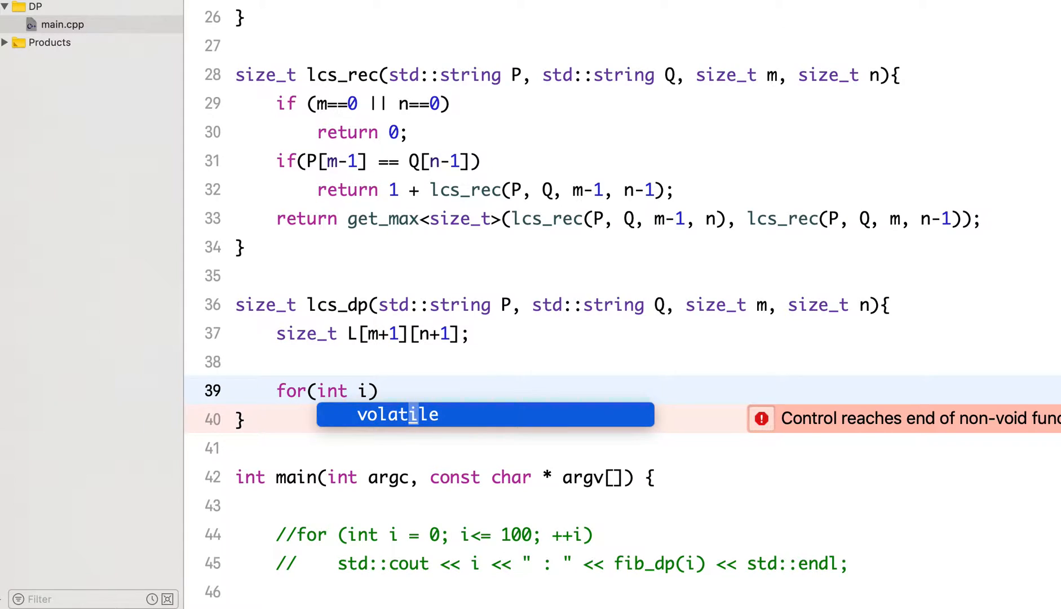
text(=0; i<)
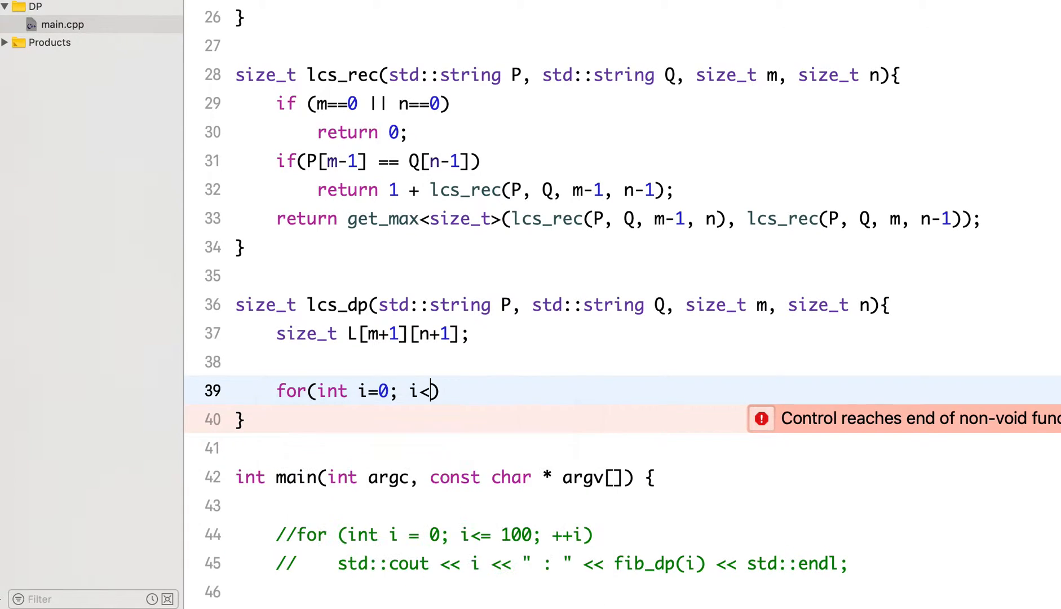
text(=m)
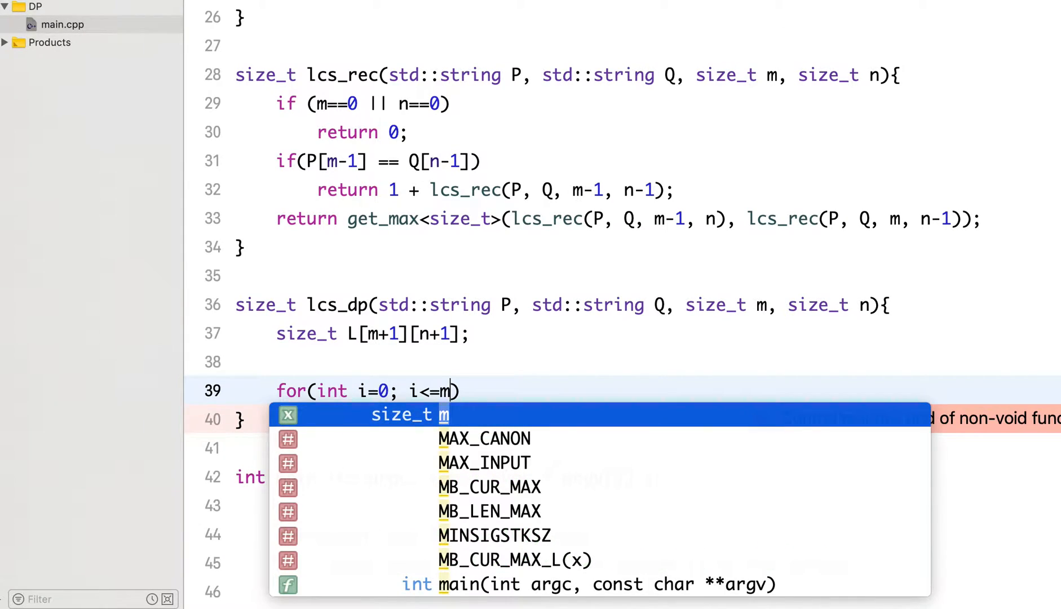
text(; ++i)
text(for(int )
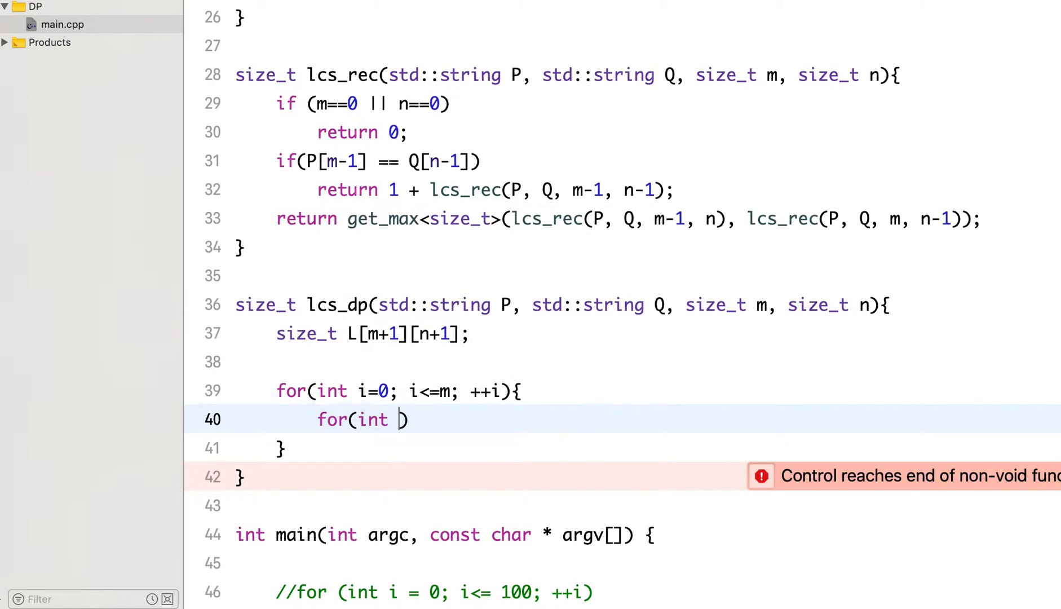
text(j=)
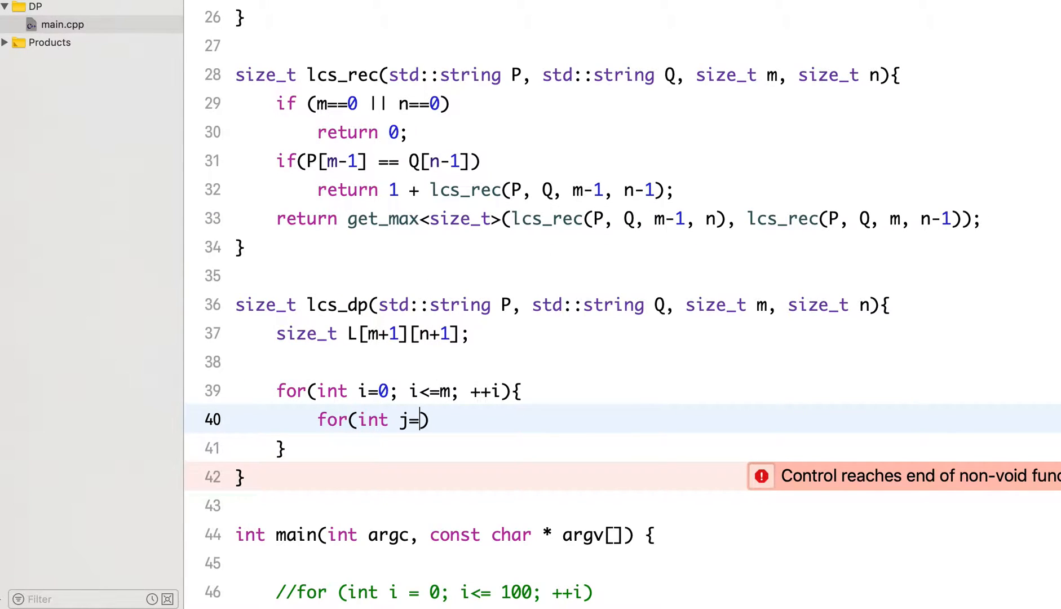
text(0; j<=n;)
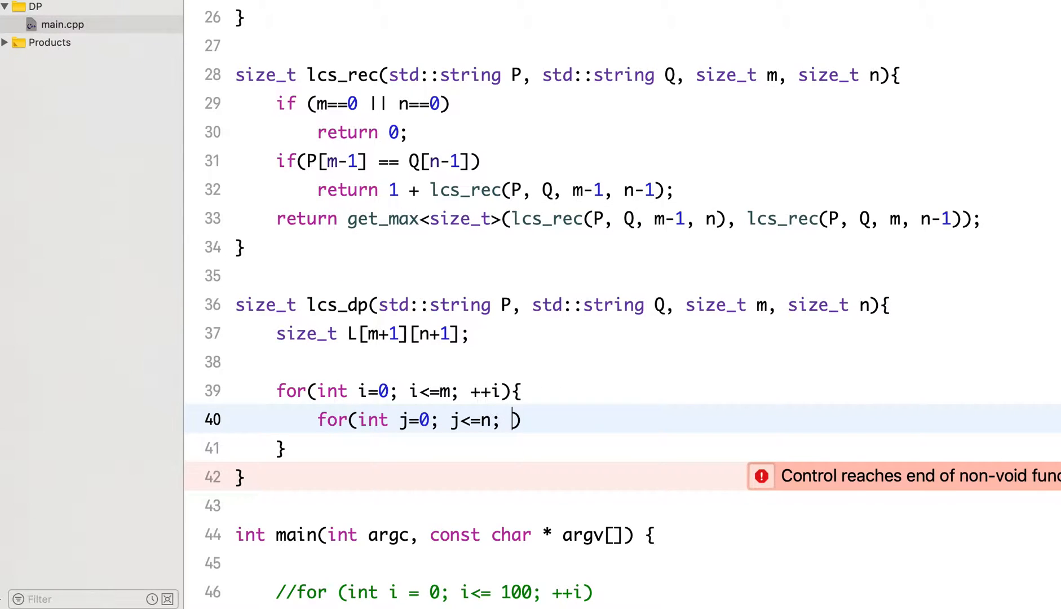
text(++j){)
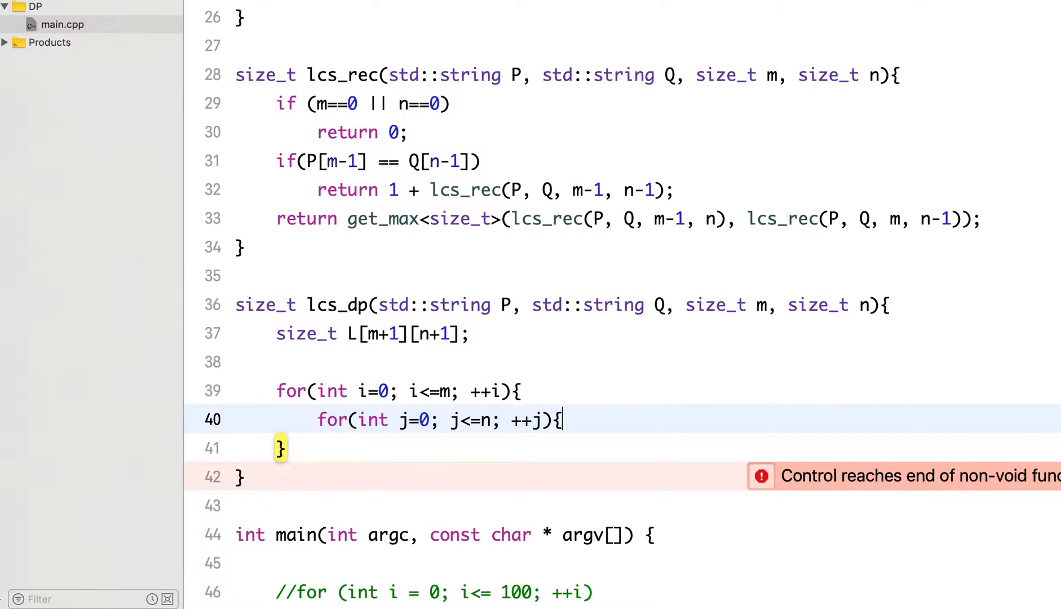
text(i)
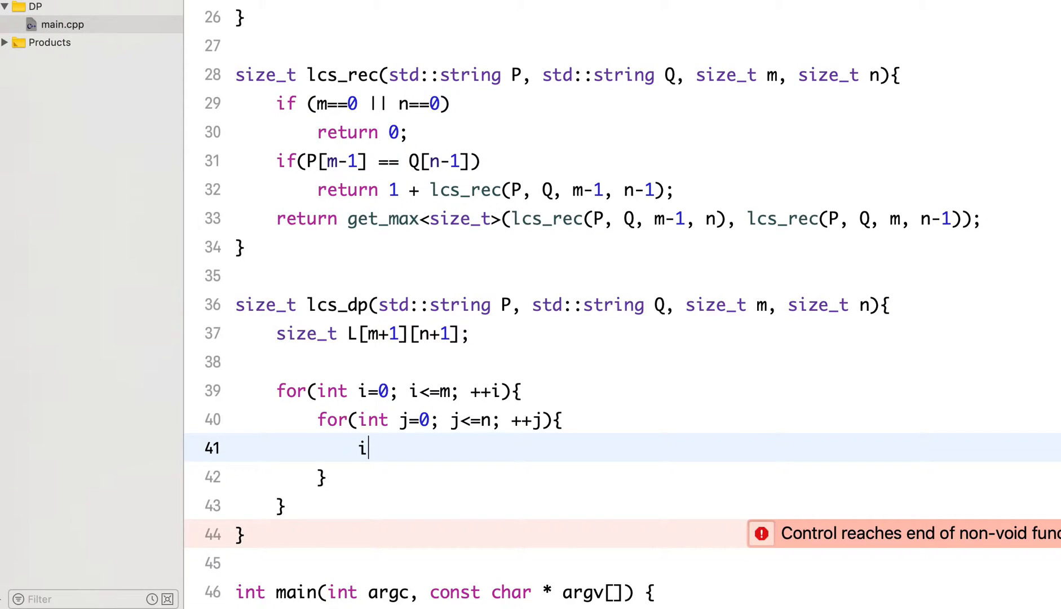
text(f())
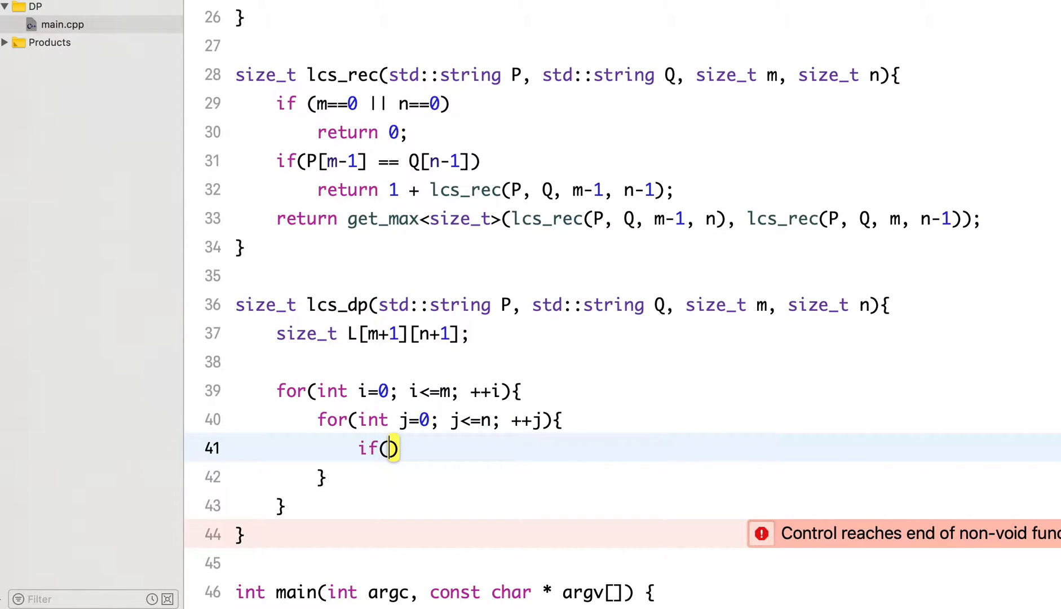
text(i==)
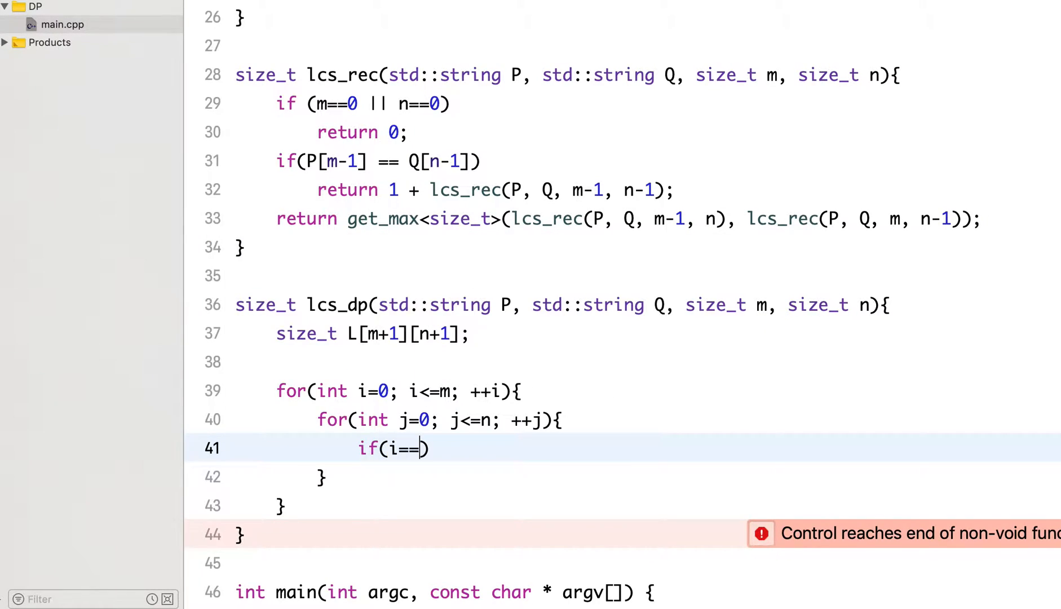
text(0)
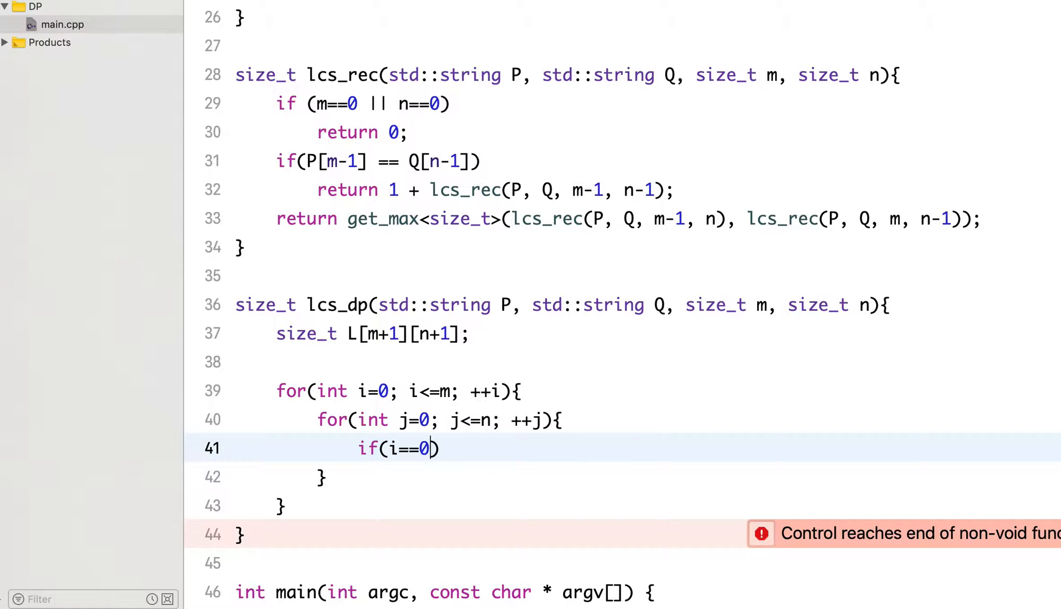
Complete the zero case: if(i==0 || j==0) L[i][j] = 0
text(|| j==0)
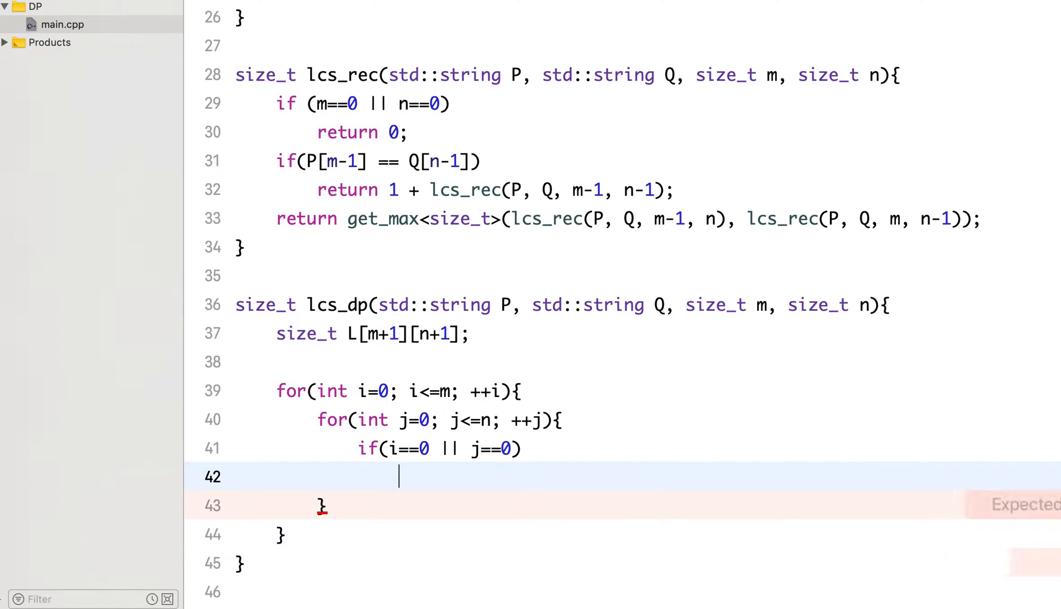
text(L[i][j] =)
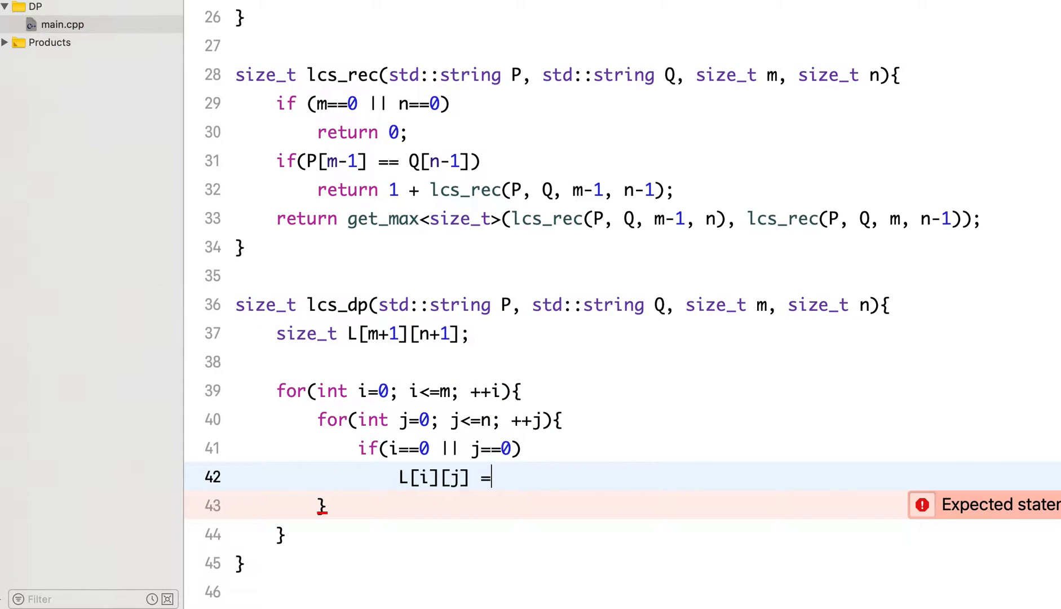
text(0;)
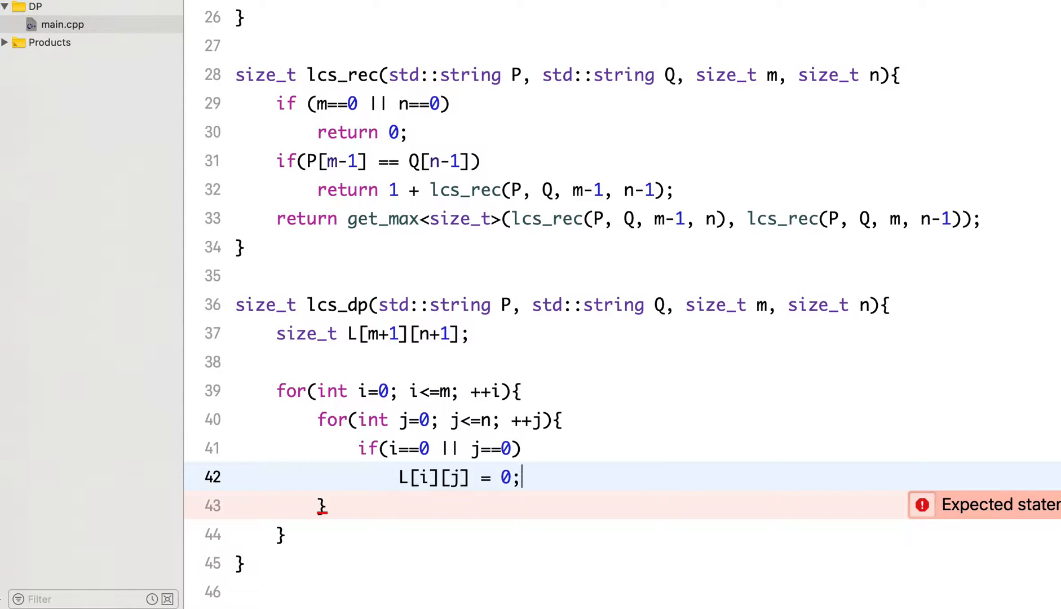
Add else if(P[i-1] == Q[j-1]) and start its body on a new line
text(else if()
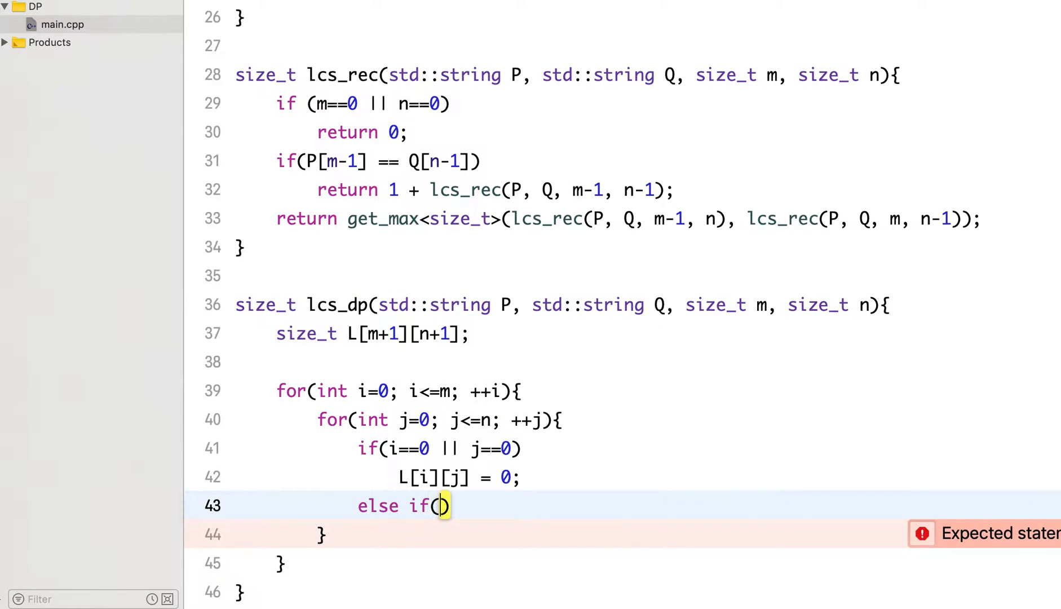
text(P[)
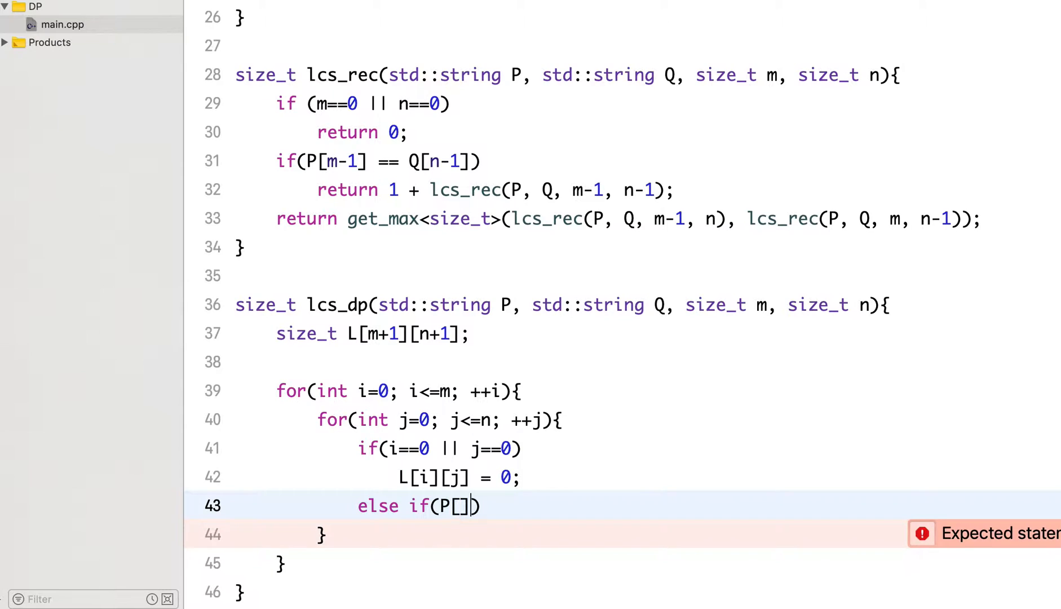
text(i-1)
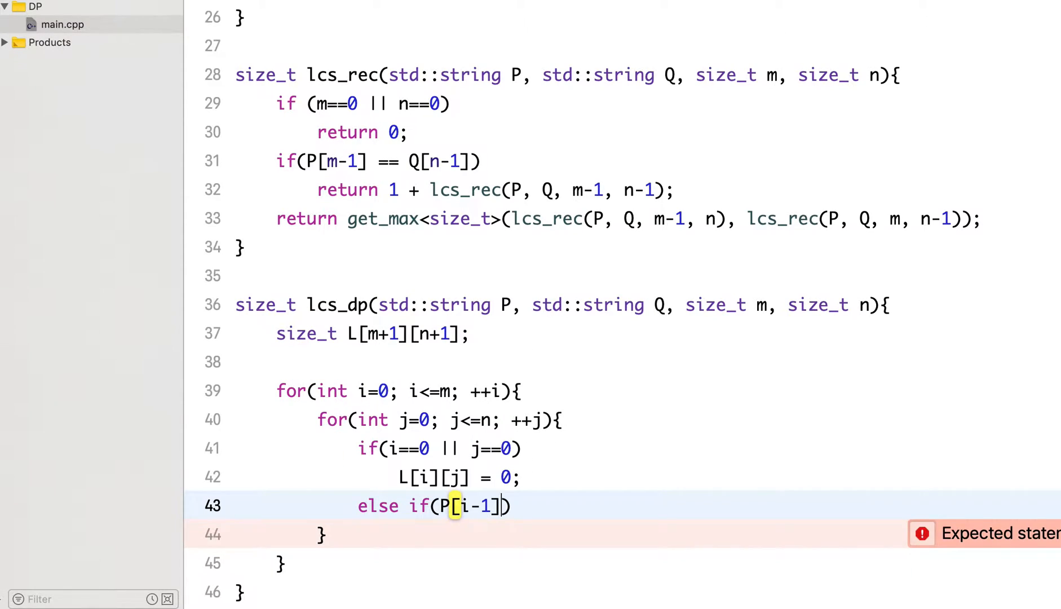
text(==)
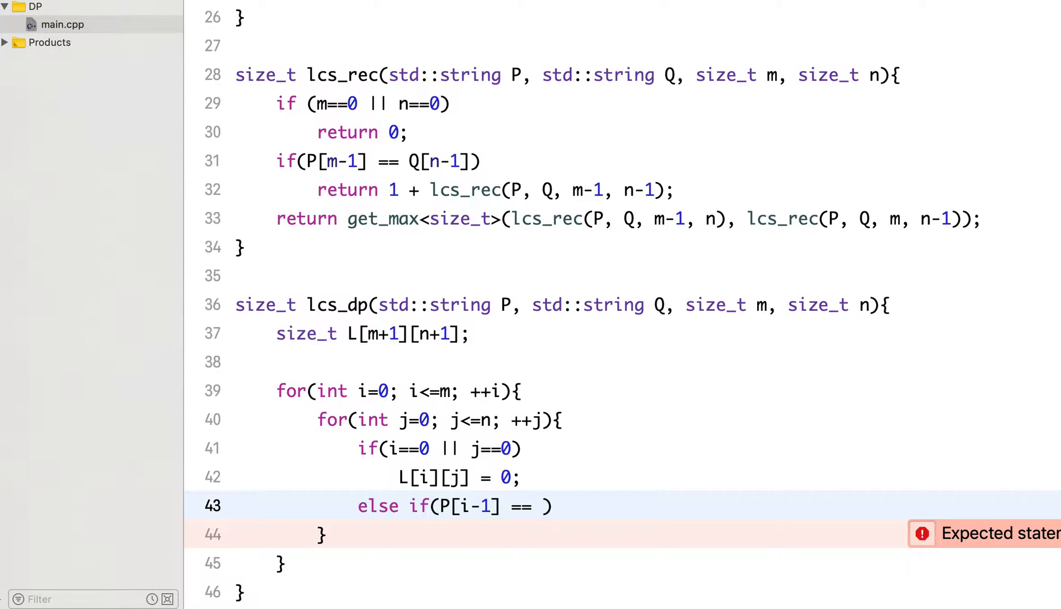
text(Q[])
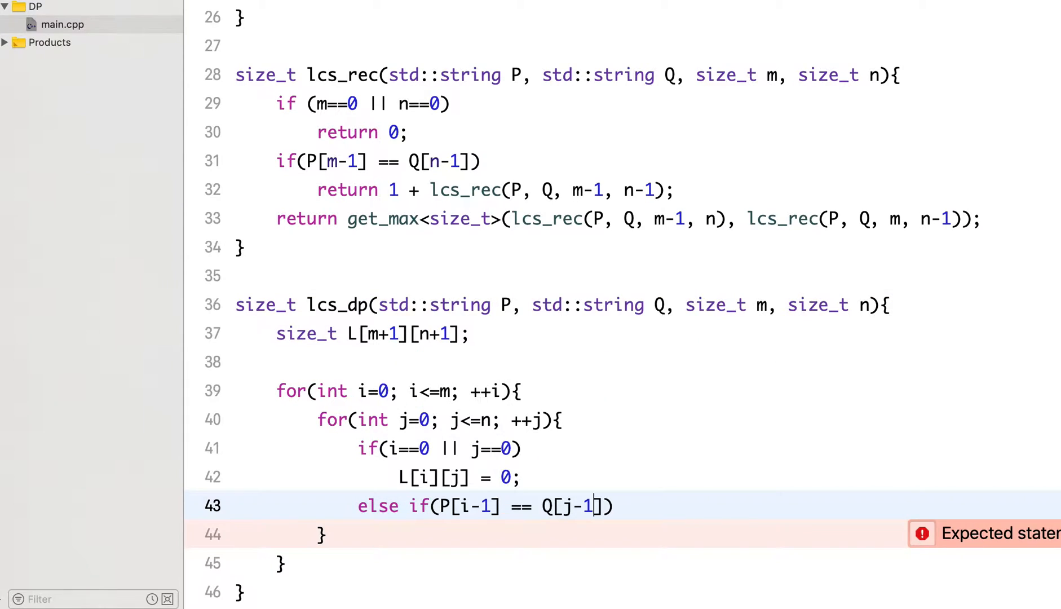
key(Return)
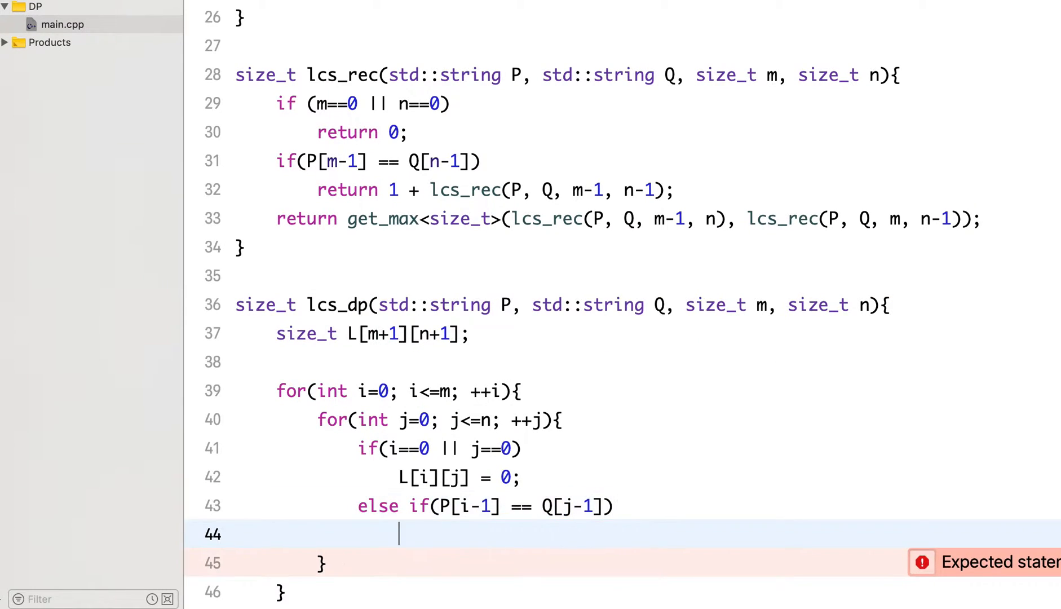
Write L[i][j] = 1 + L[i-1][j-1]; on line 44 and begin the else branch below it
scroll(down, 3)
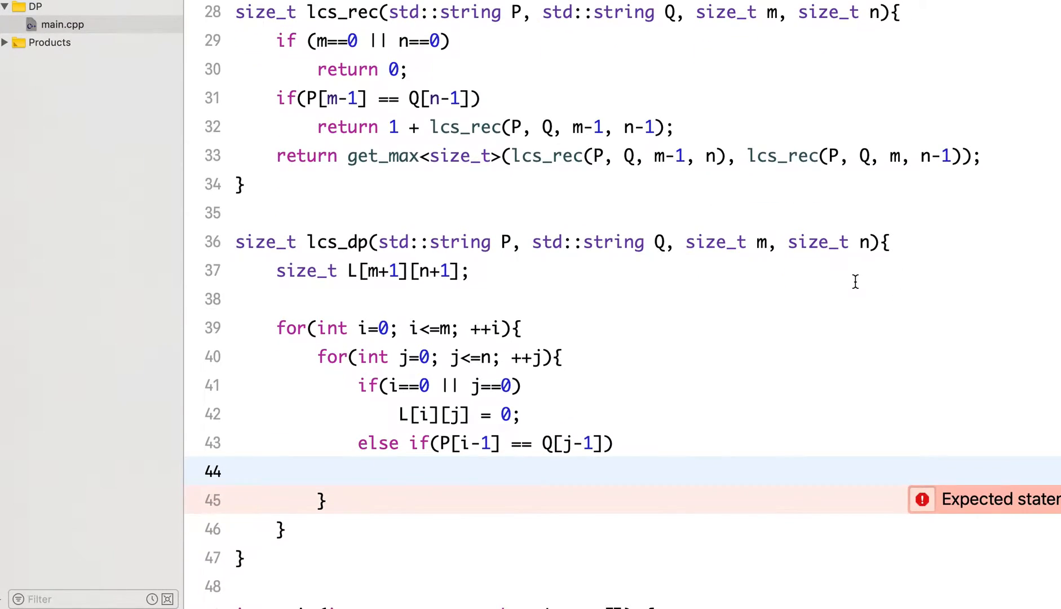
scroll(down, 3)
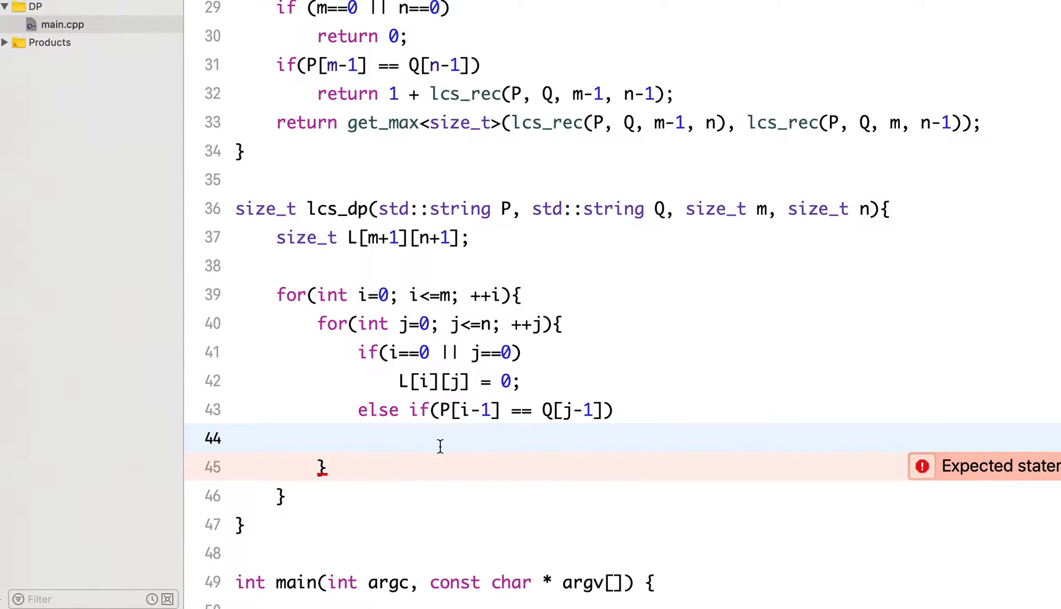
click(398, 438)
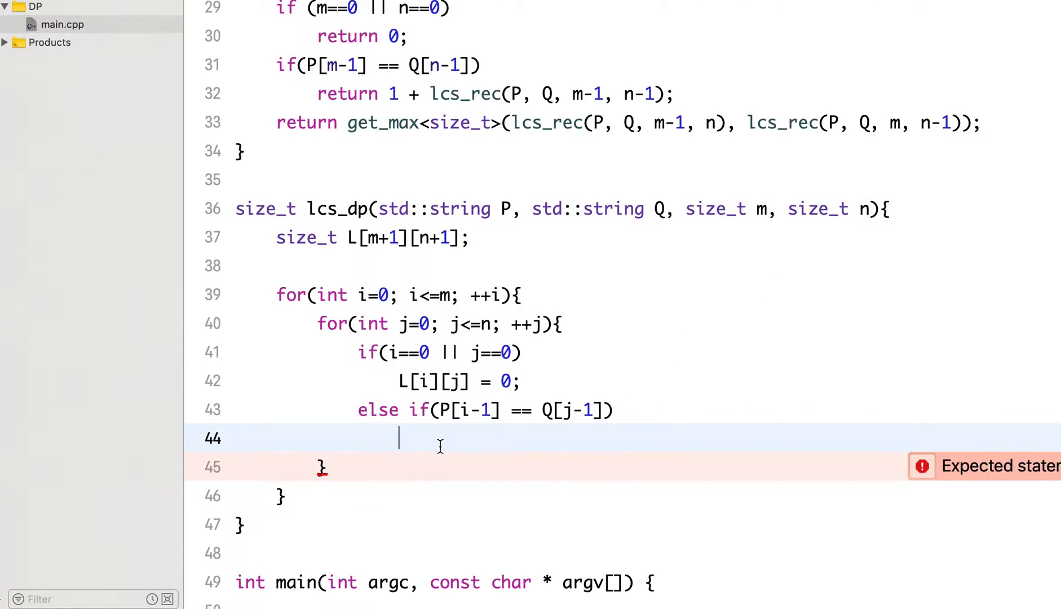
text(L[i][j)
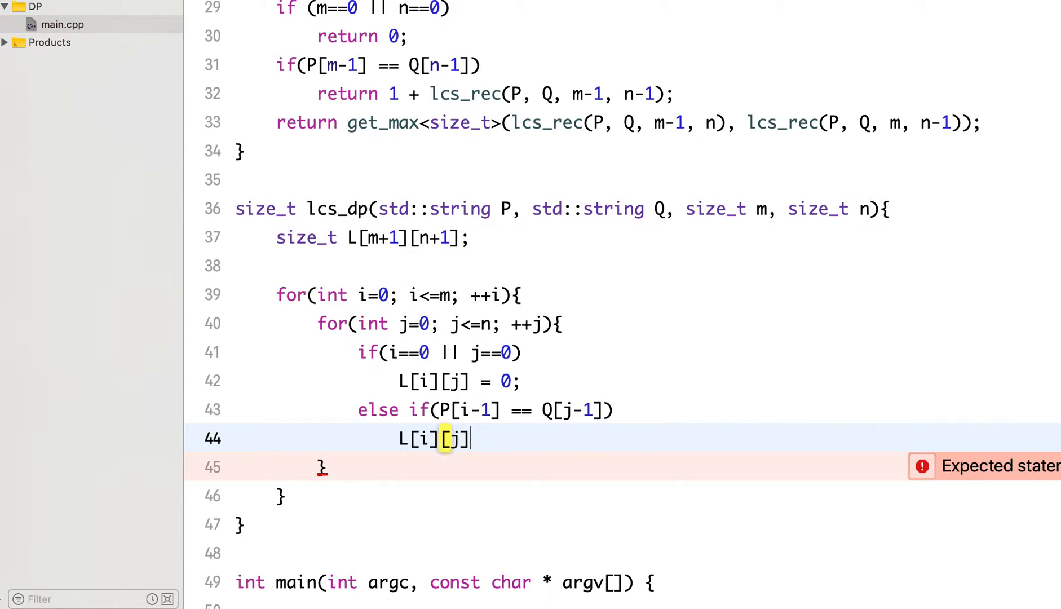
text(= 1)
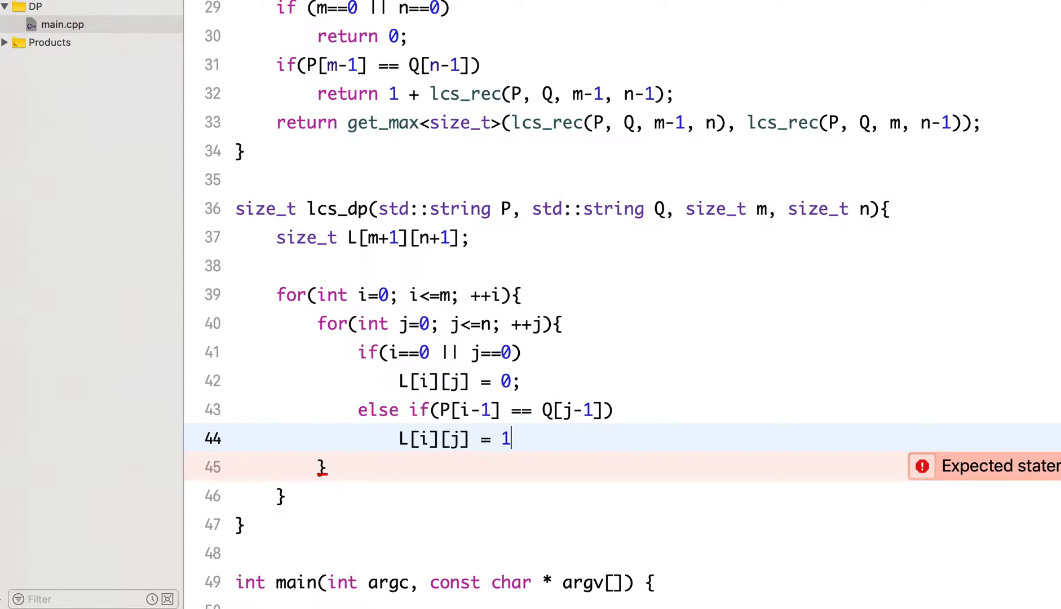
text(+)
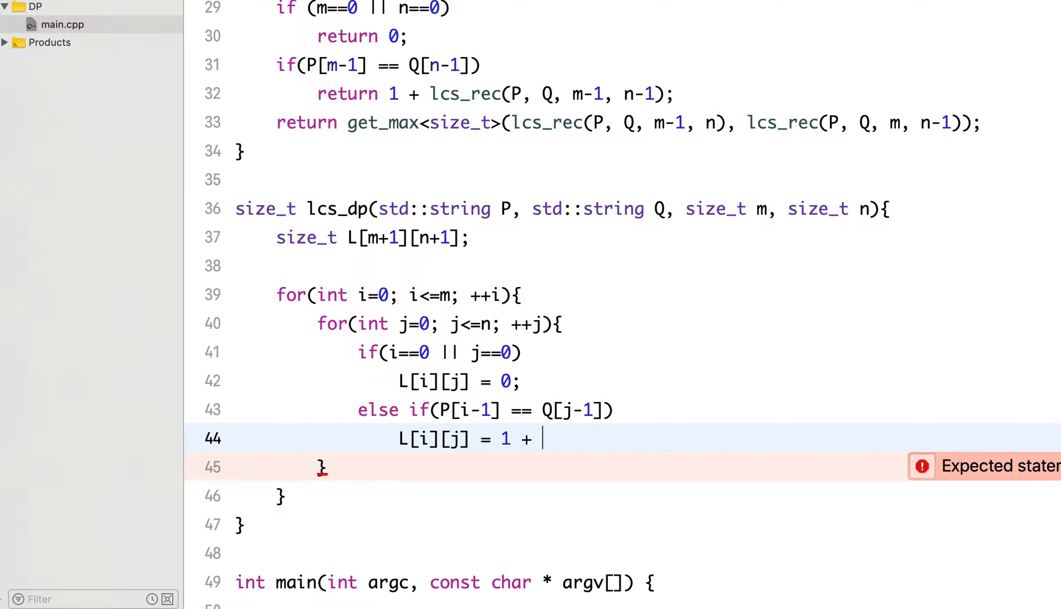
text(L[i)
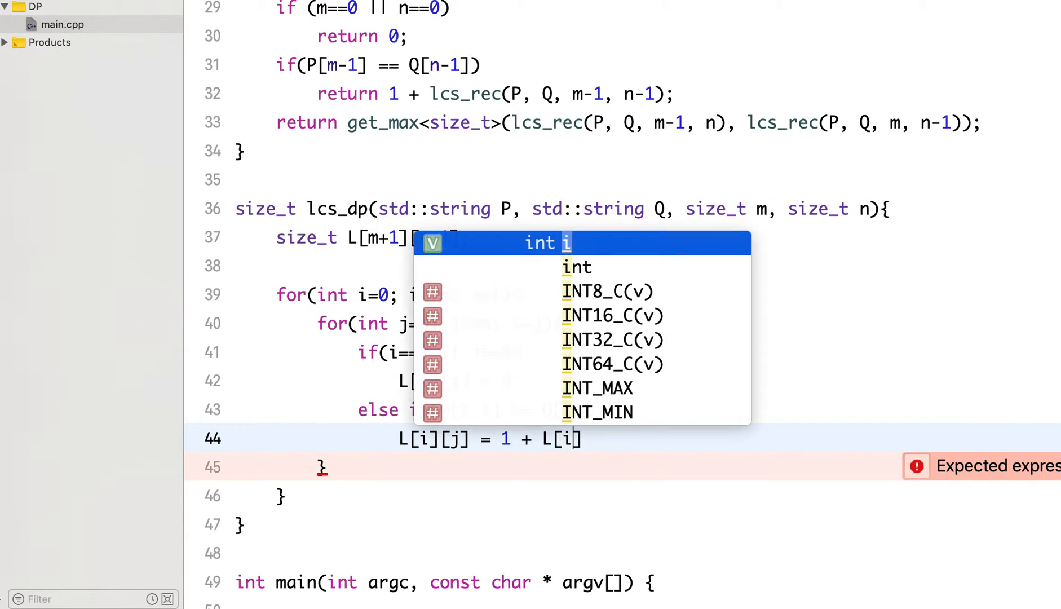
key(Escape)
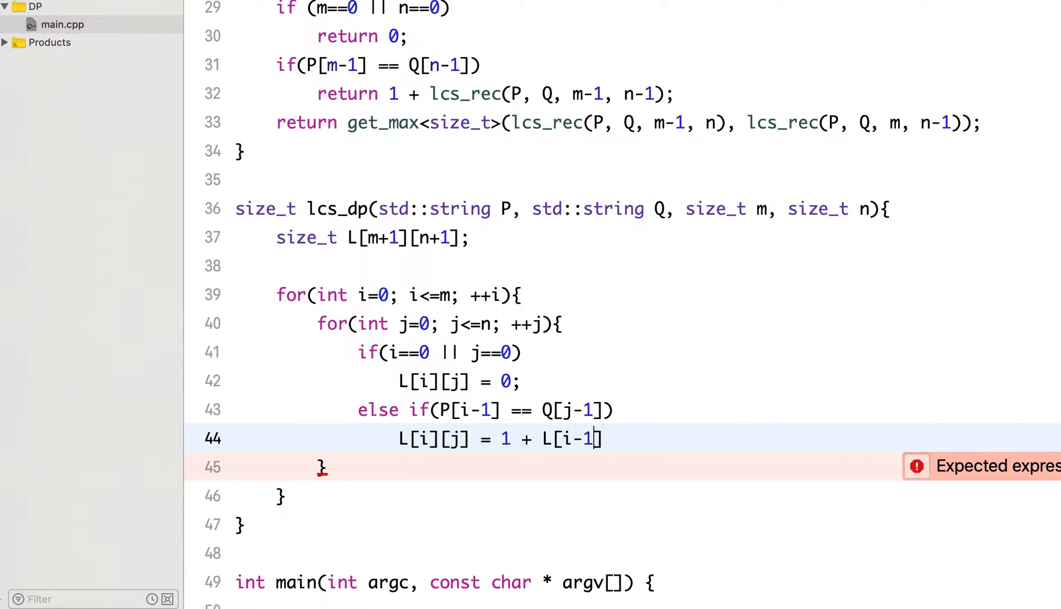
text([j-1])
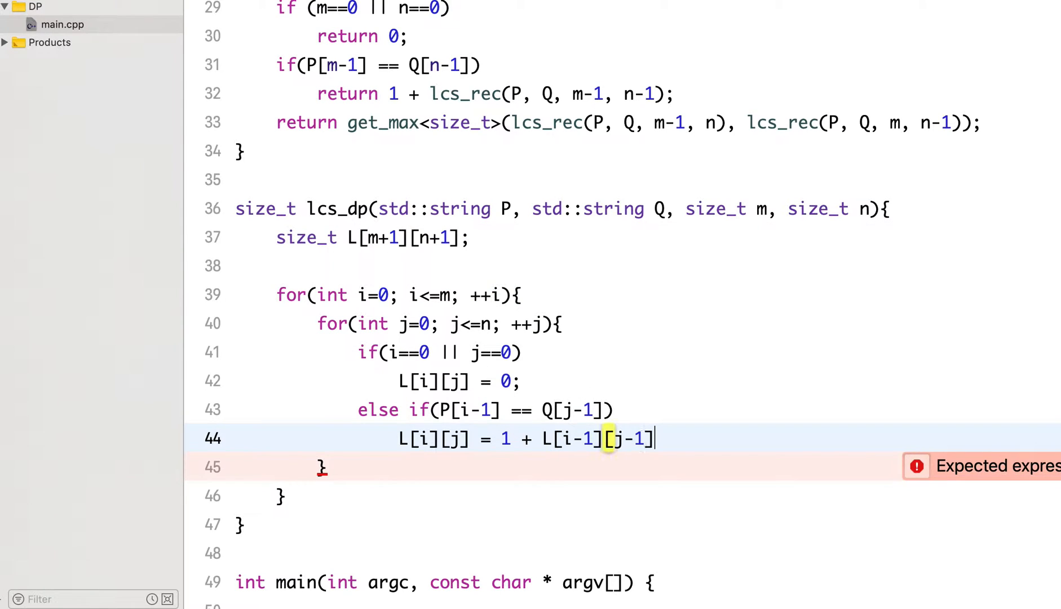
text(else)
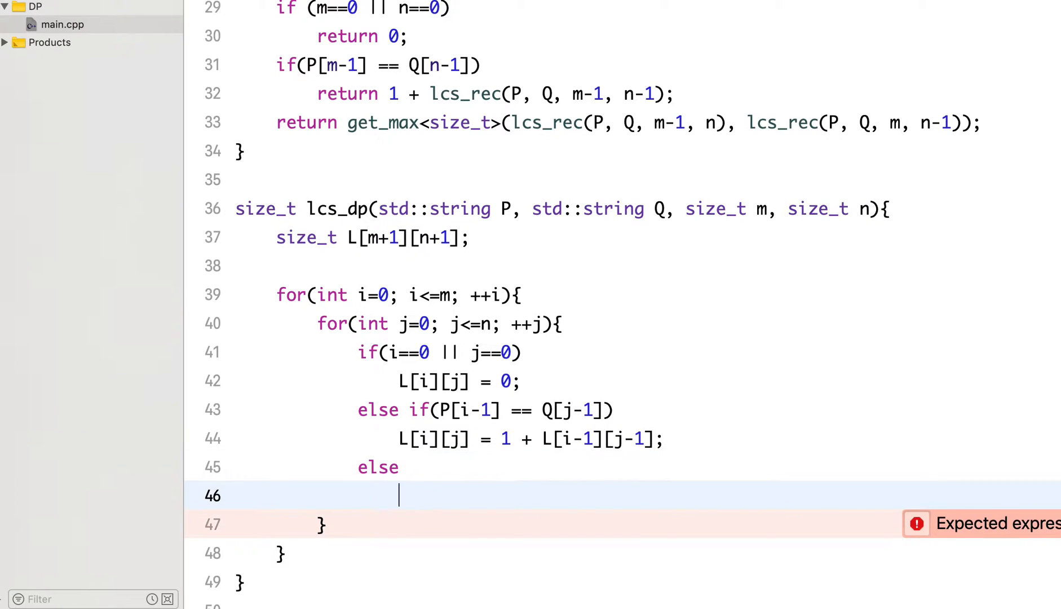
Write get_max<size_t>(L[i][j-1], L[i-1][j]); under the else branch
text(get_max<>)
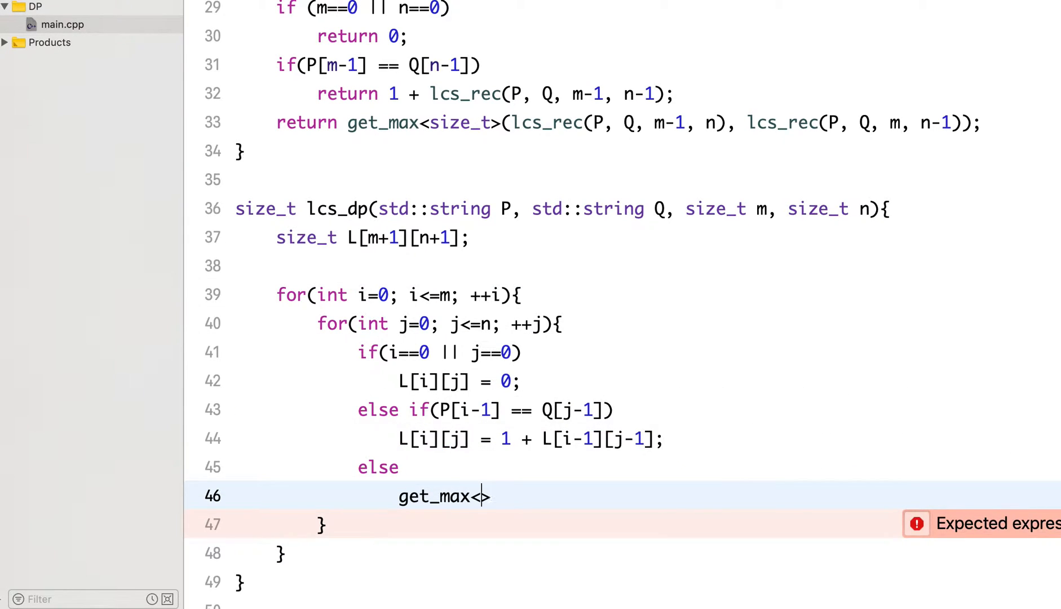
text(size_t)
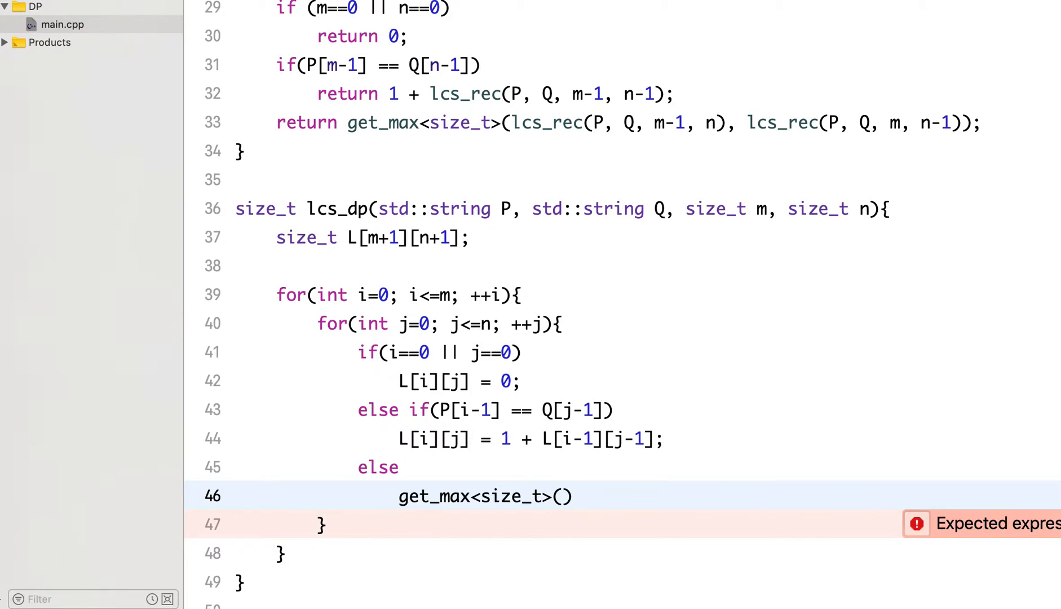
text(L[])
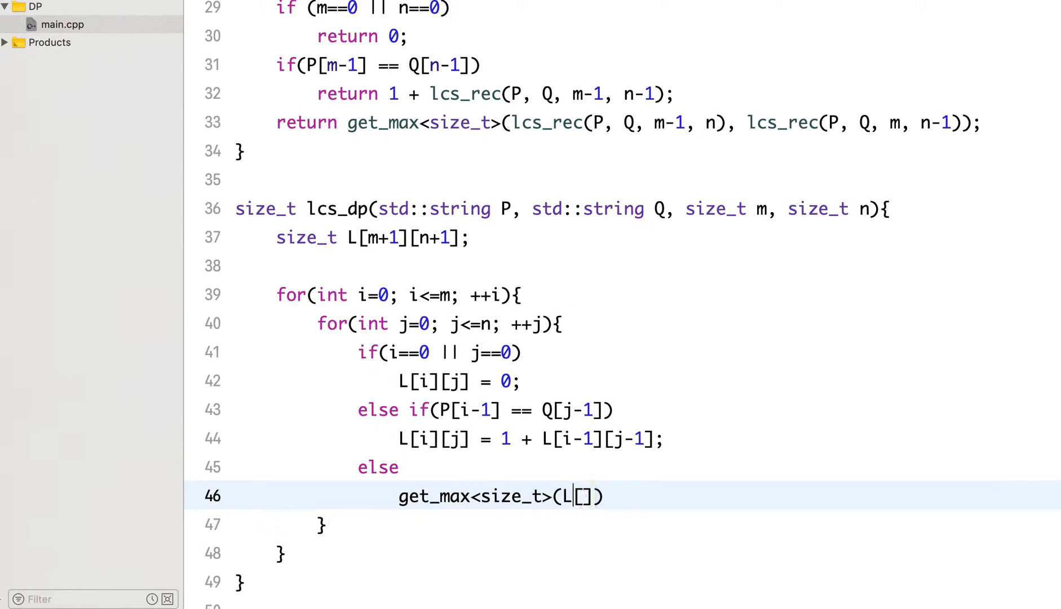
text(i)
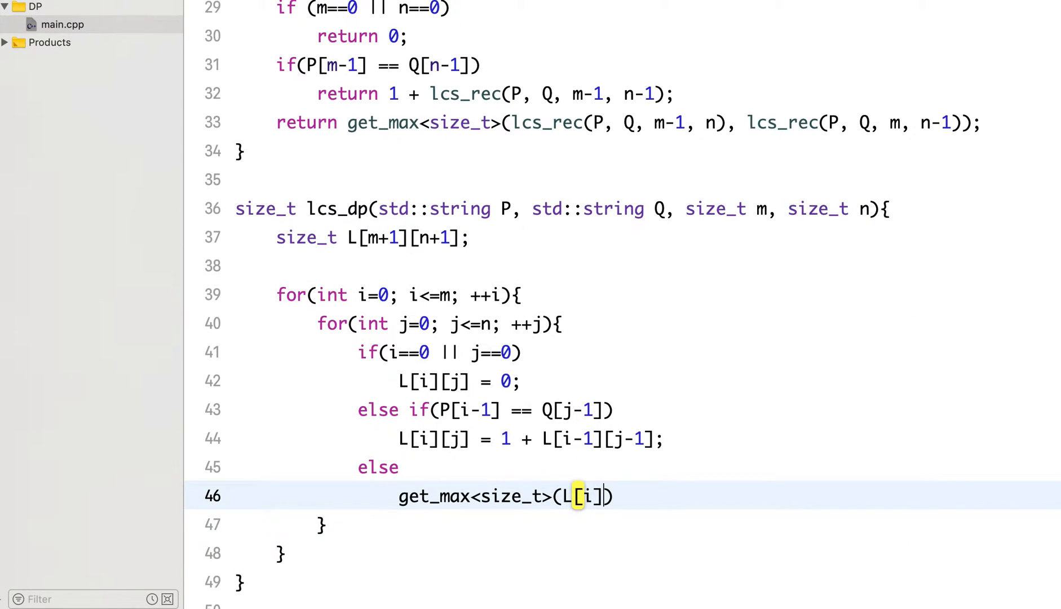
text([j-1],)
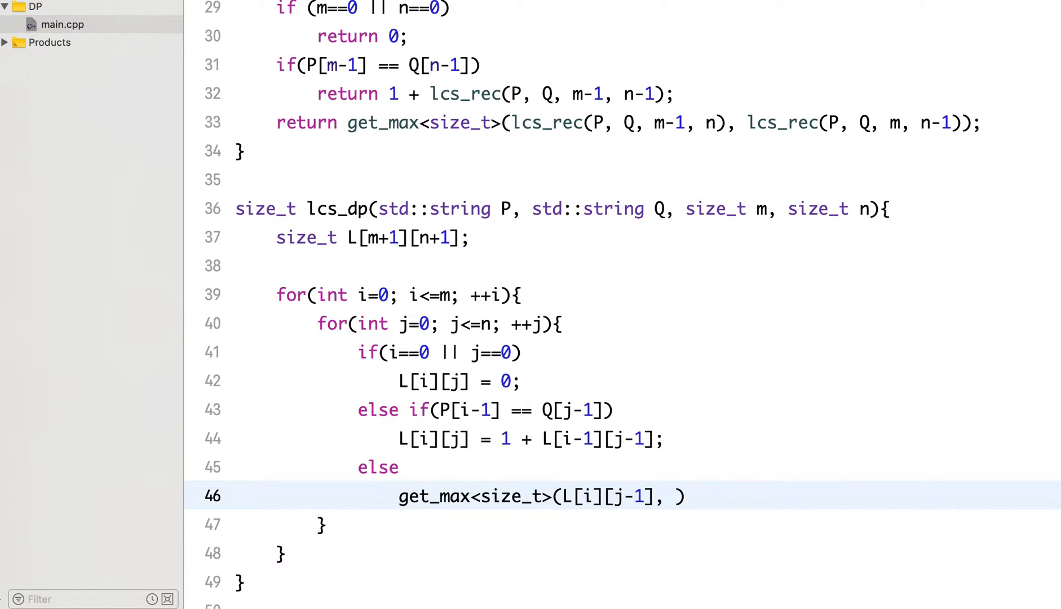
text(L[i-1][j)
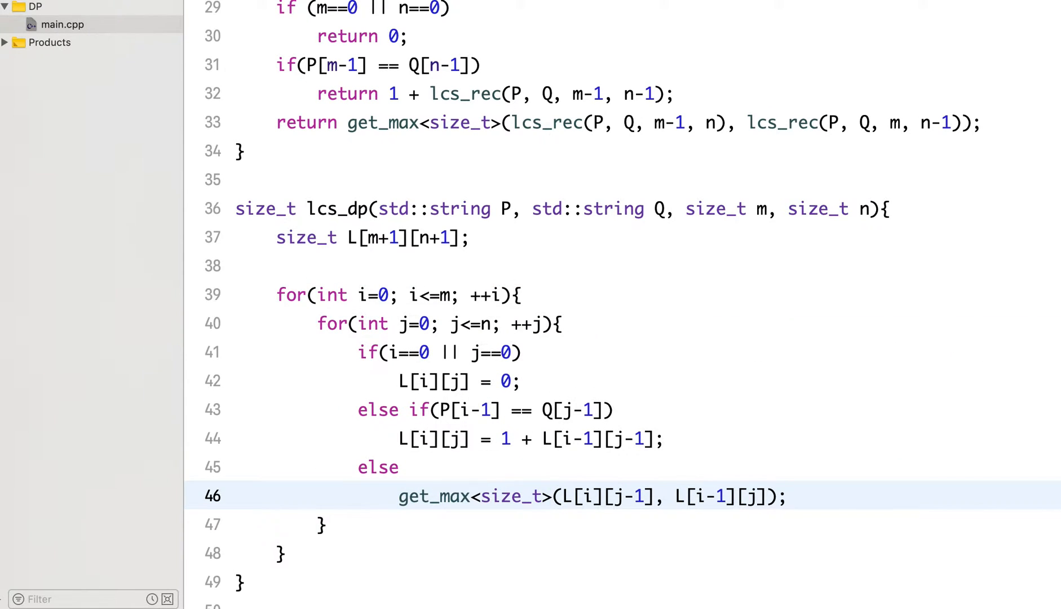
scroll(down, 3)
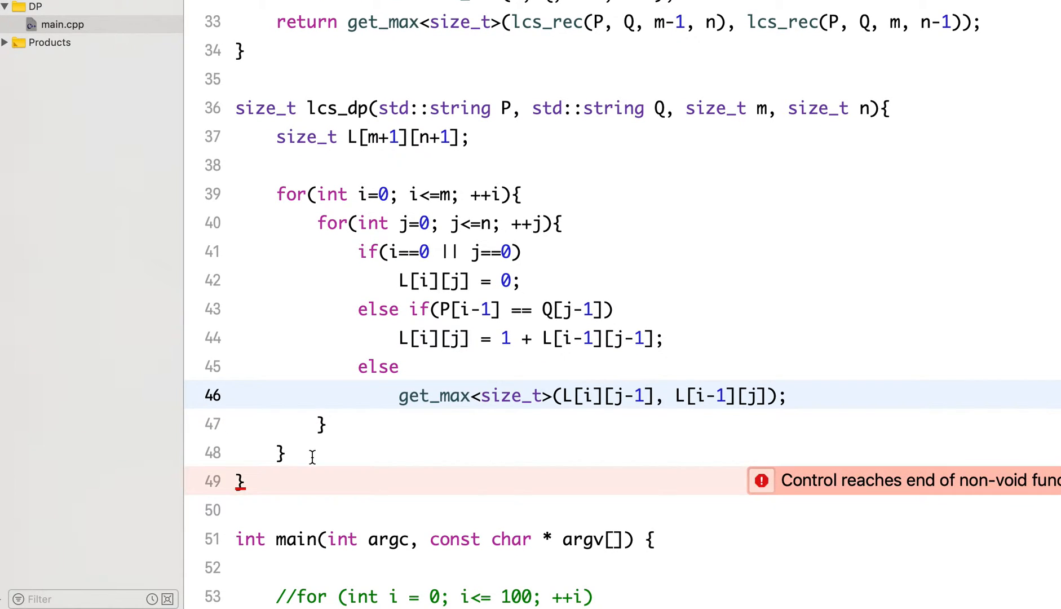
End lcs_dp with return L[m][n]; after the outer loop
text(return)
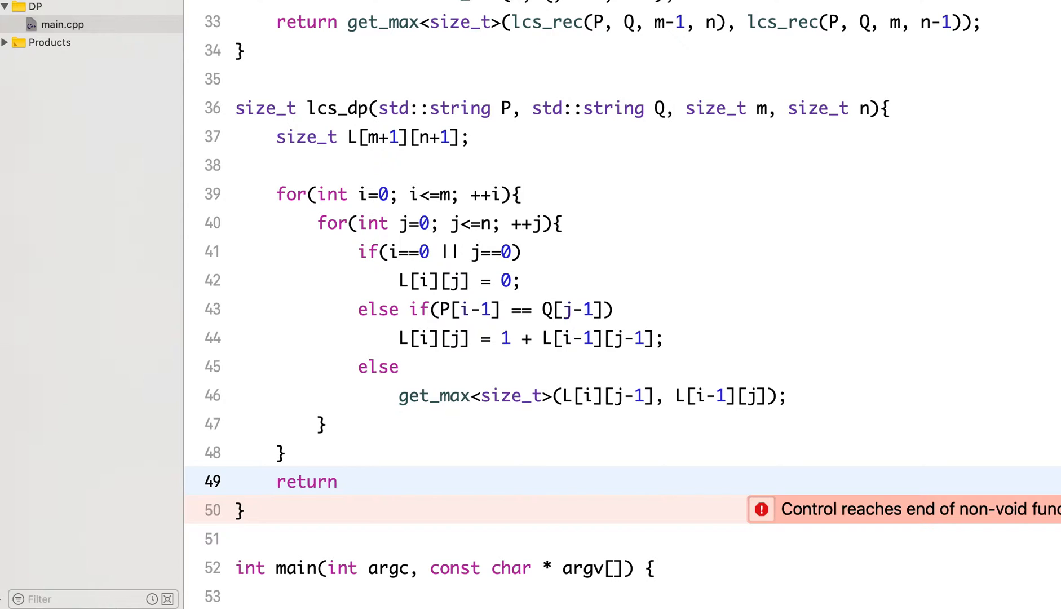
text(L[)
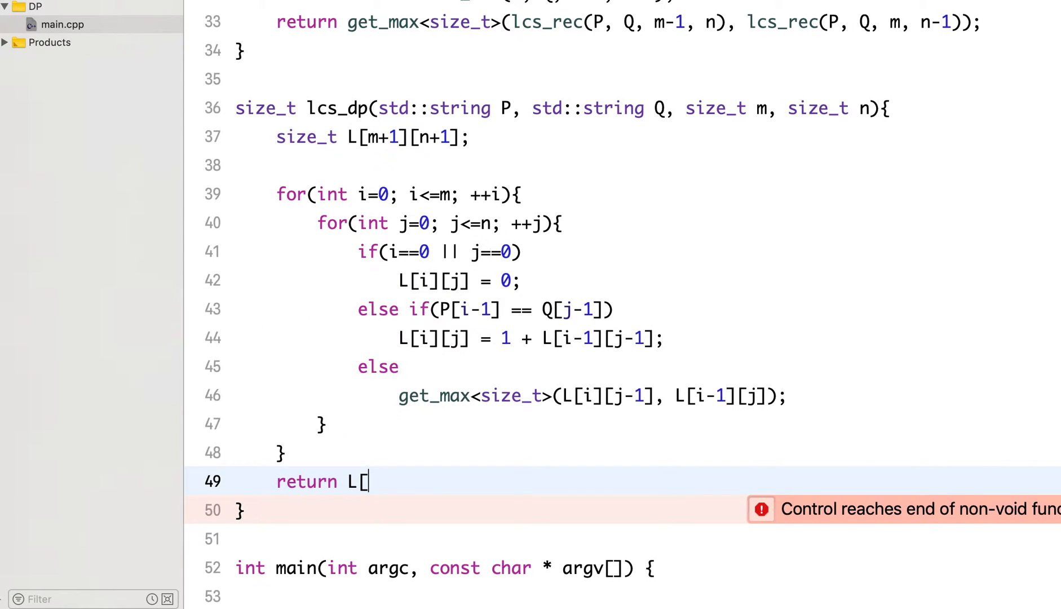
text(m])
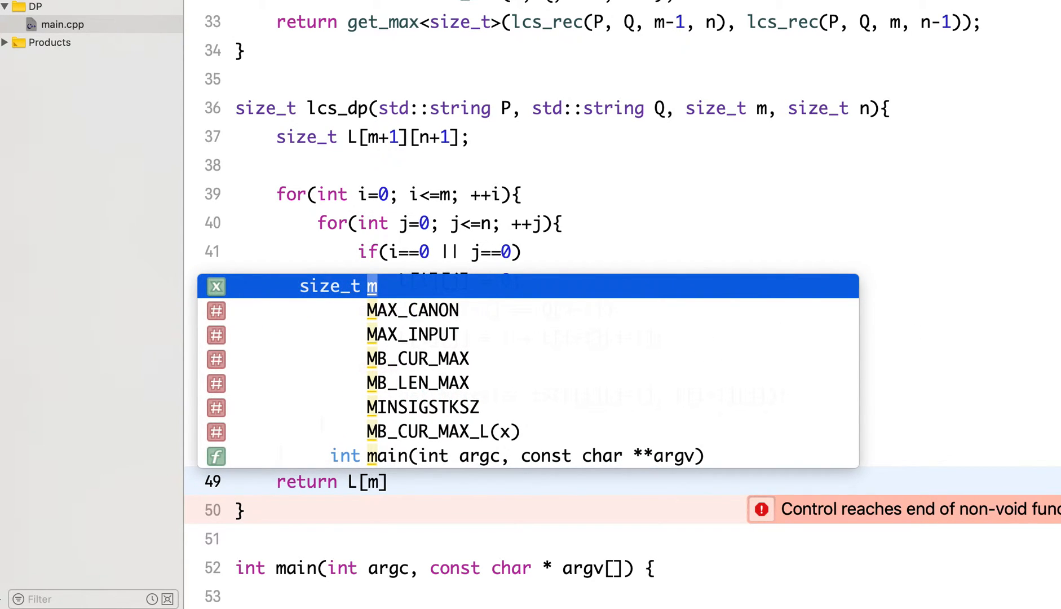
key(Escape)
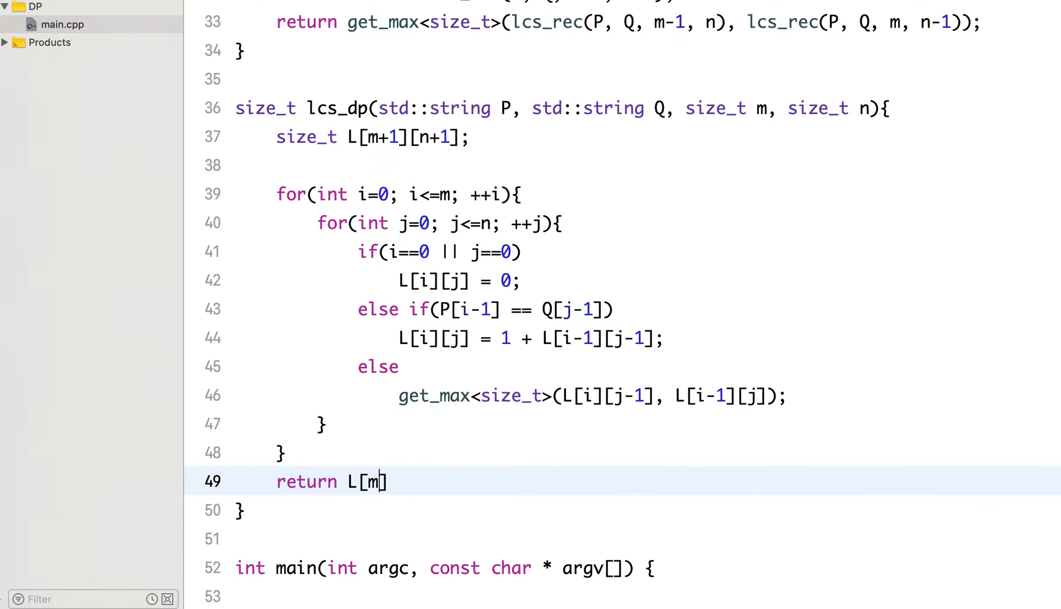
text([n];)
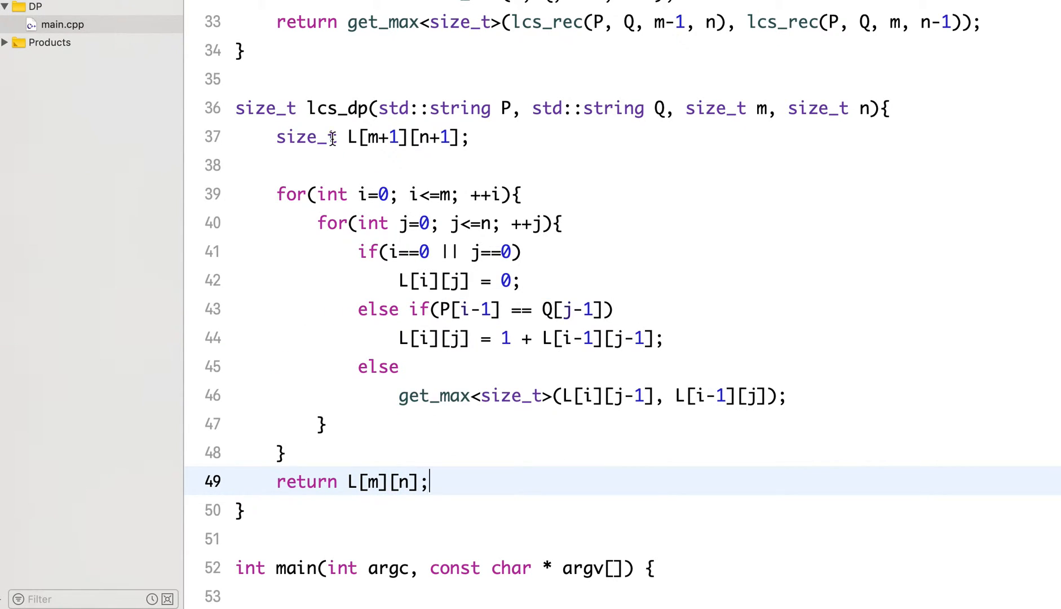
scroll(down, 3)
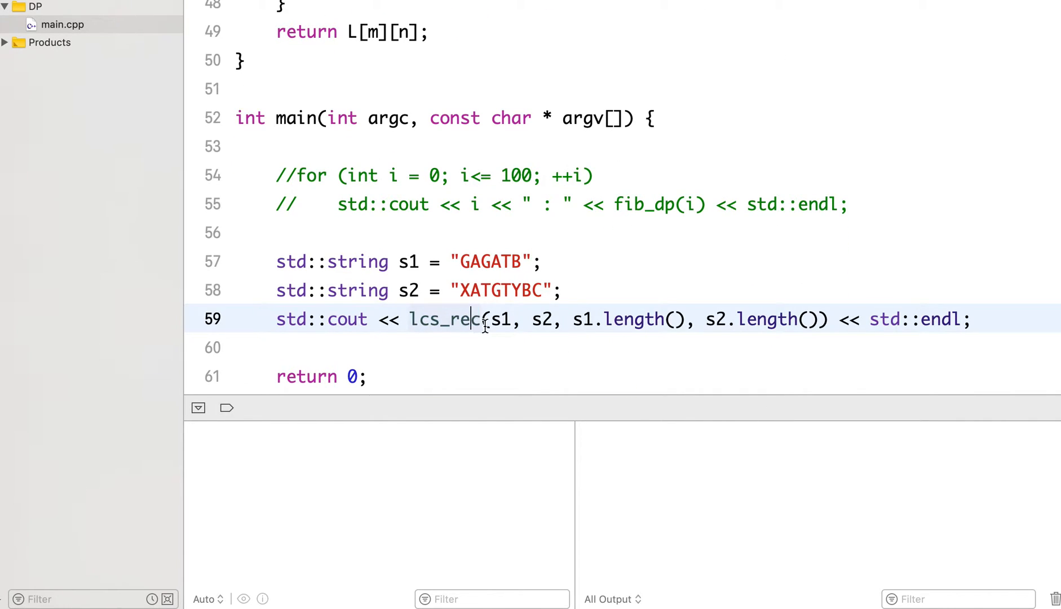
Change main's std::cout line to call lcs_dp(s1, s2) instead of lcs_rec
text(dp)
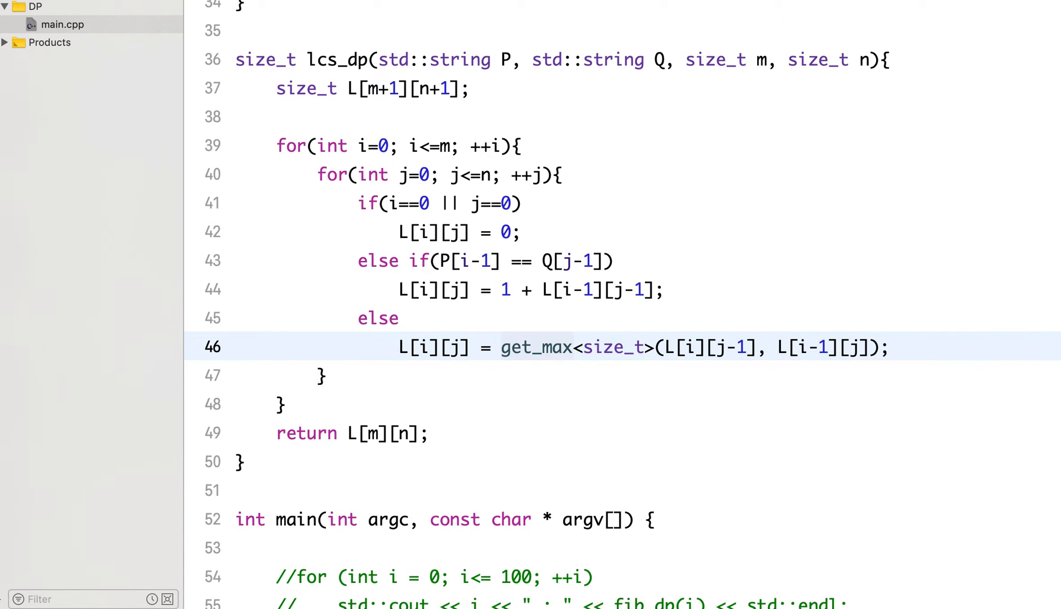
Assign the get_max result to L[i][j] on line 46 and run; console prints 4
double_click(535, 347)
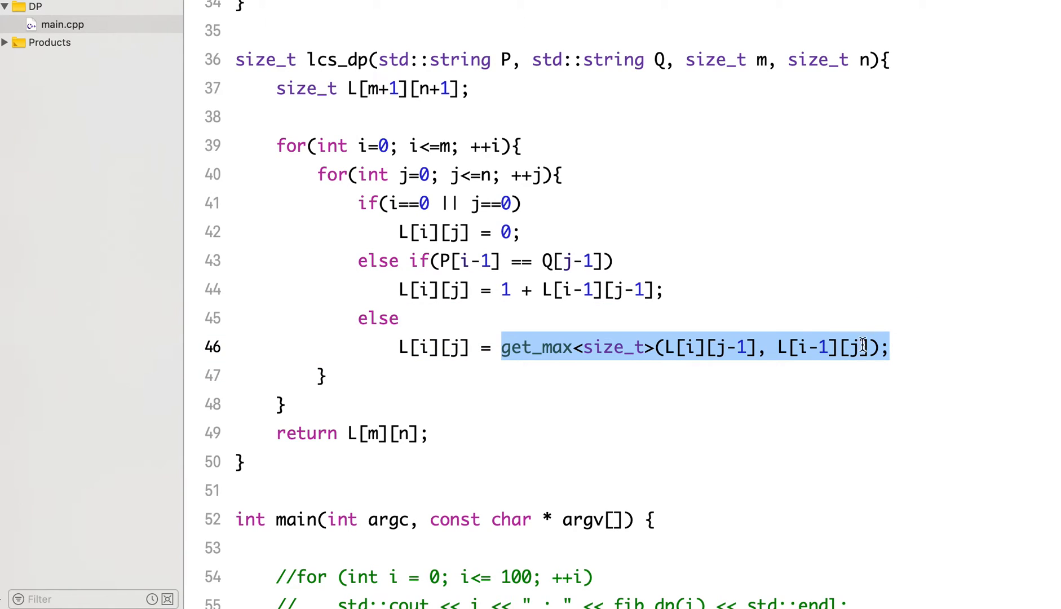
scroll(up, 3)
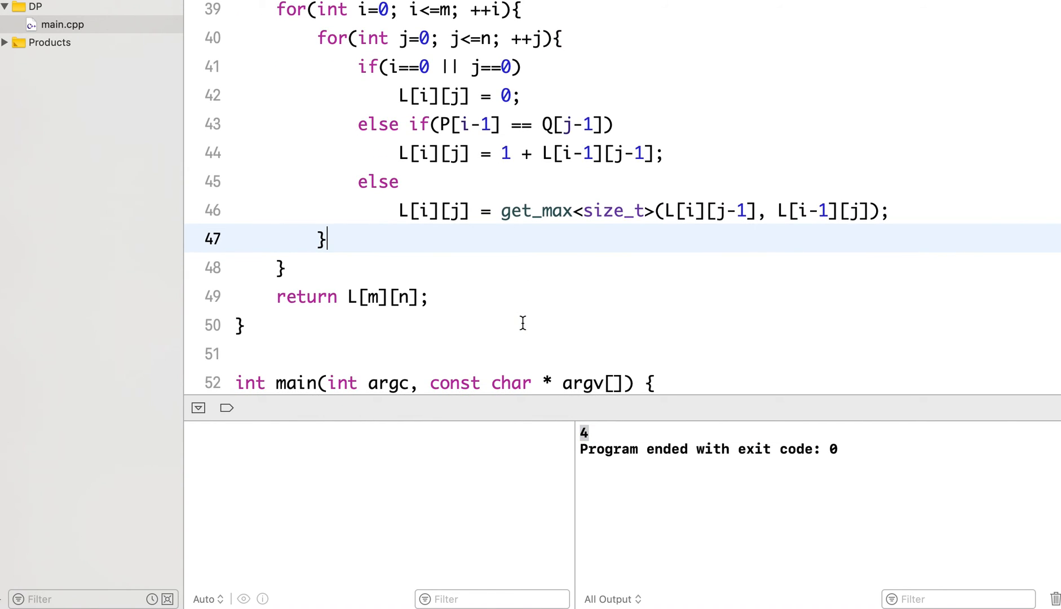
scroll(up, 3)
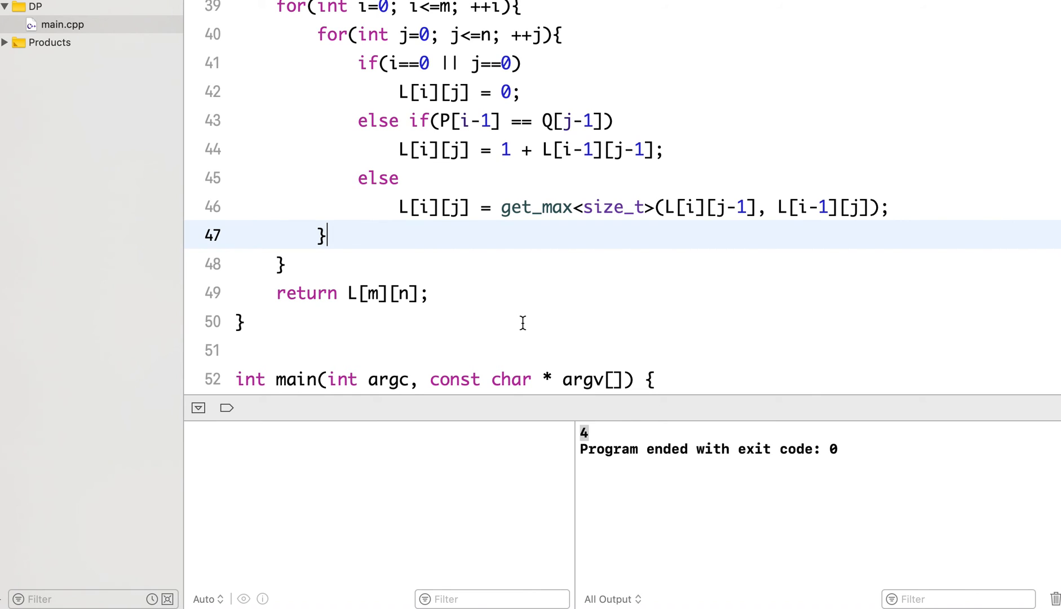